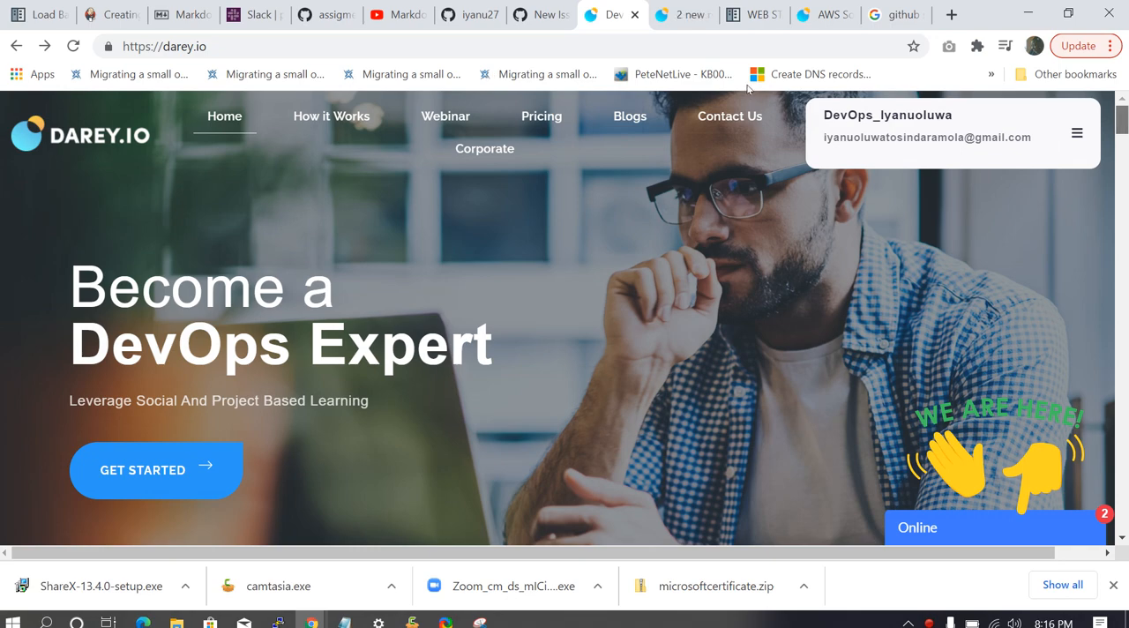
Leave the Google 'github sign up' results and land on the GitHub profile page
{"action": "scroll", "scroll_direction": "down", "scroll_amount": 3}
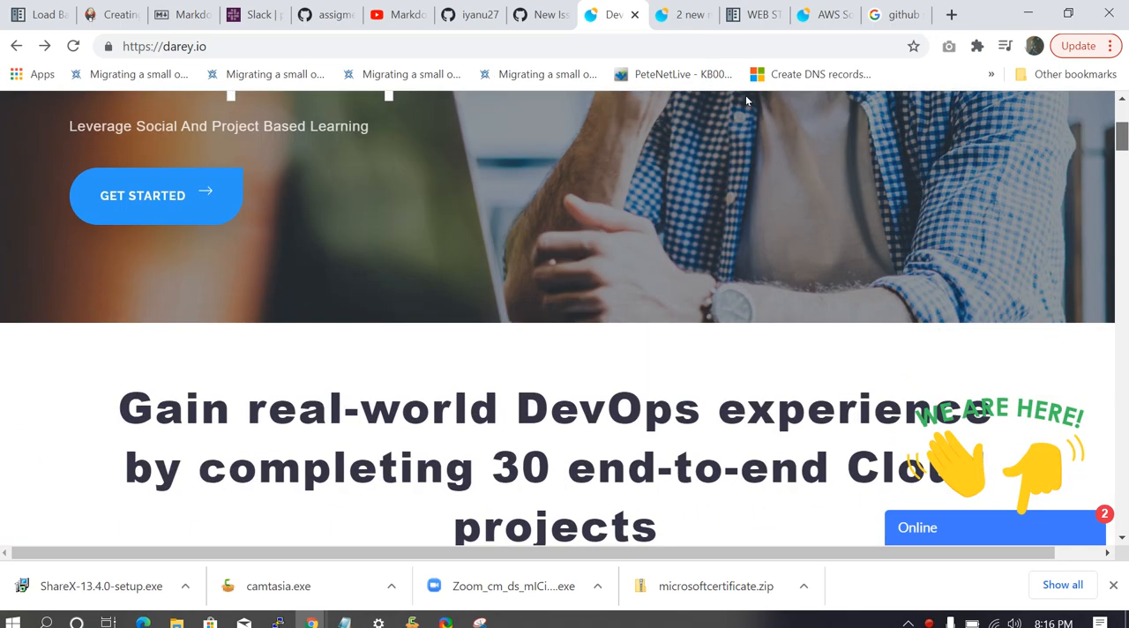
{"action": "scroll", "scroll_direction": "down", "scroll_amount": 3}
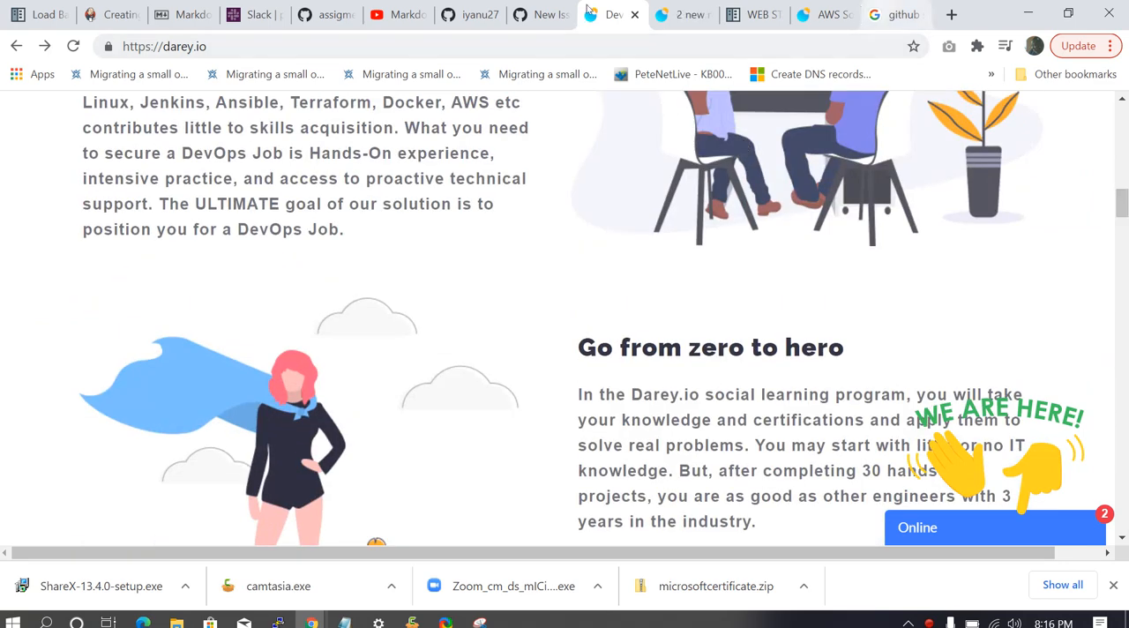
{"action": "left_click", "coordinate": [903, 14]}
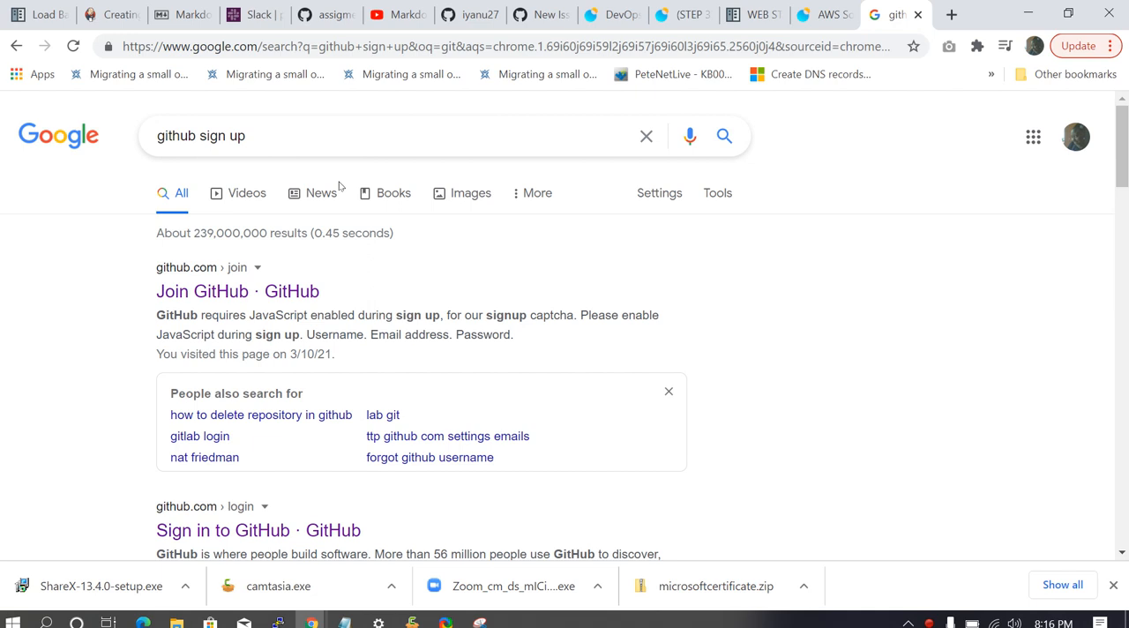
{"action": "left_click", "coordinate": [459, 15]}
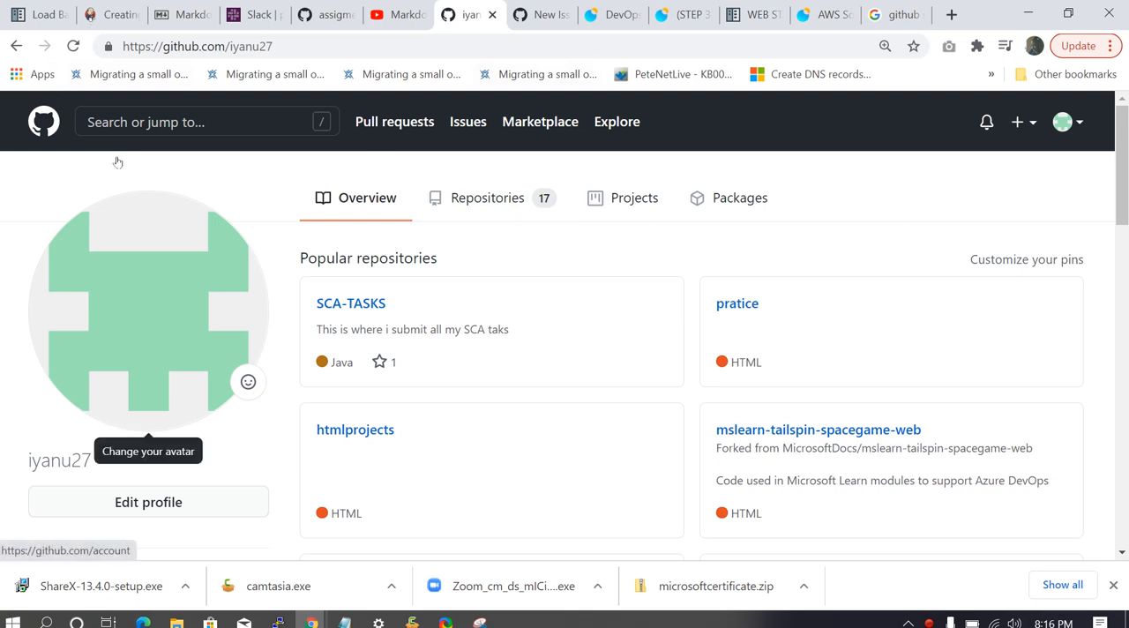
{"action": "mouse_move", "coordinate": [688, 95]}
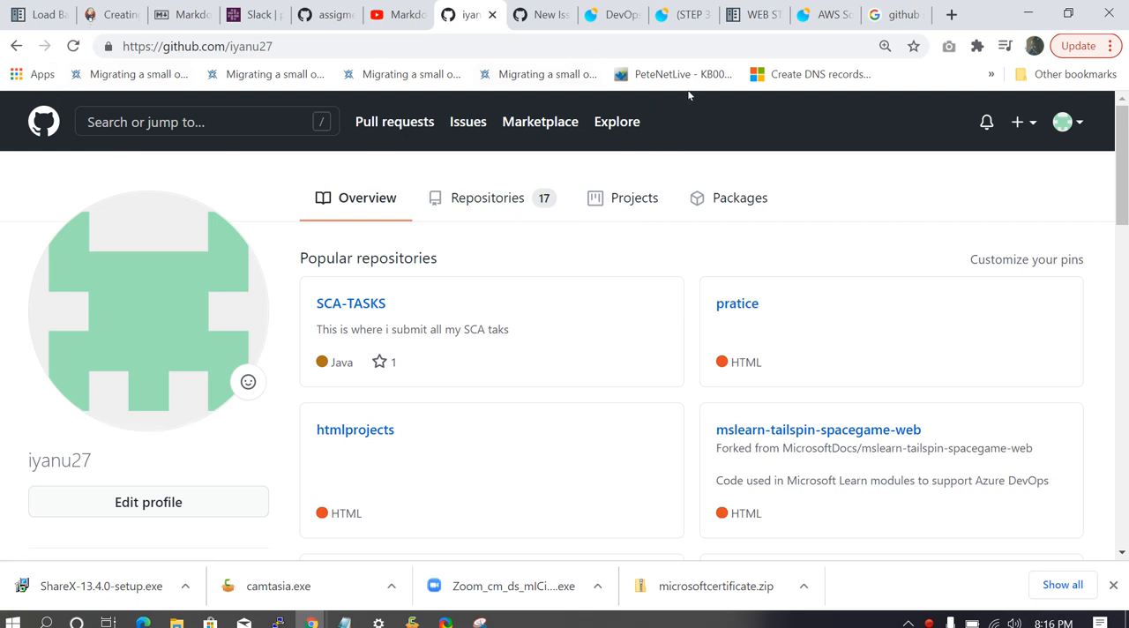
Begin a new repository from the + menu and name it darey.io-pbl
{"action": "left_click", "coordinate": [1016, 122]}
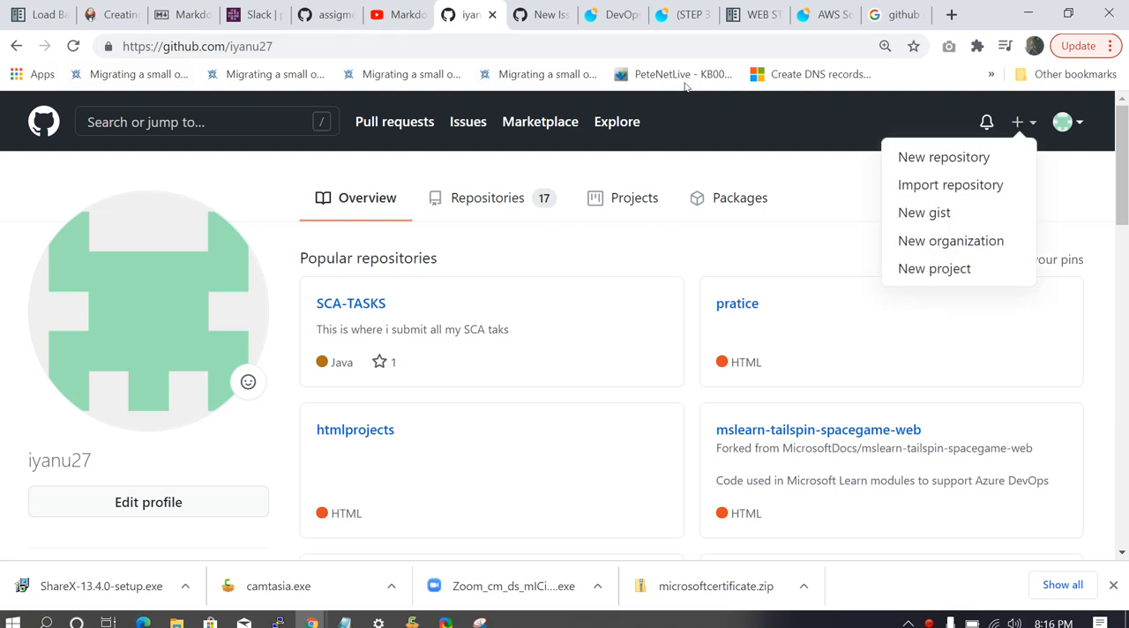
{"action": "mouse_move", "coordinate": [942, 157]}
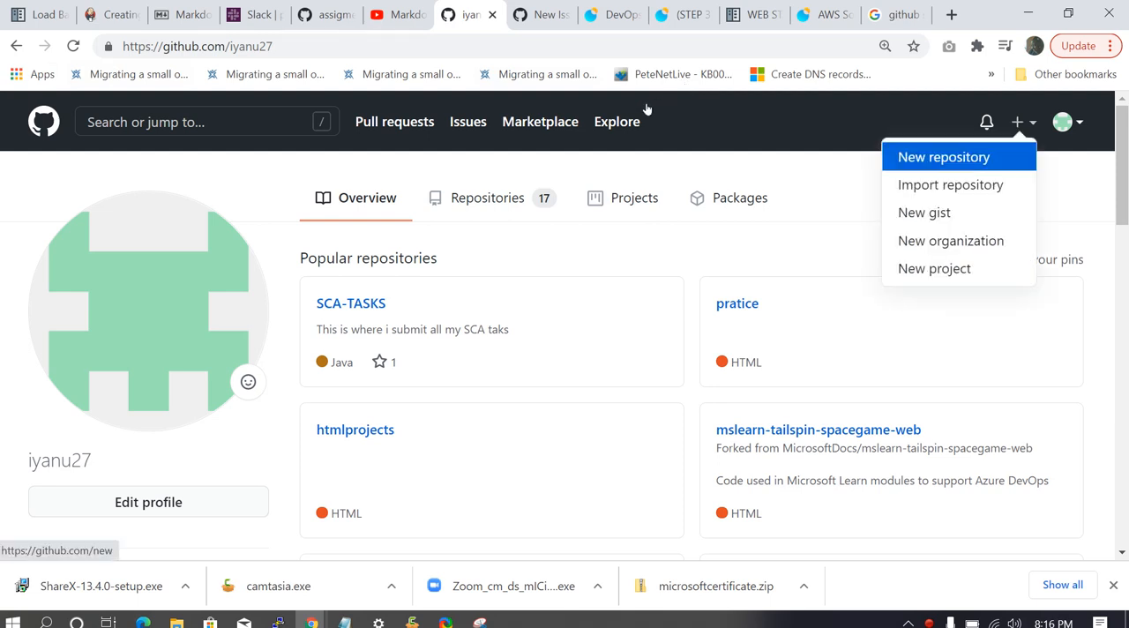
{"action": "left_click", "coordinate": [942, 155]}
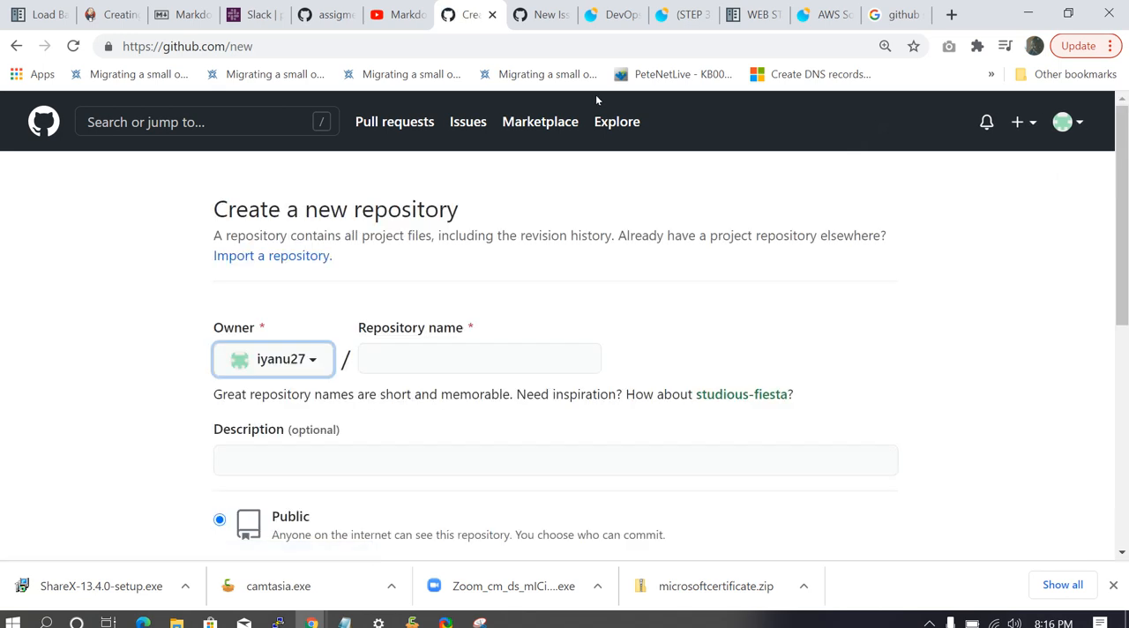
{"action": "mouse_move", "coordinate": [99, 222]}
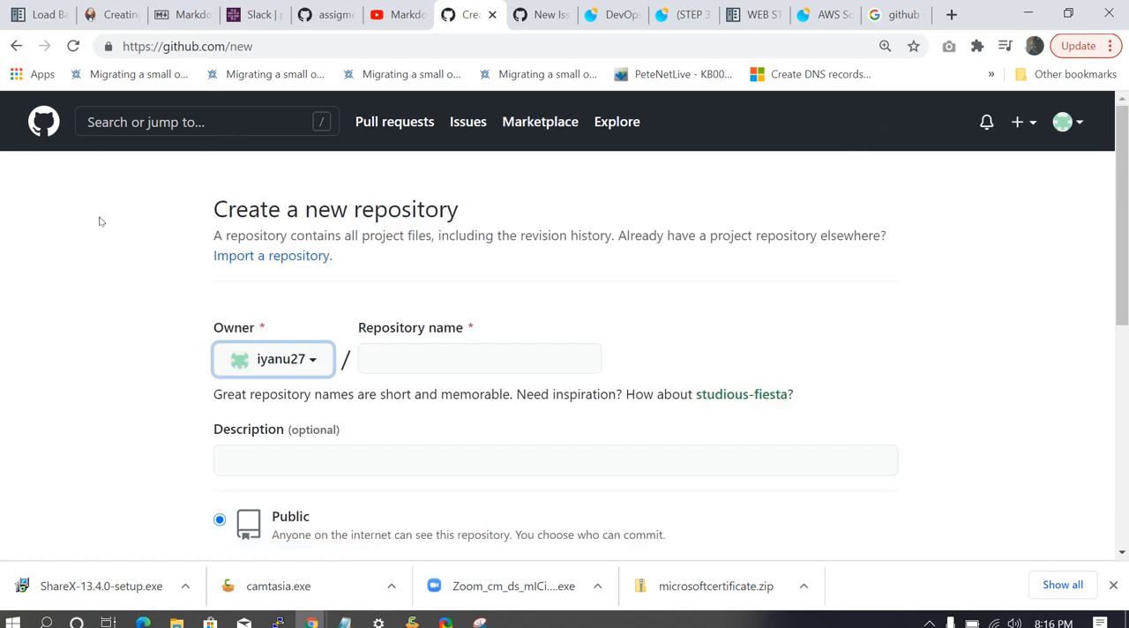
{"action": "mouse_move", "coordinate": [74, 233]}
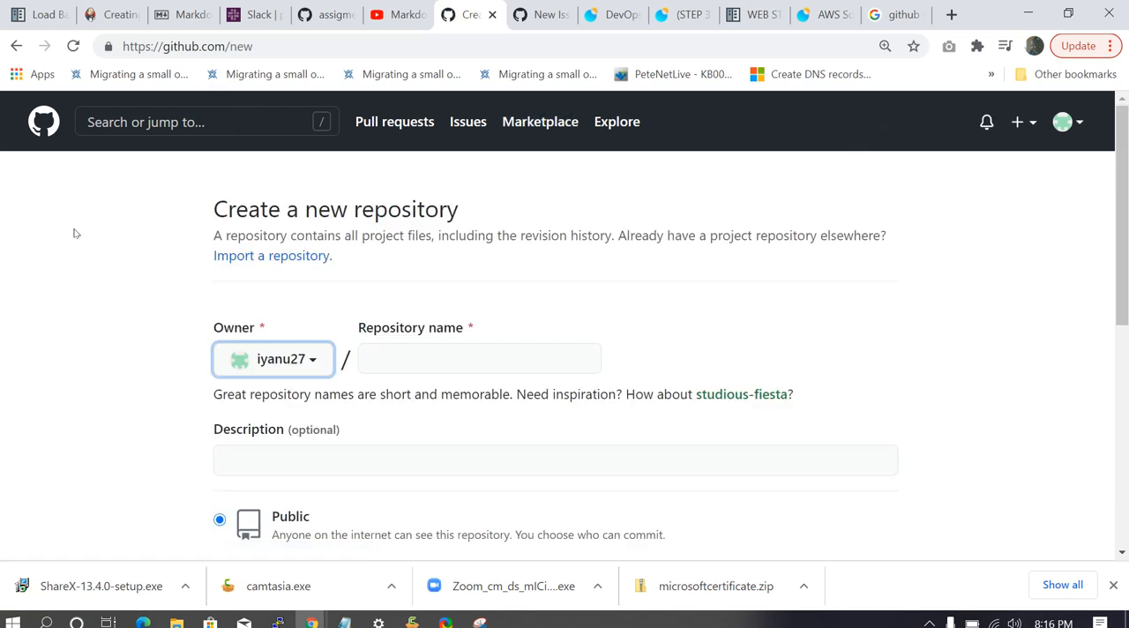
{"action": "mouse_move", "coordinate": [49, 194]}
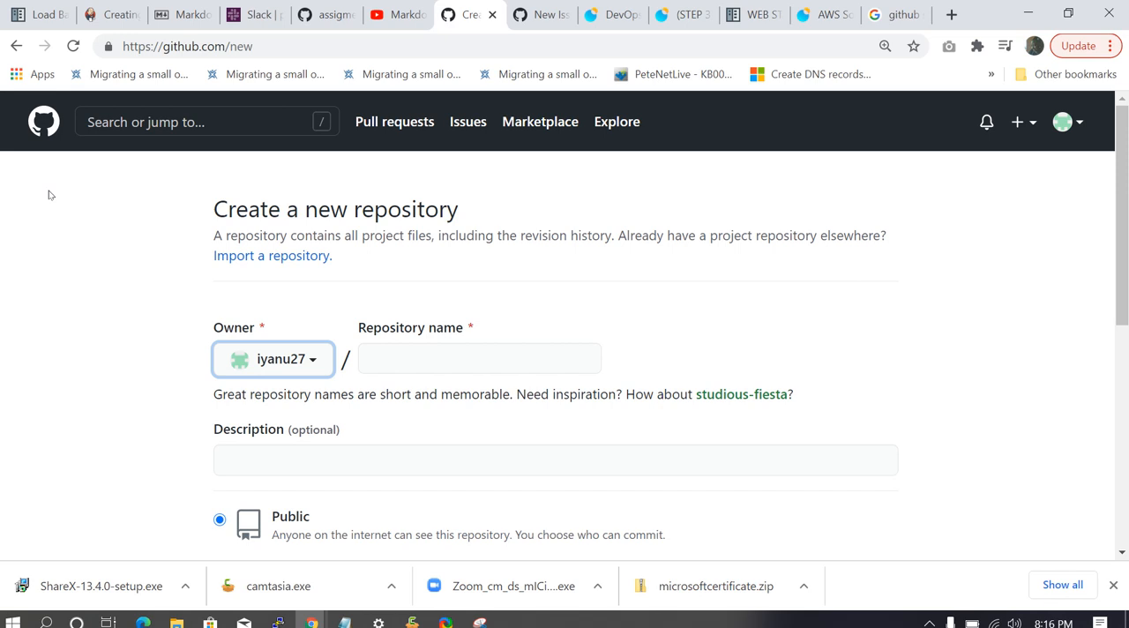
{"action": "left_click", "coordinate": [480, 358]}
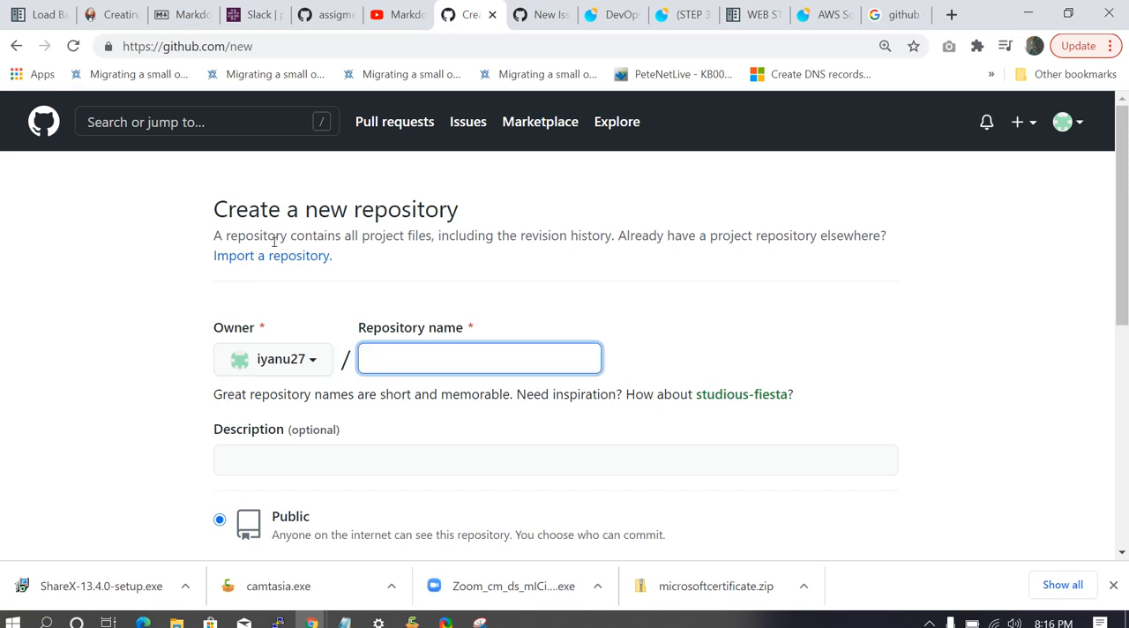
{"action": "type", "text": "darey.ip-pb"}
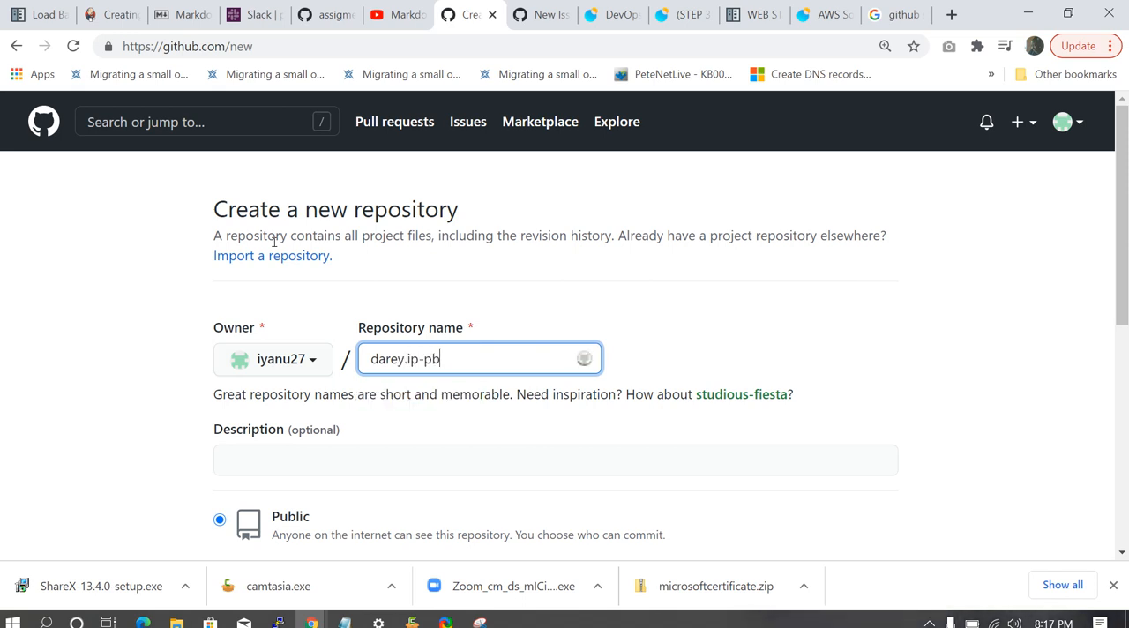
{"action": "type", "text": "l"}
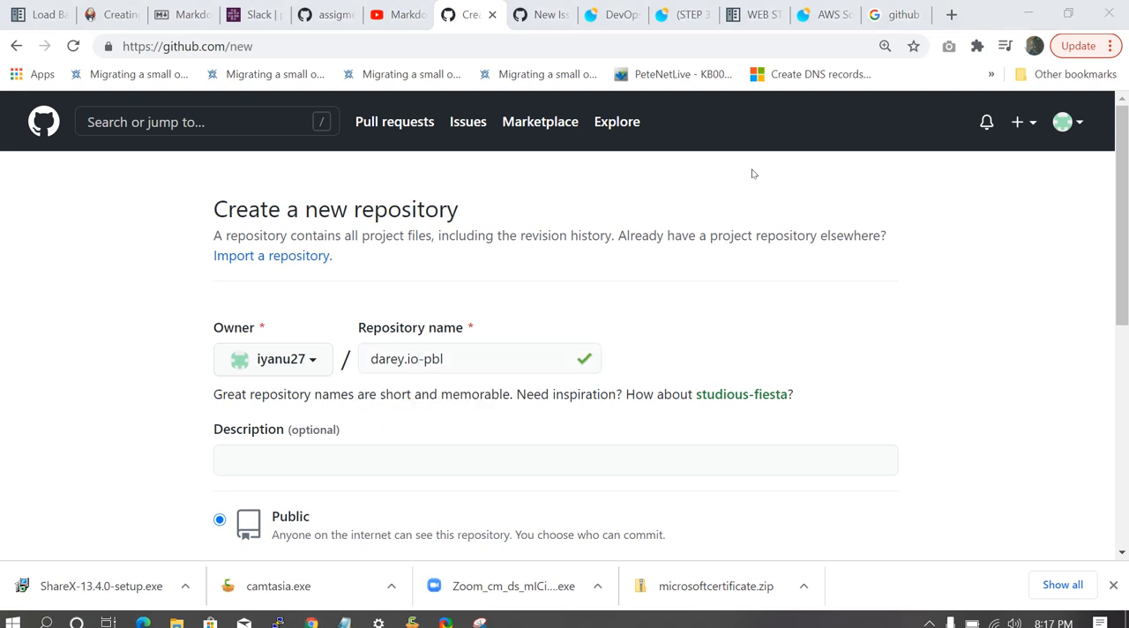
{"action": "mouse_move", "coordinate": [399, 298]}
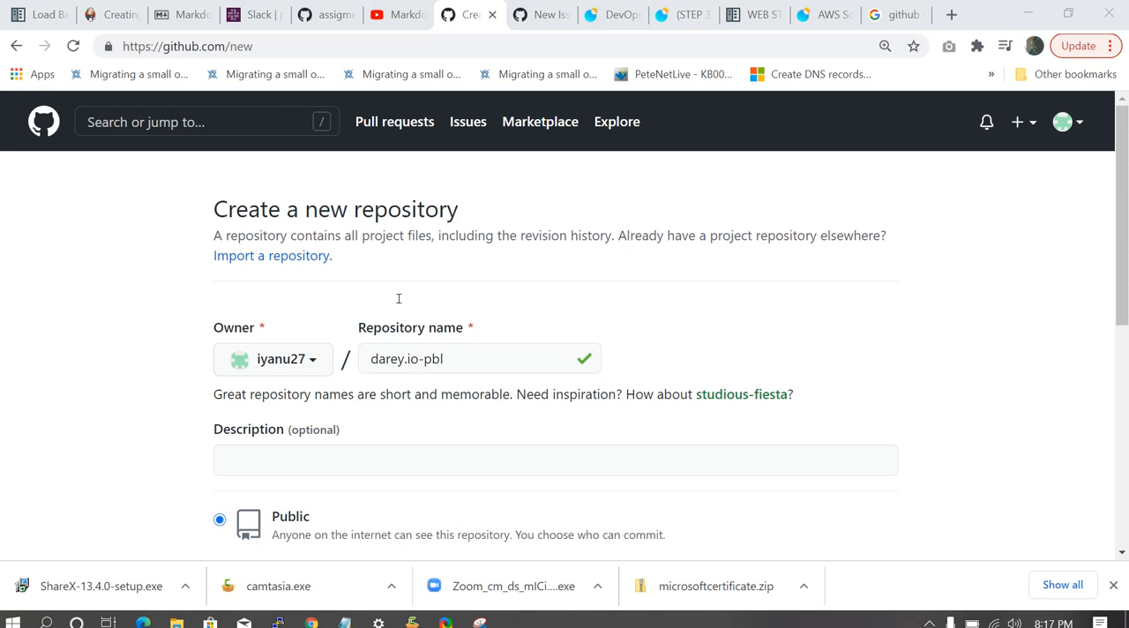
Describe the repository as "This is where i keep all my darey.io projects" and keep it Public
{"action": "left_click", "coordinate": [555, 476]}
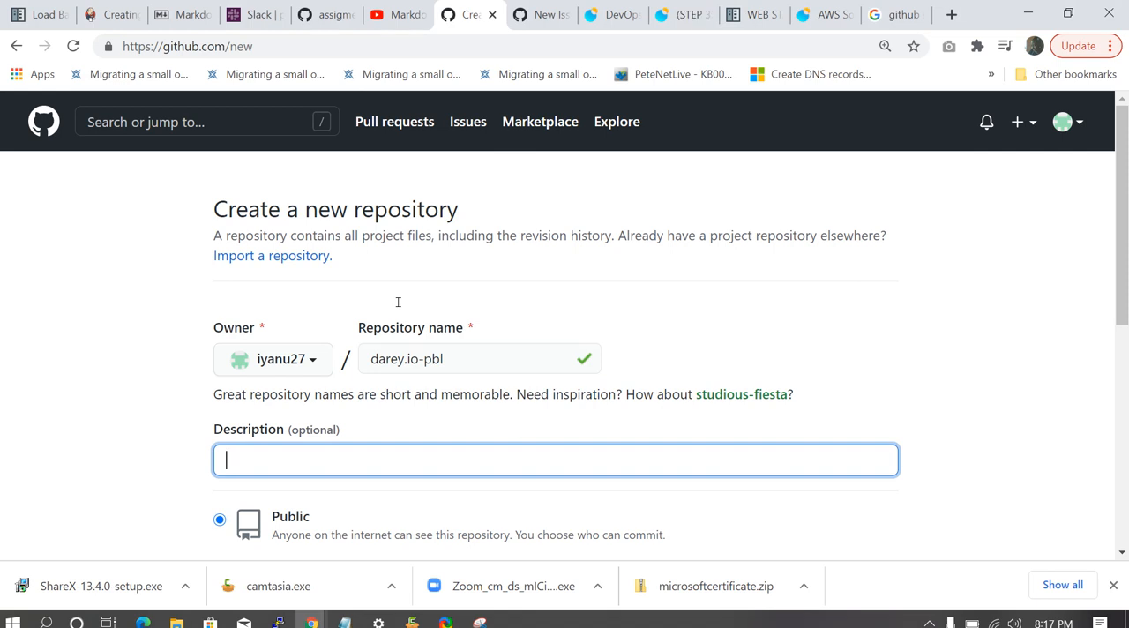
{"action": "type", "text": "This"}
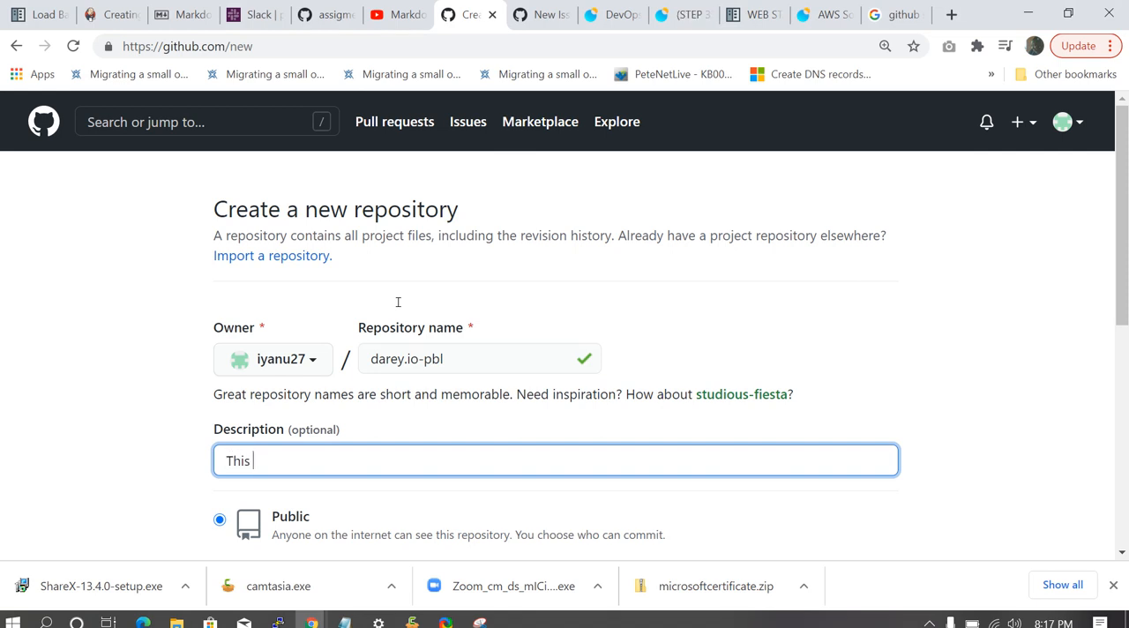
{"action": "type", "text": "is where i"}
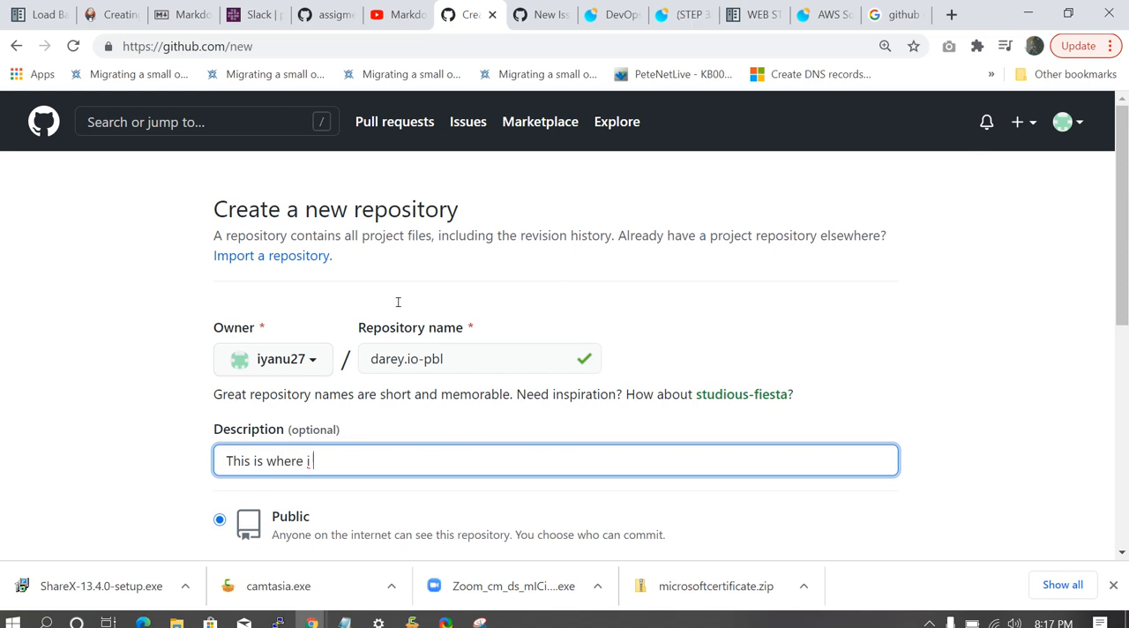
{"action": "type", "text": "keep all"}
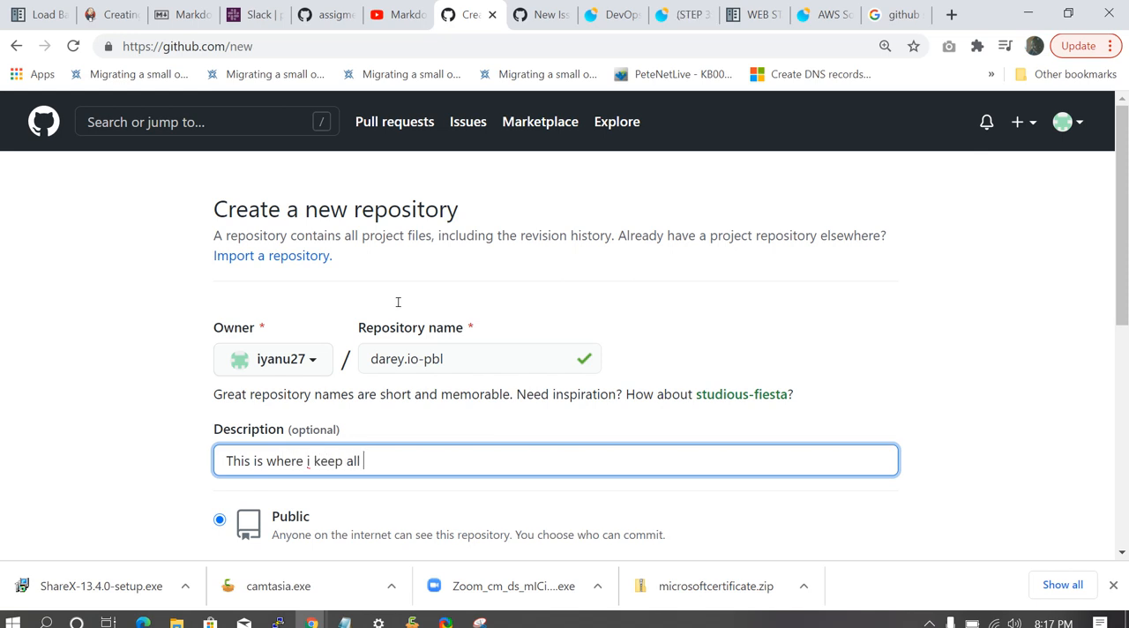
{"action": "type", "text": "my darey"}
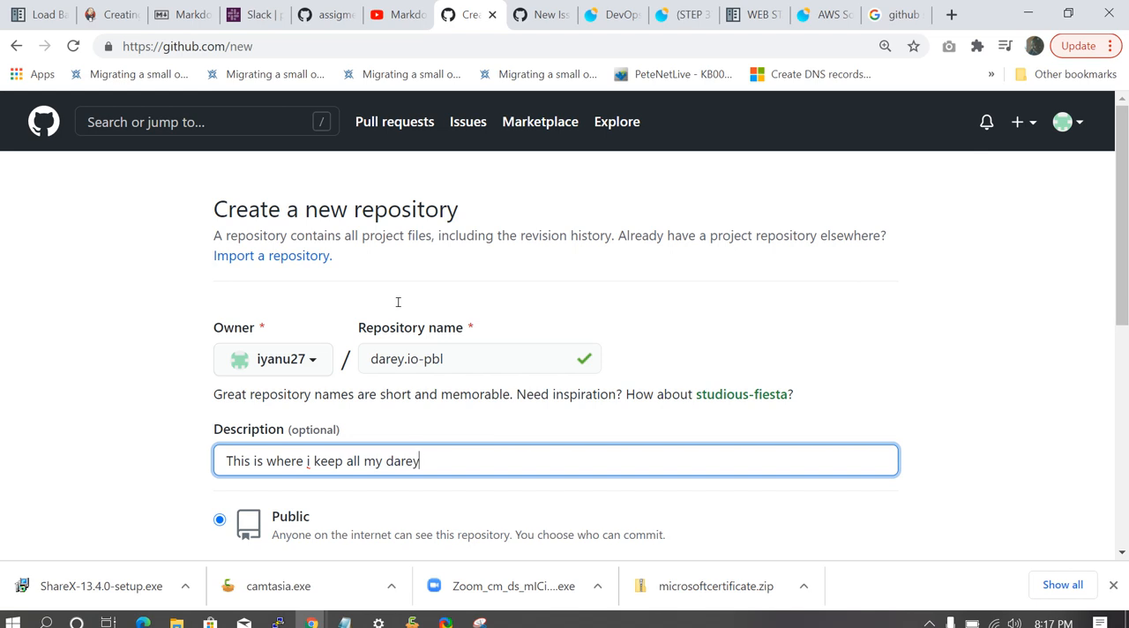
{"action": "type", "text": ".io pro"}
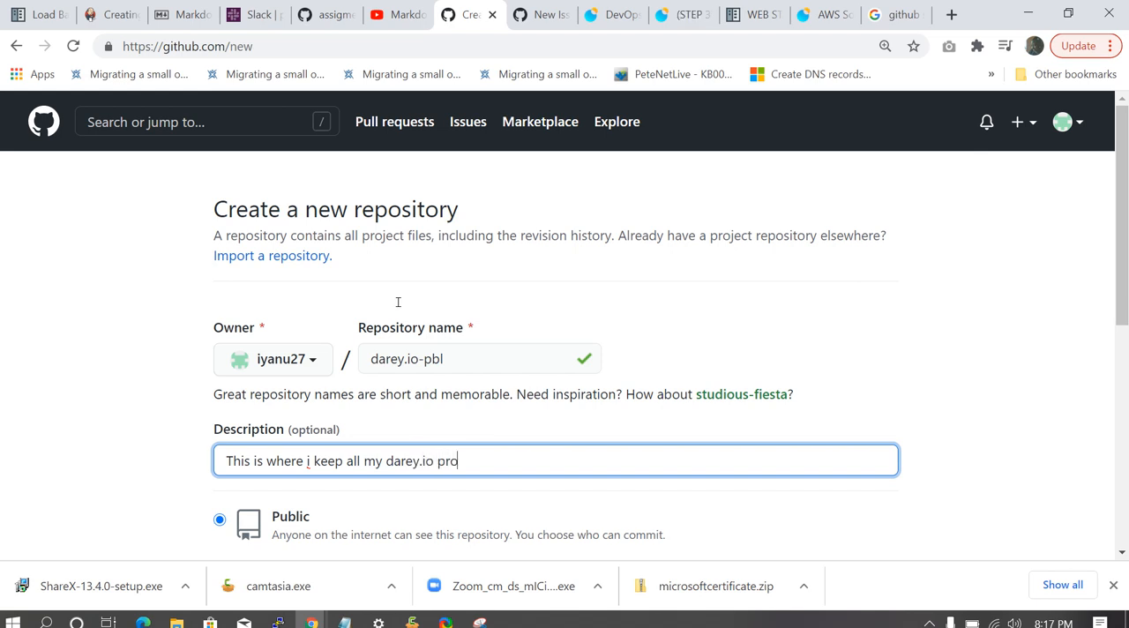
{"action": "type", "text": "jects"}
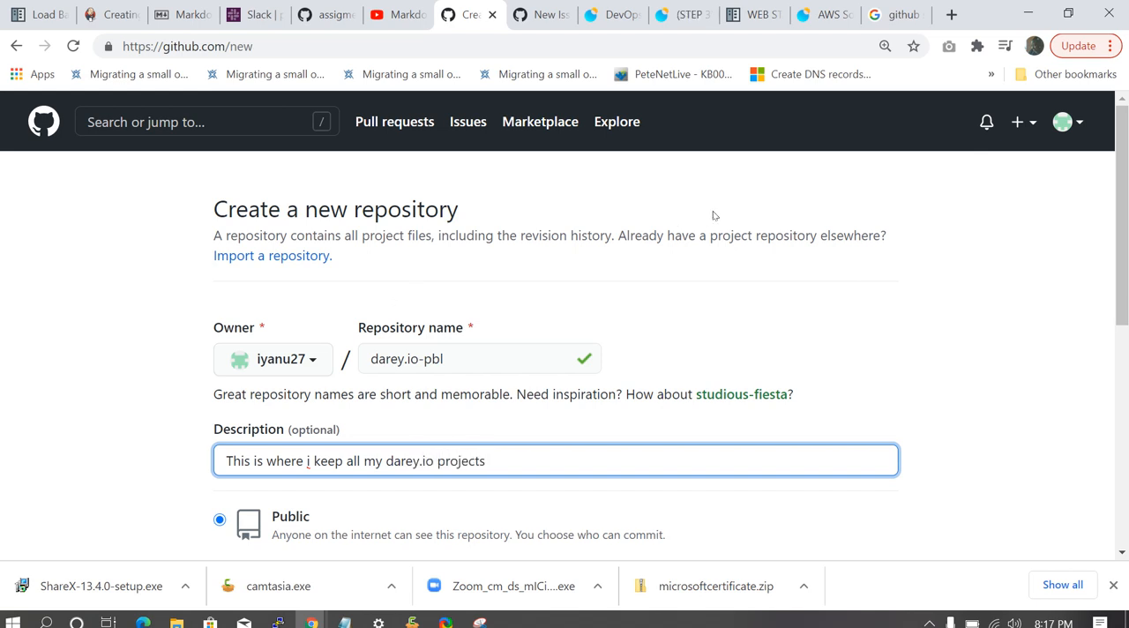
{"action": "scroll", "scroll_direction": "down", "scroll_amount": 3}
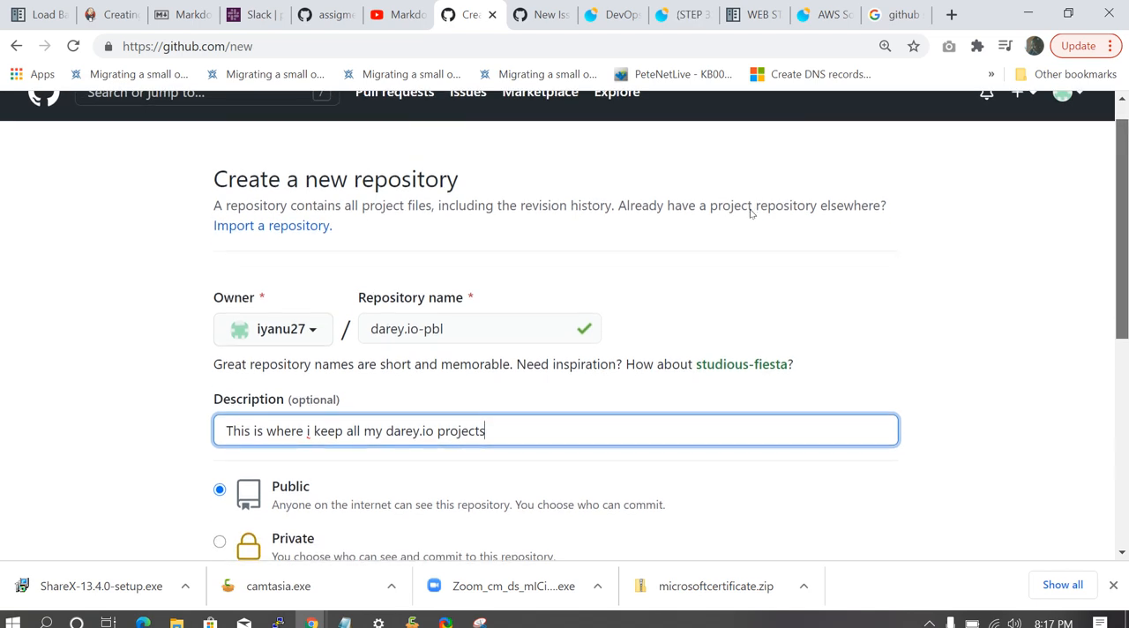
{"action": "scroll", "scroll_direction": "down", "scroll_amount": 3}
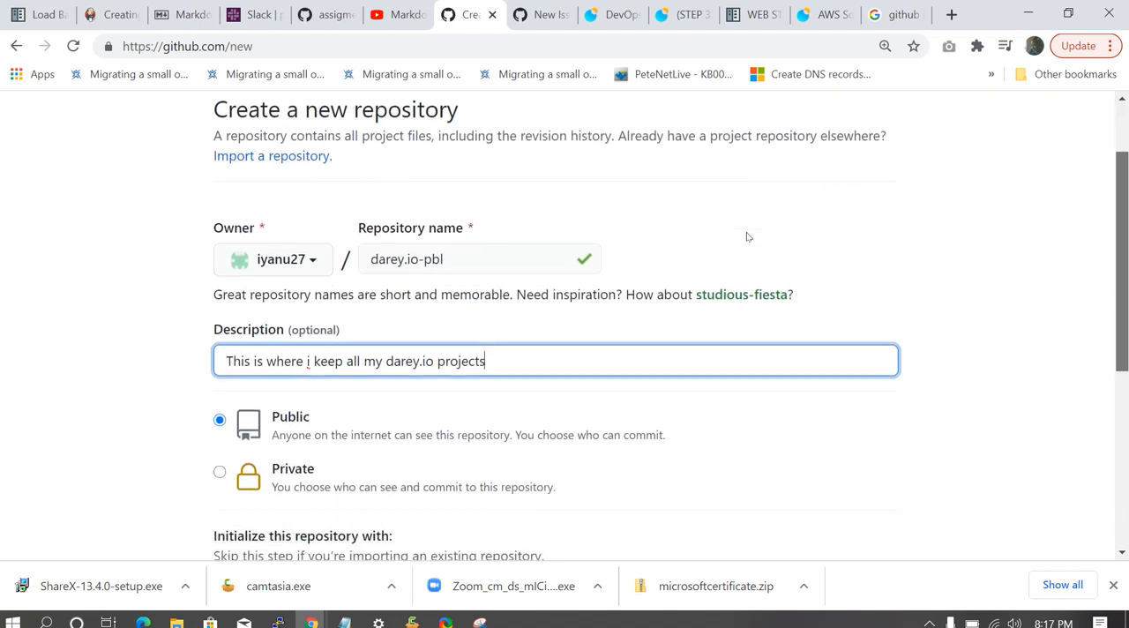
{"action": "scroll", "scroll_direction": "down", "scroll_amount": 3}
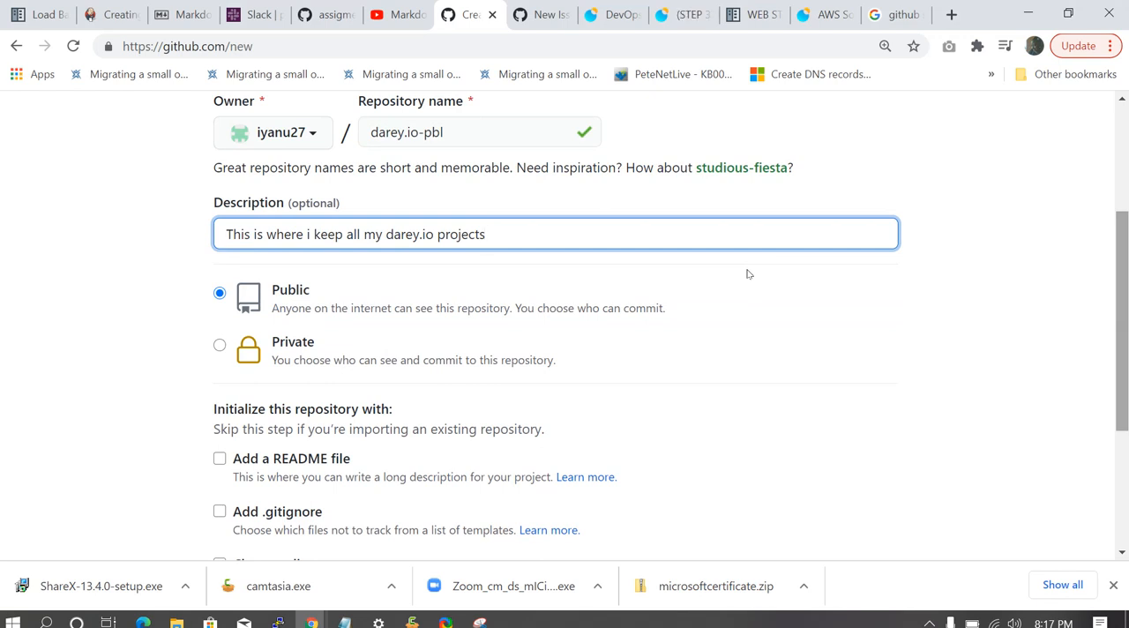
{"action": "scroll", "scroll_direction": "down", "scroll_amount": 3}
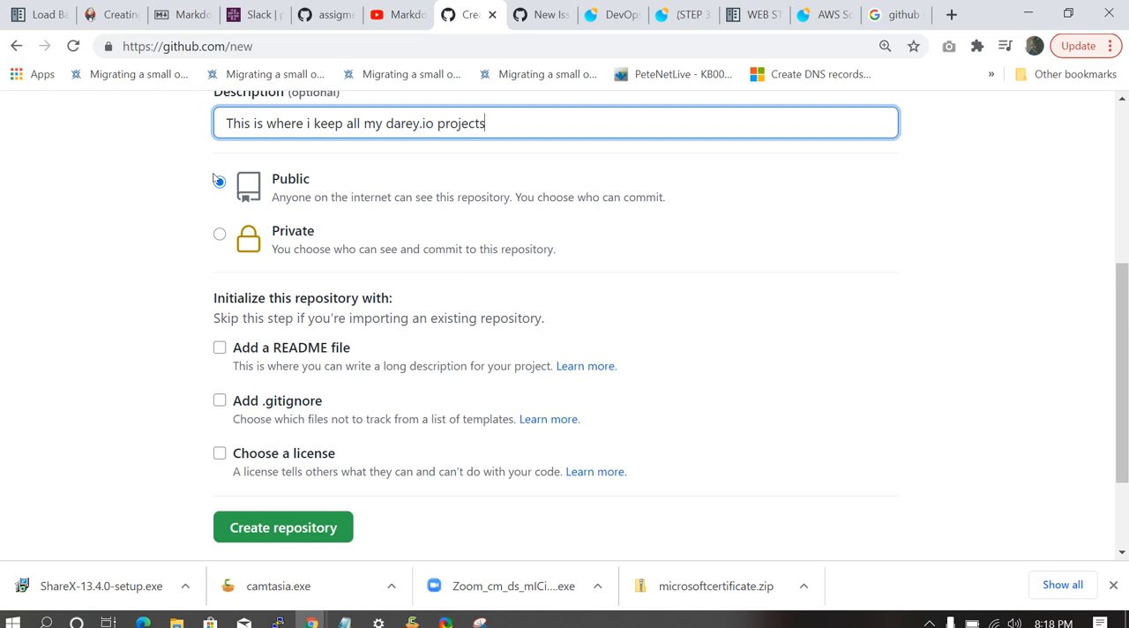
Initialize the repository with a README file and choose the MIT License
{"action": "left_click", "coordinate": [219, 182]}
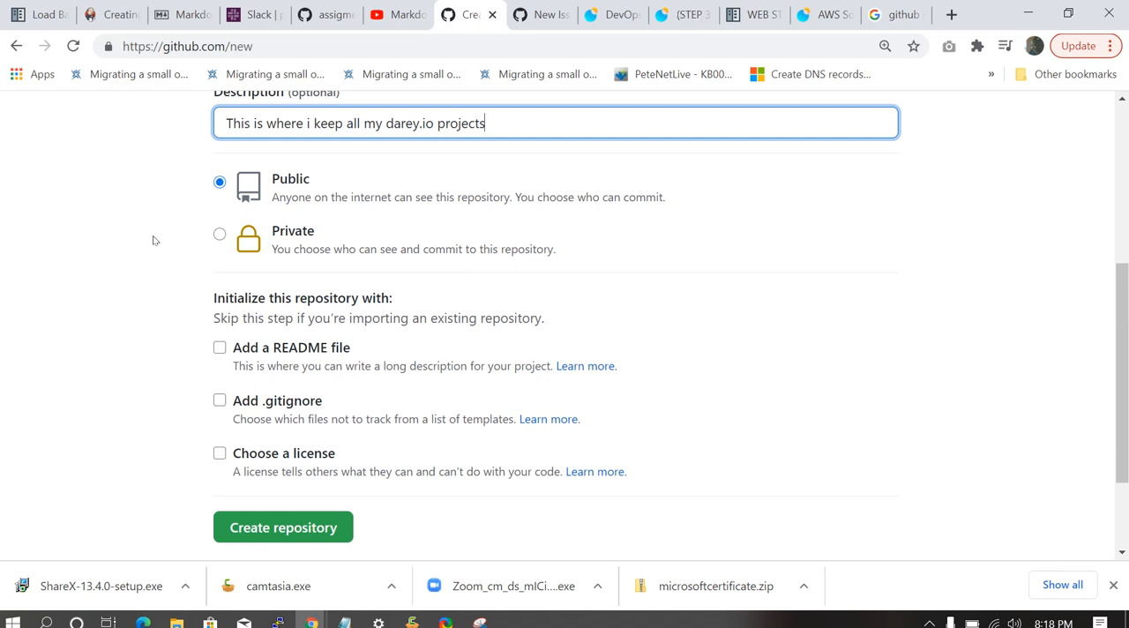
{"action": "left_click", "coordinate": [218, 348]}
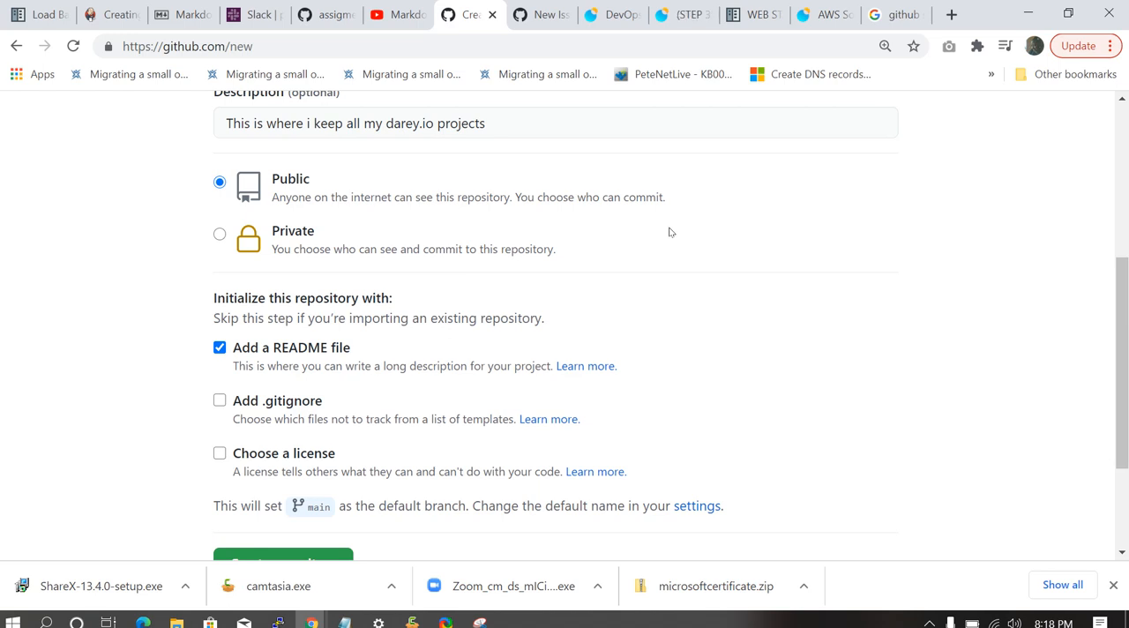
{"action": "scroll", "scroll_direction": "down", "scroll_amount": 3}
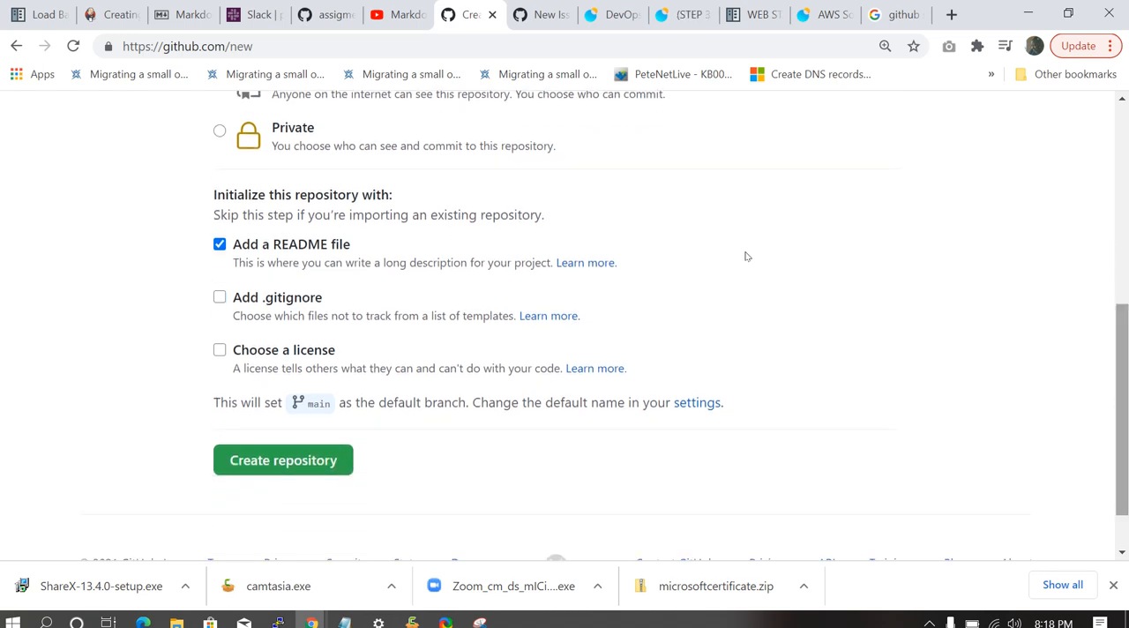
{"action": "left_click", "coordinate": [219, 349]}
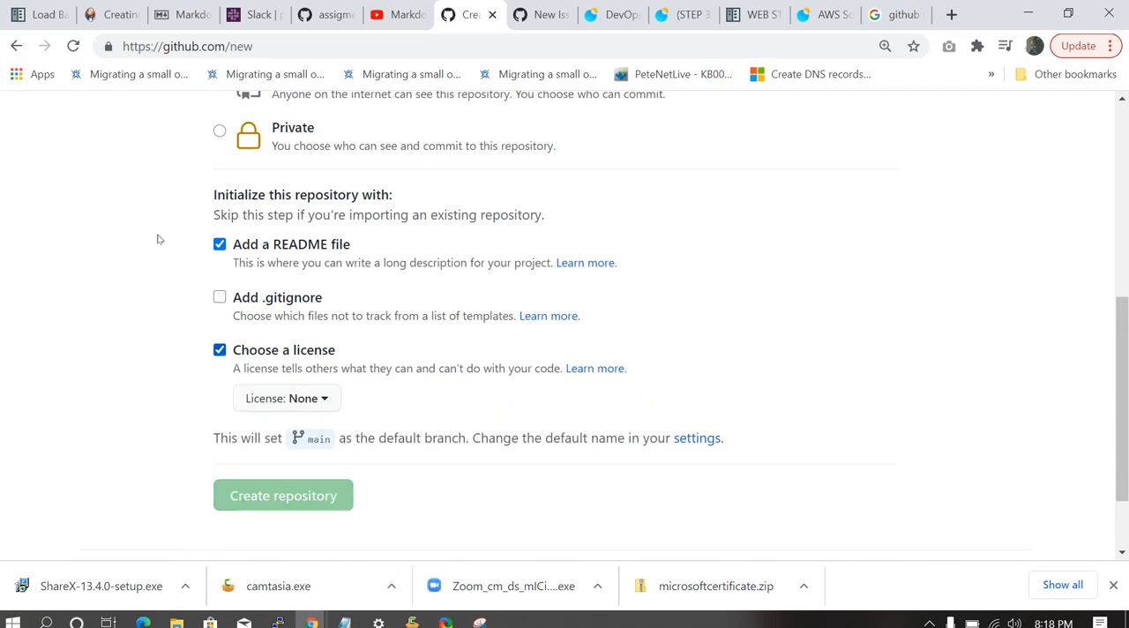
{"action": "left_click", "coordinate": [286, 398]}
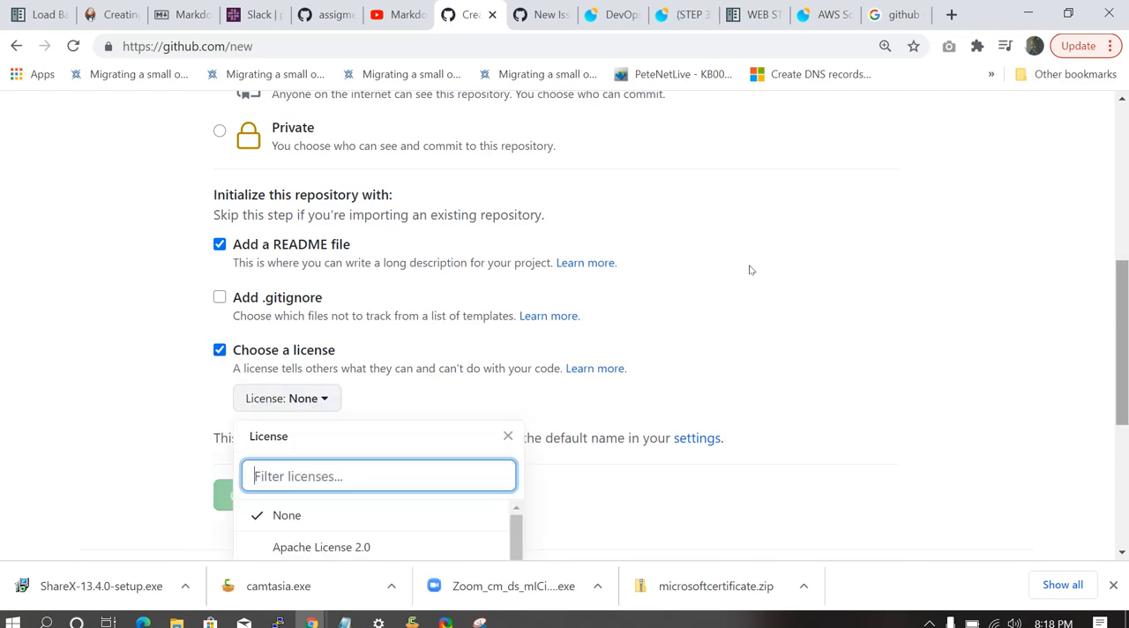
{"action": "scroll", "scroll_direction": "down", "scroll_amount": 3}
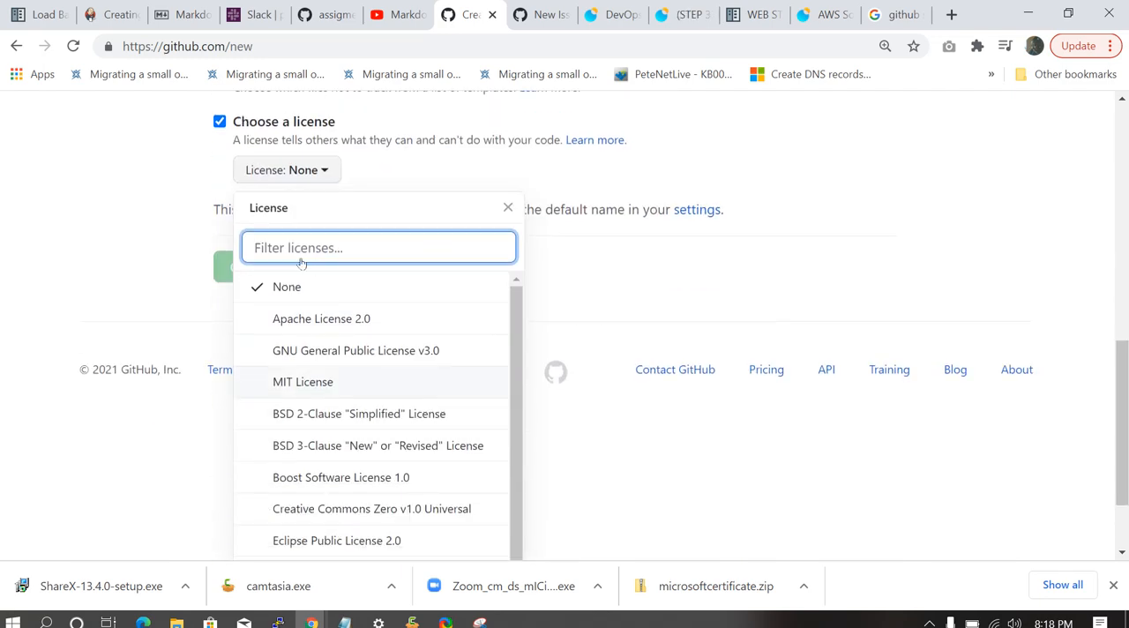
{"action": "left_click", "coordinate": [303, 381]}
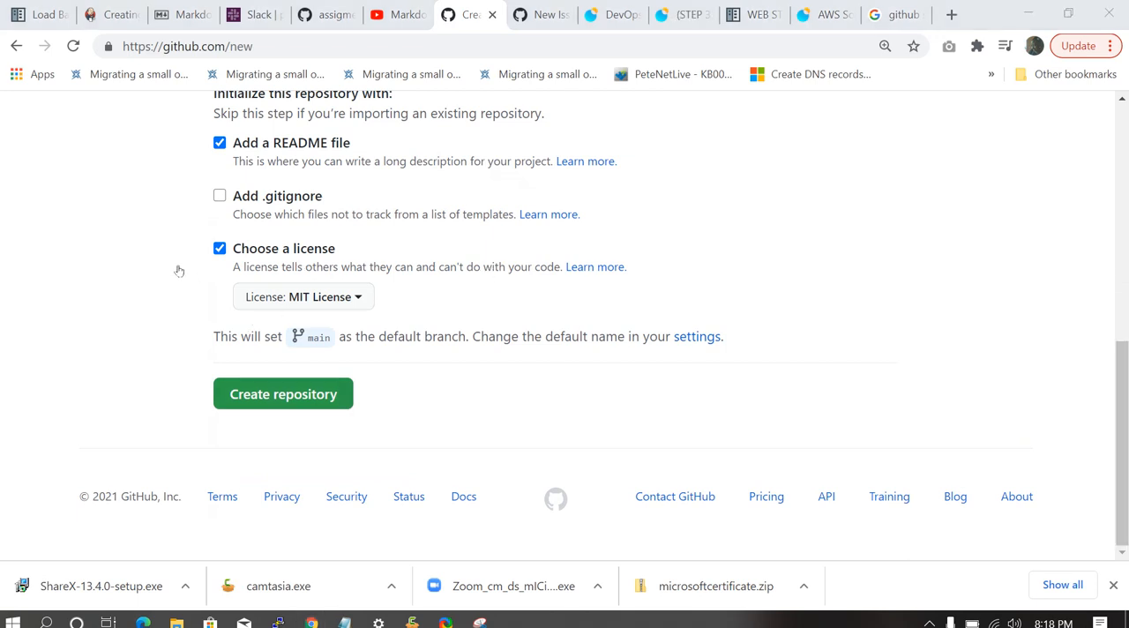
Enter the darey.io-pbl repository and view its README.md
{"action": "left_click", "coordinate": [282, 394]}
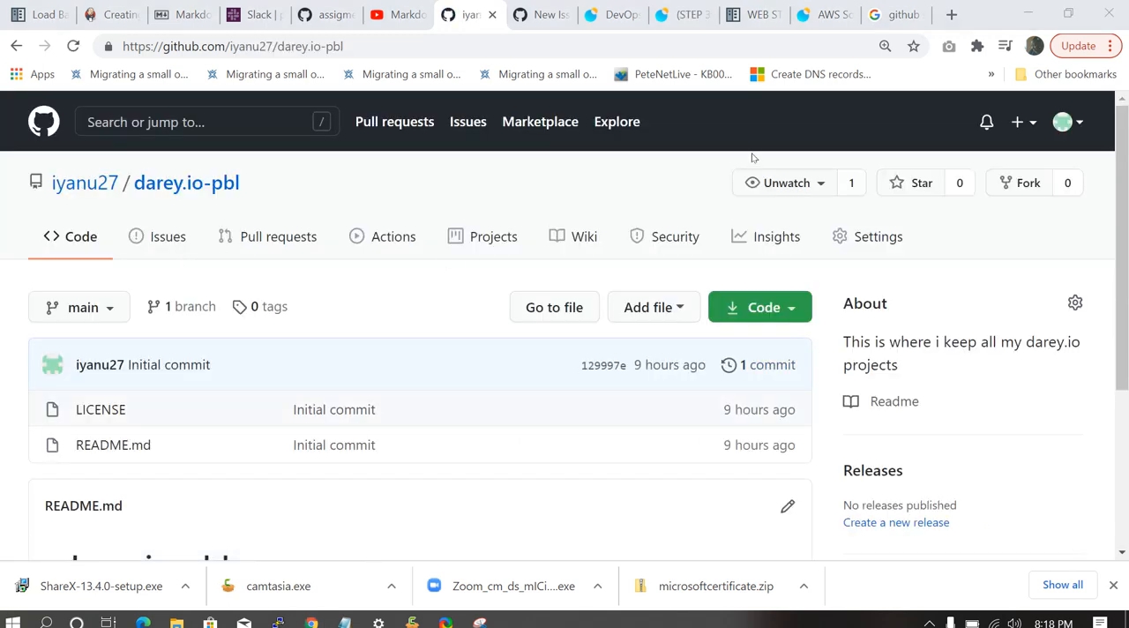
{"action": "scroll", "scroll_direction": "down", "scroll_amount": 3}
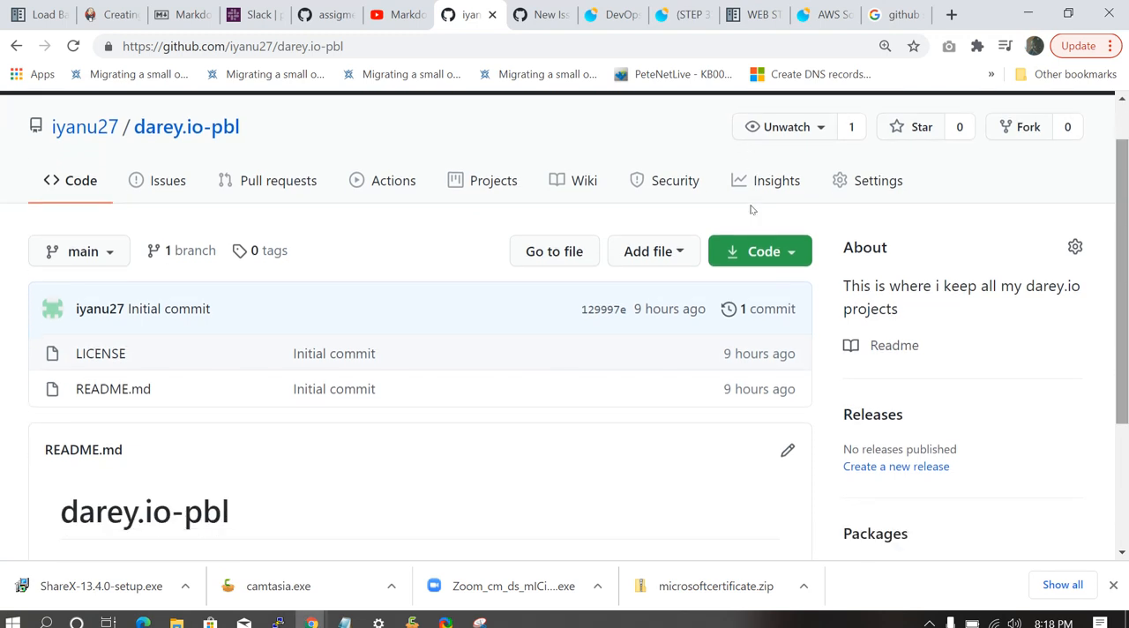
{"action": "mouse_move", "coordinate": [113, 388]}
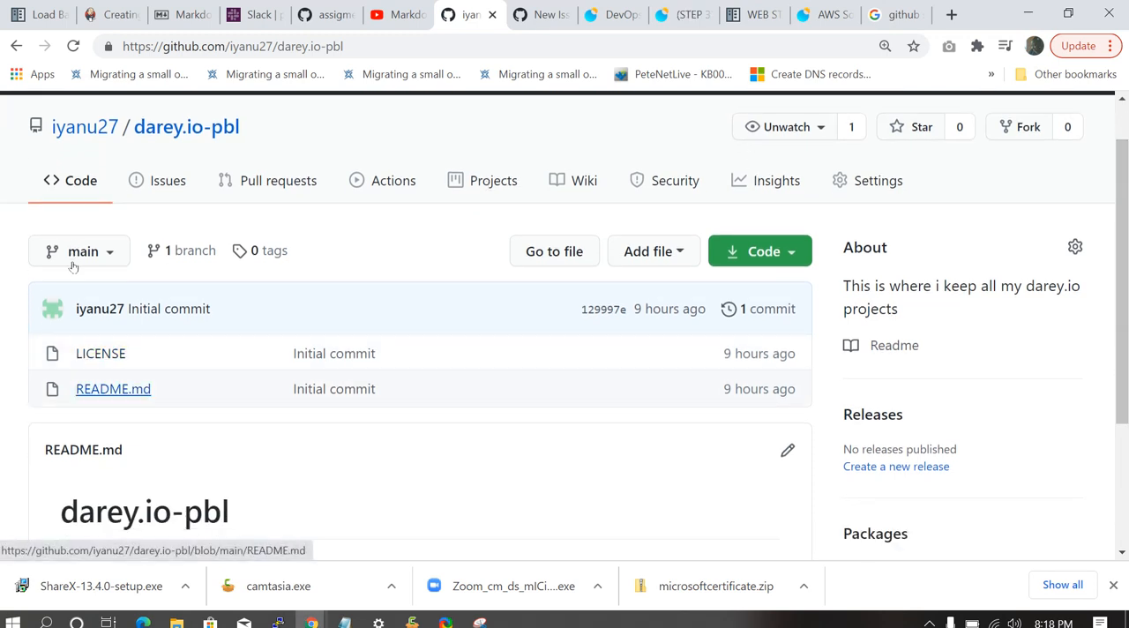
{"action": "left_click", "coordinate": [113, 388]}
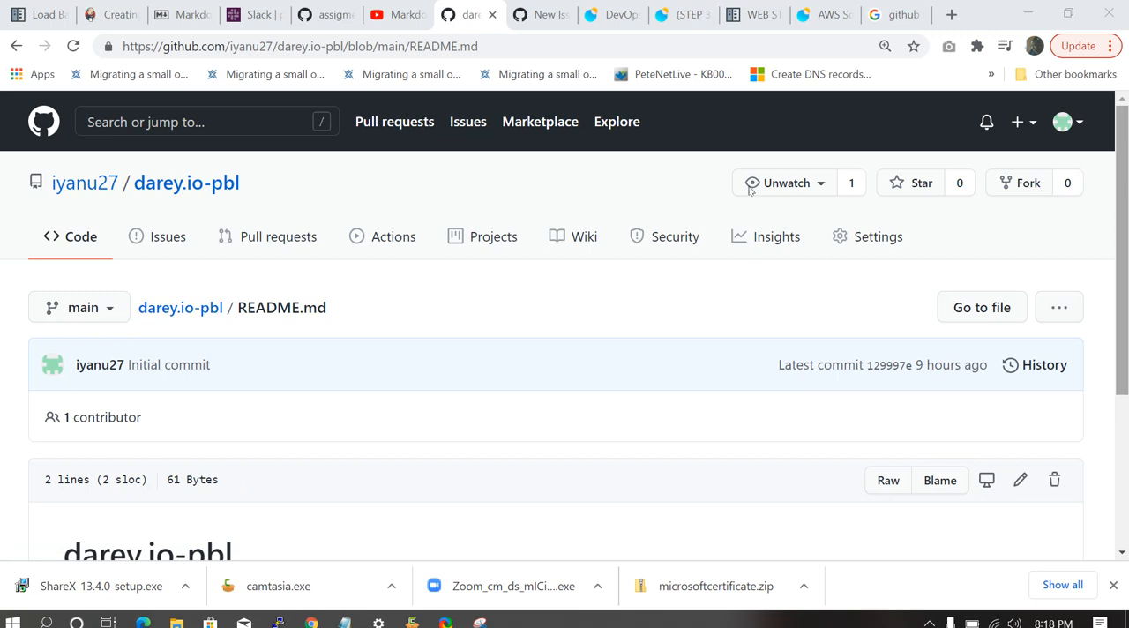
{"action": "scroll", "scroll_direction": "down", "scroll_amount": 3}
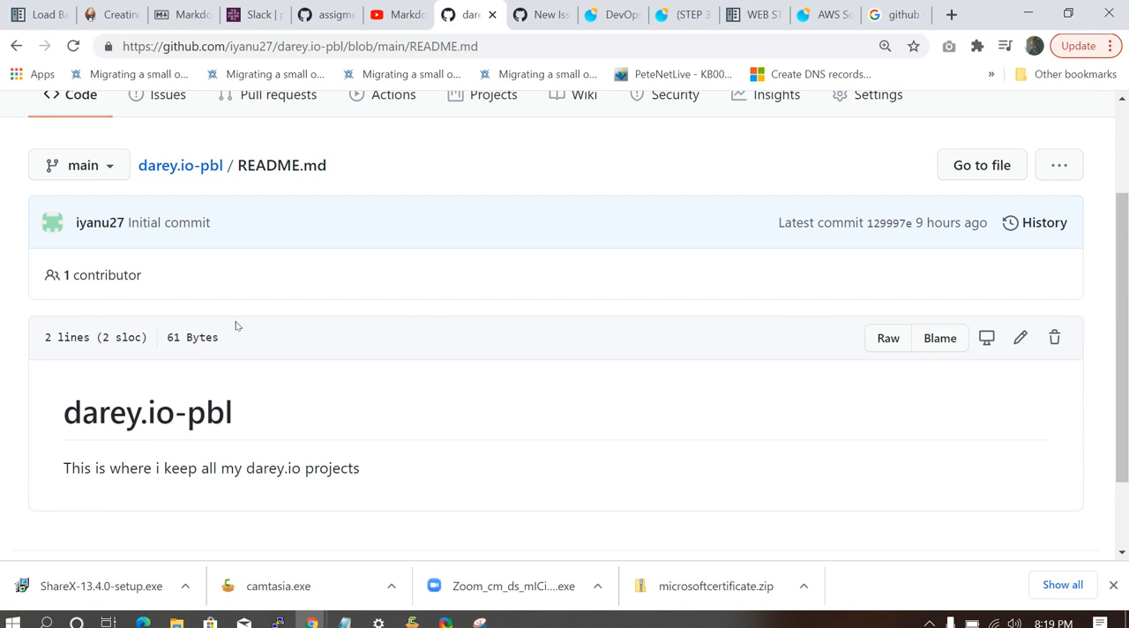
{"action": "mouse_move", "coordinate": [471, 182]}
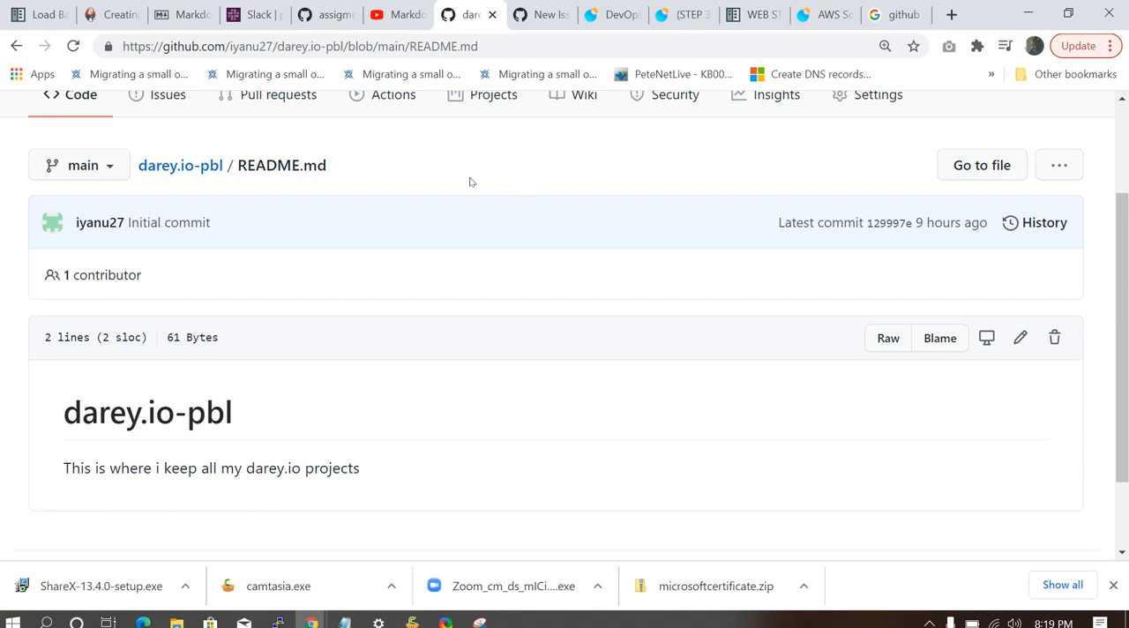
Switch to the darey.io browser tab and look down its homepage
{"action": "left_click", "coordinate": [613, 14]}
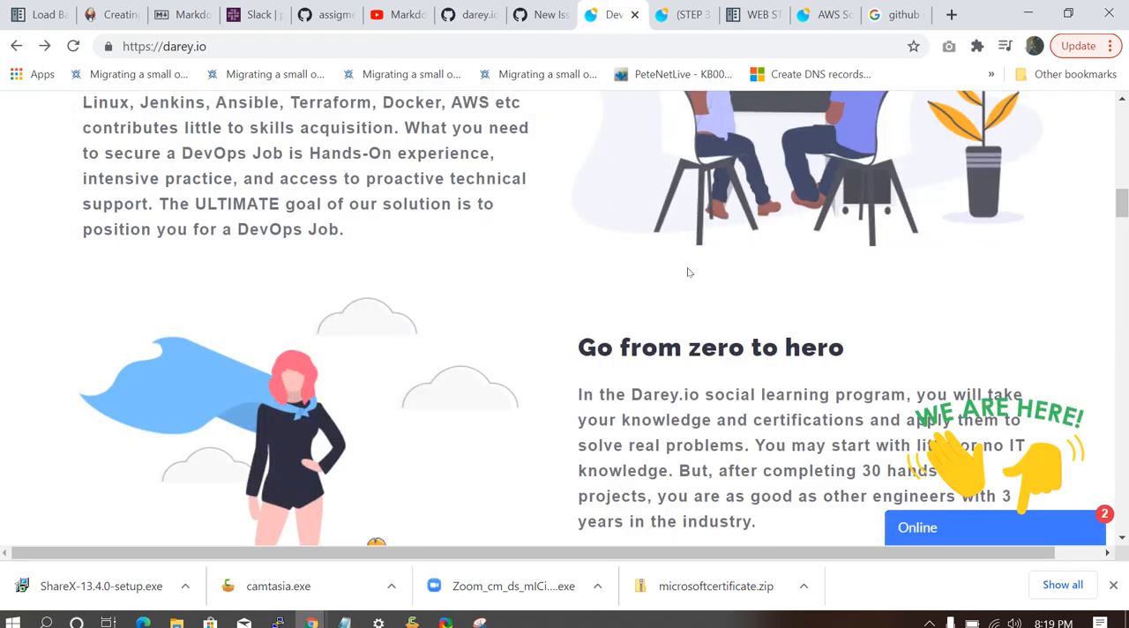
{"action": "scroll", "scroll_direction": "down", "scroll_amount": 3}
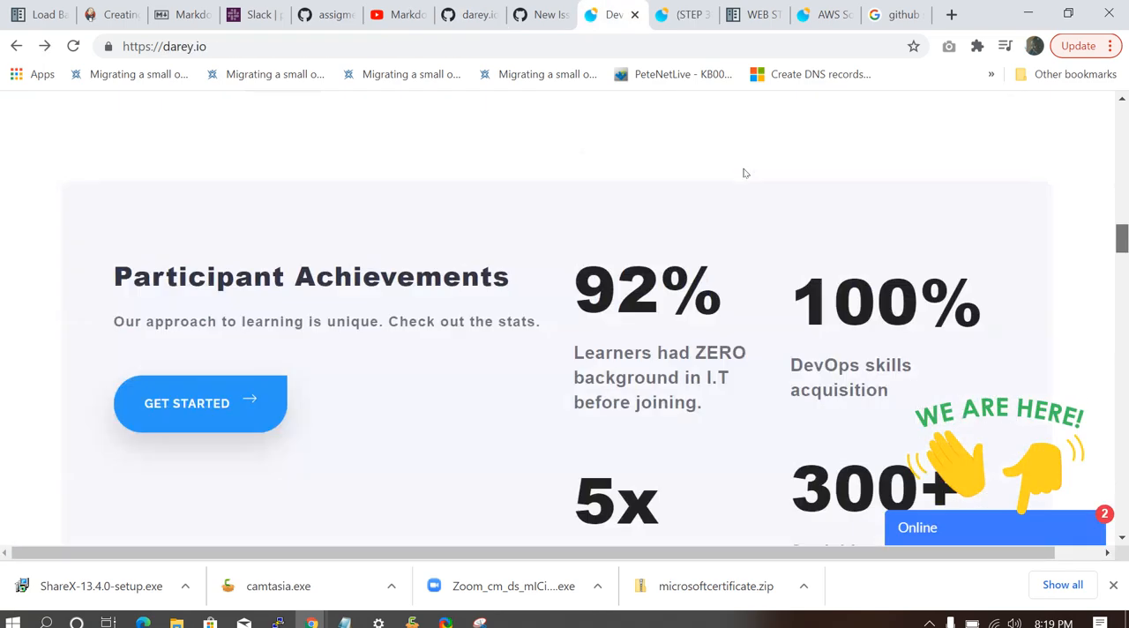
{"action": "scroll", "scroll_direction": "down", "scroll_amount": 3}
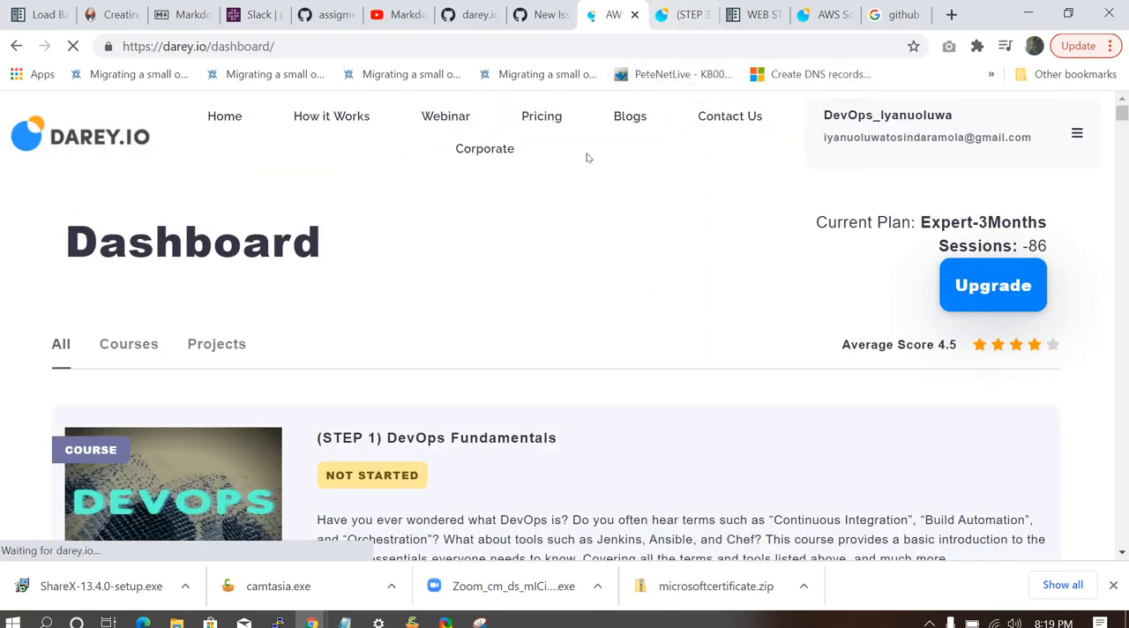
Scroll the Darey.io dashboard down toward STEP 3, Project 1: Web Stack Implementation
{"action": "scroll", "scroll_direction": "down", "scroll_amount": 3}
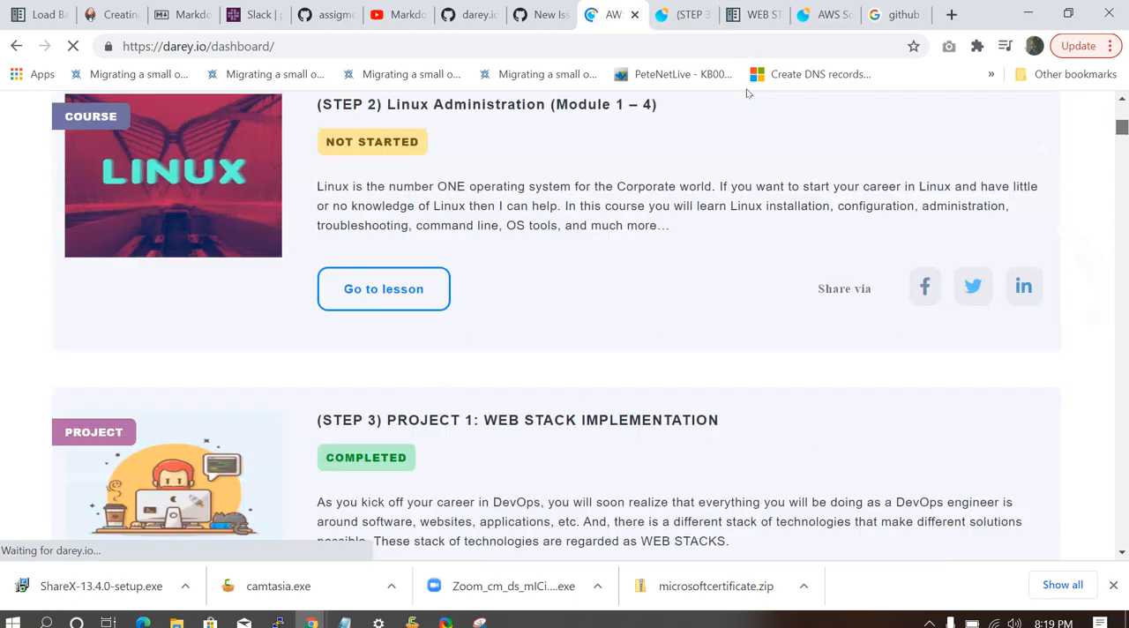
{"action": "scroll", "scroll_direction": "down", "scroll_amount": 3}
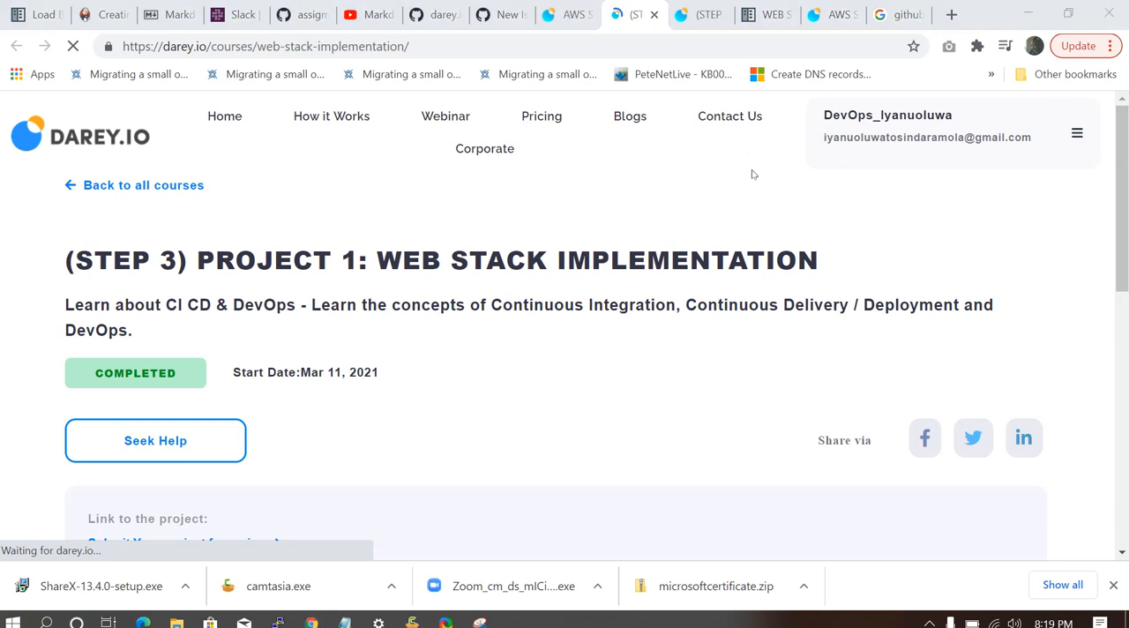
{"action": "scroll", "scroll_direction": "down", "scroll_amount": 3}
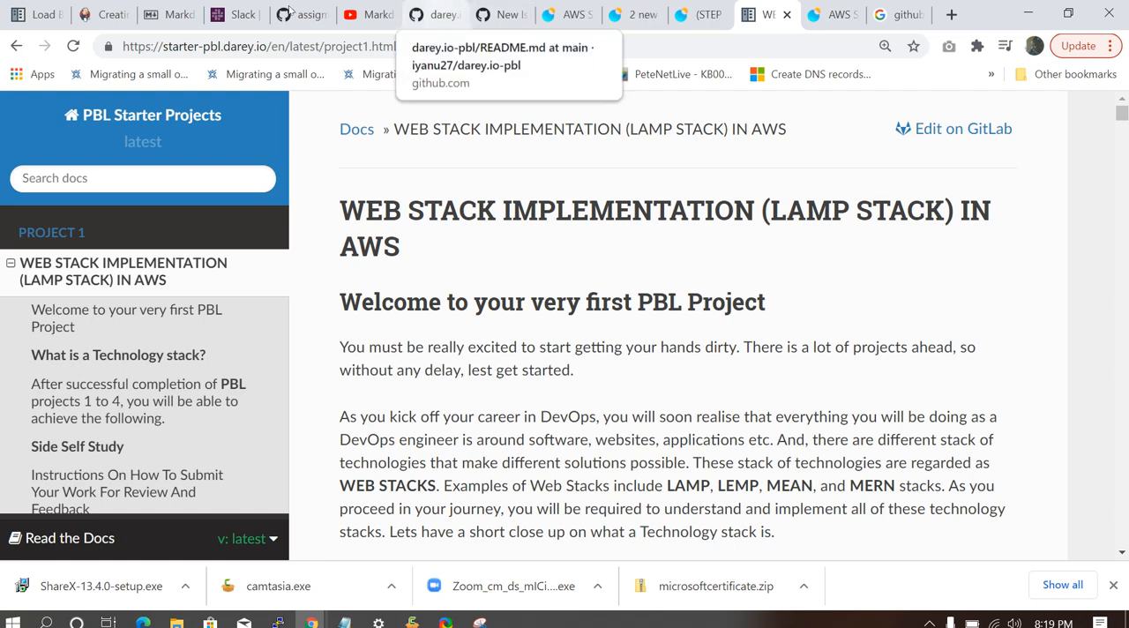
Return to the darey.io-pbl repository and bring up its Add file choices
{"action": "left_click", "coordinate": [427, 15]}
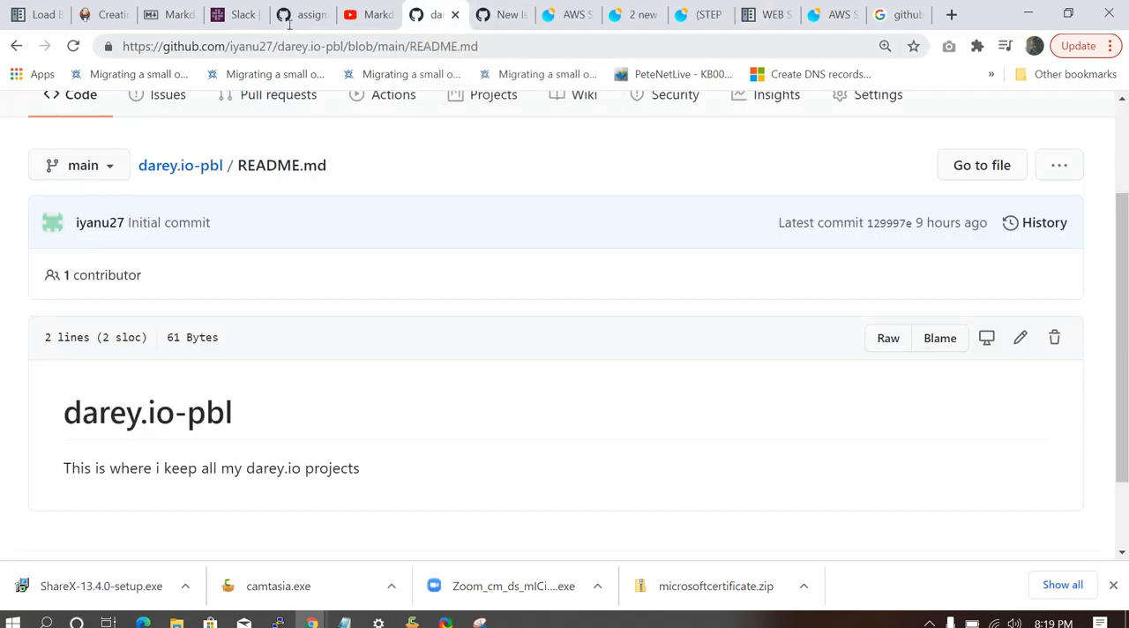
{"action": "mouse_move", "coordinate": [226, 32]}
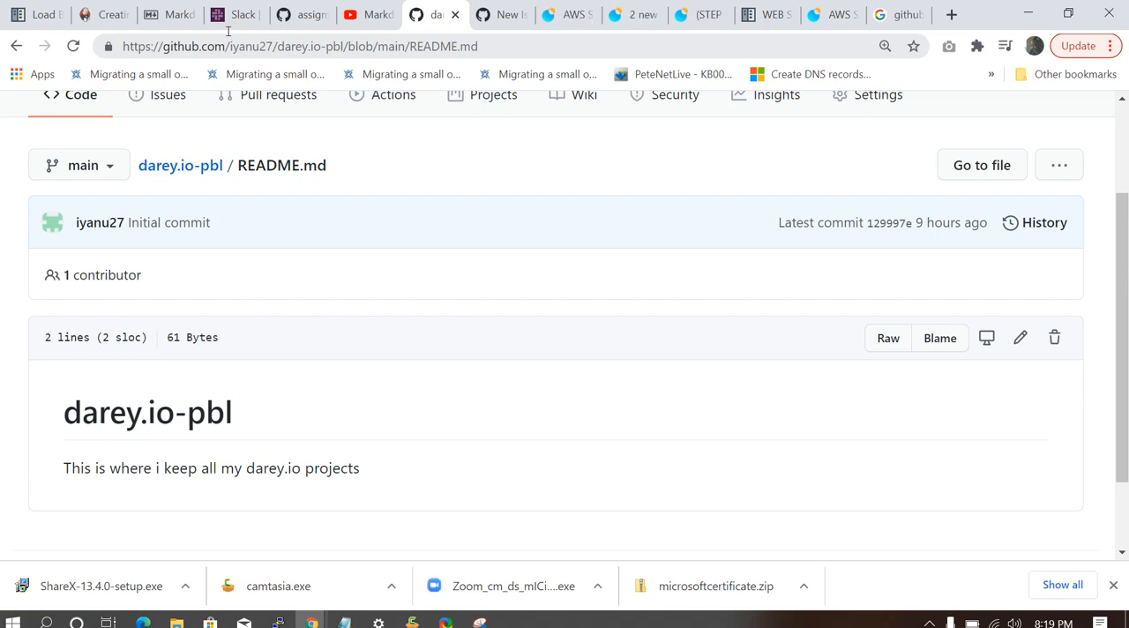
{"action": "mouse_move", "coordinate": [752, 165]}
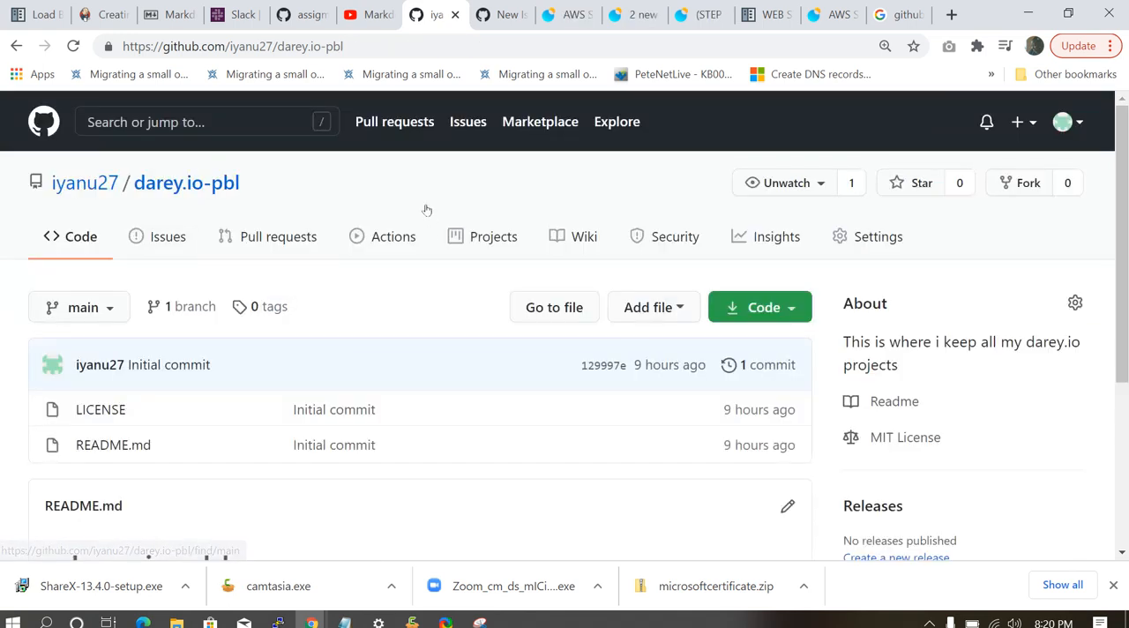
{"action": "left_click", "coordinate": [653, 307]}
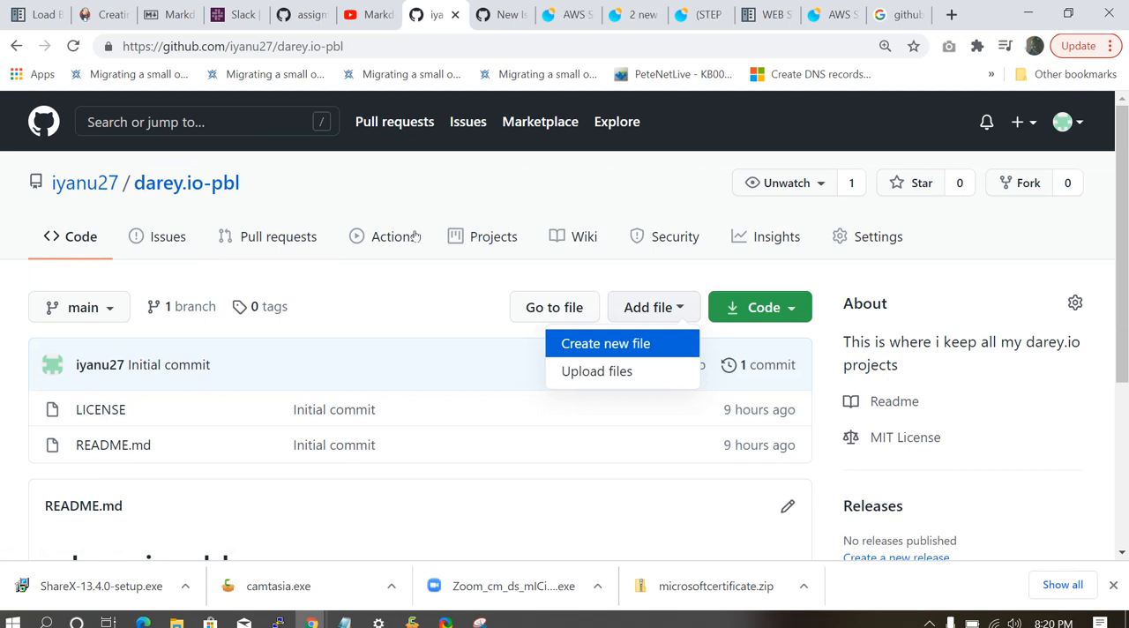
Create a new file named project1.md and commit it to main
{"action": "left_click", "coordinate": [605, 342]}
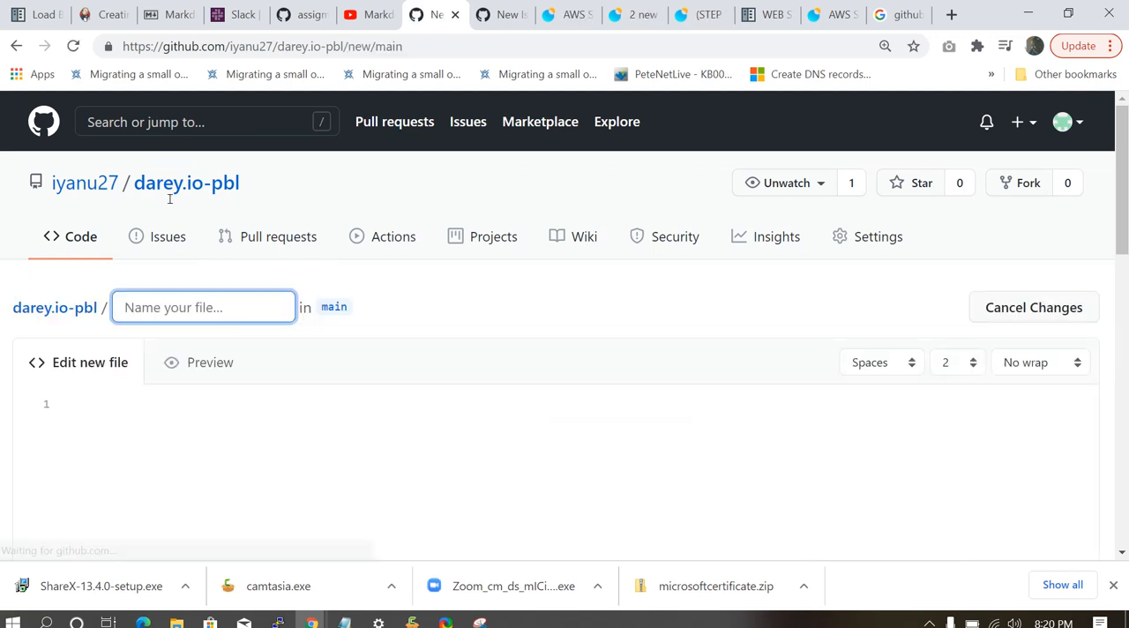
{"action": "type", "text": "project1.md"}
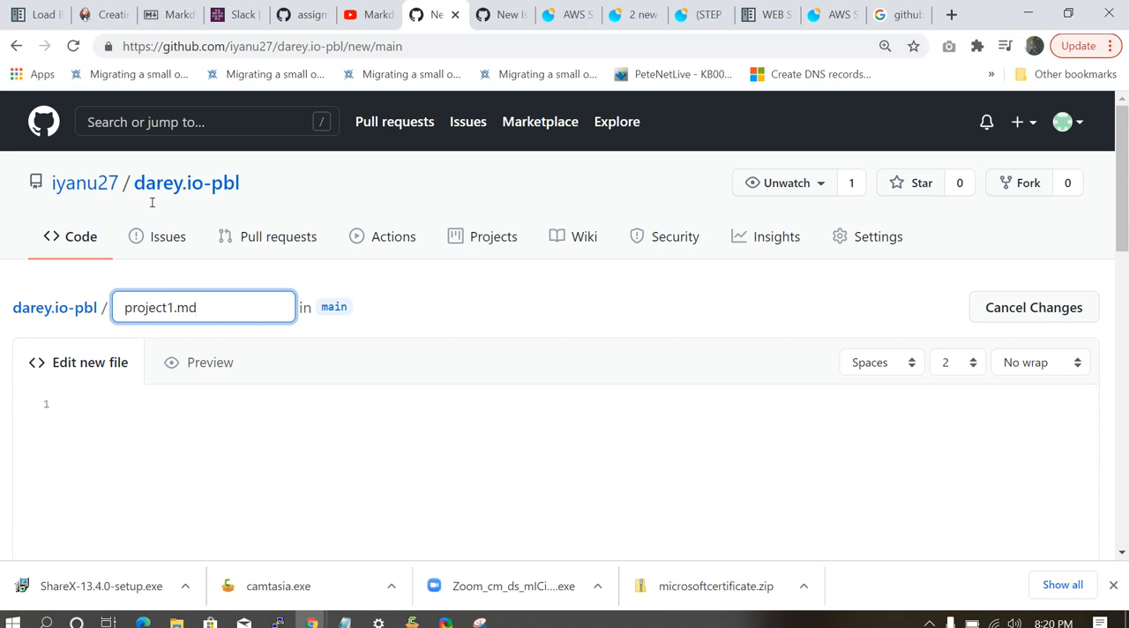
{"action": "mouse_move", "coordinate": [567, 214]}
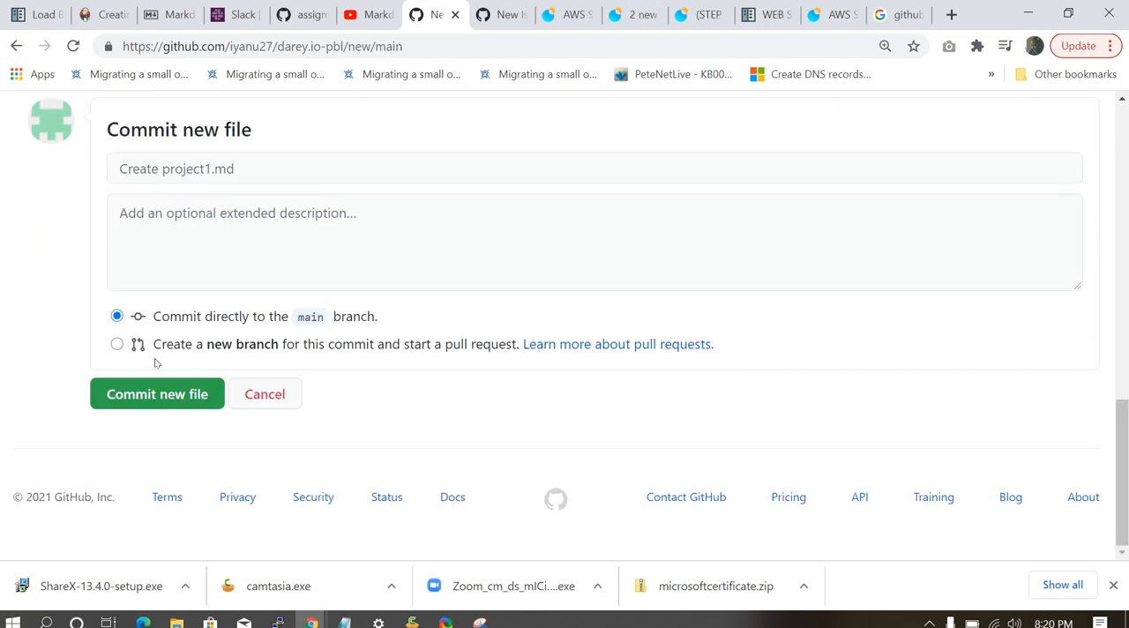
{"action": "mouse_move", "coordinate": [96, 268]}
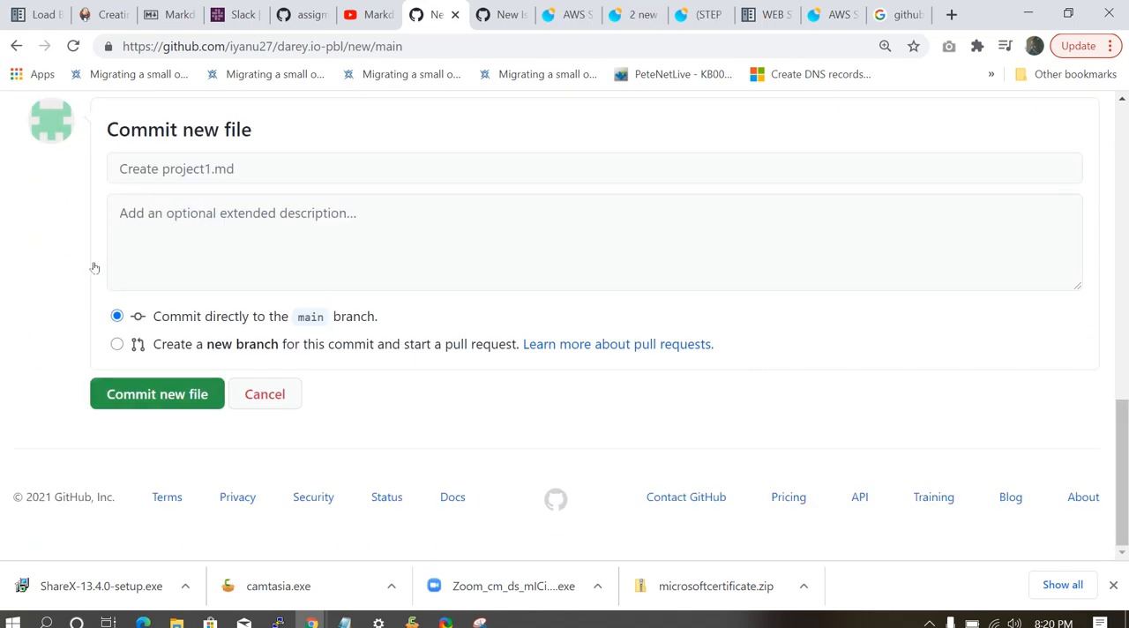
{"action": "left_click", "coordinate": [157, 393]}
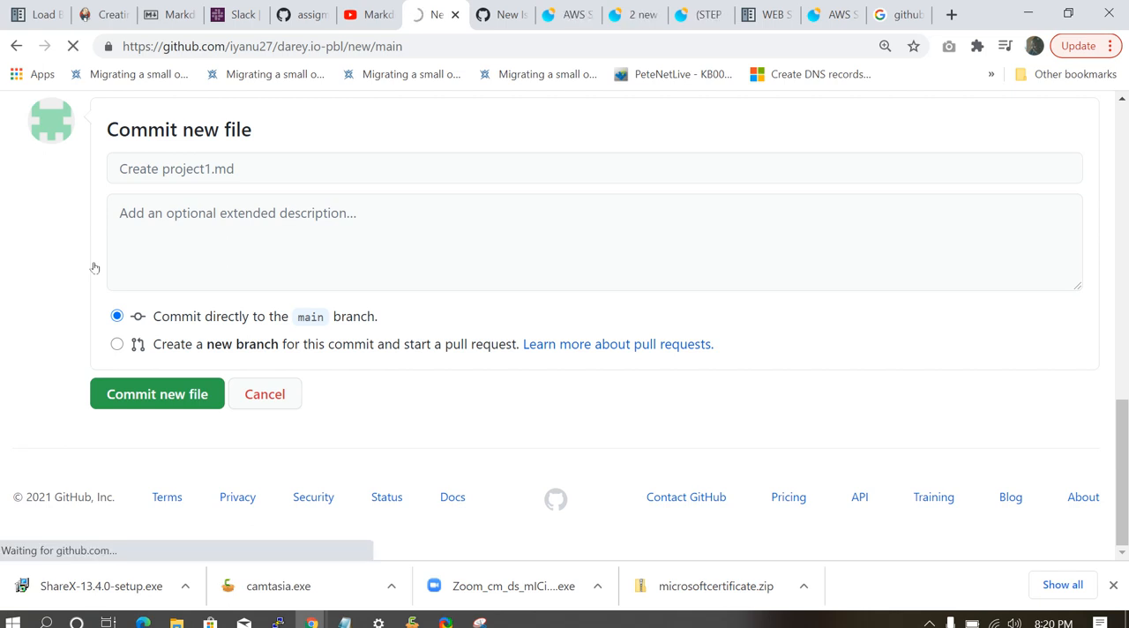
{"action": "left_click", "coordinate": [157, 394]}
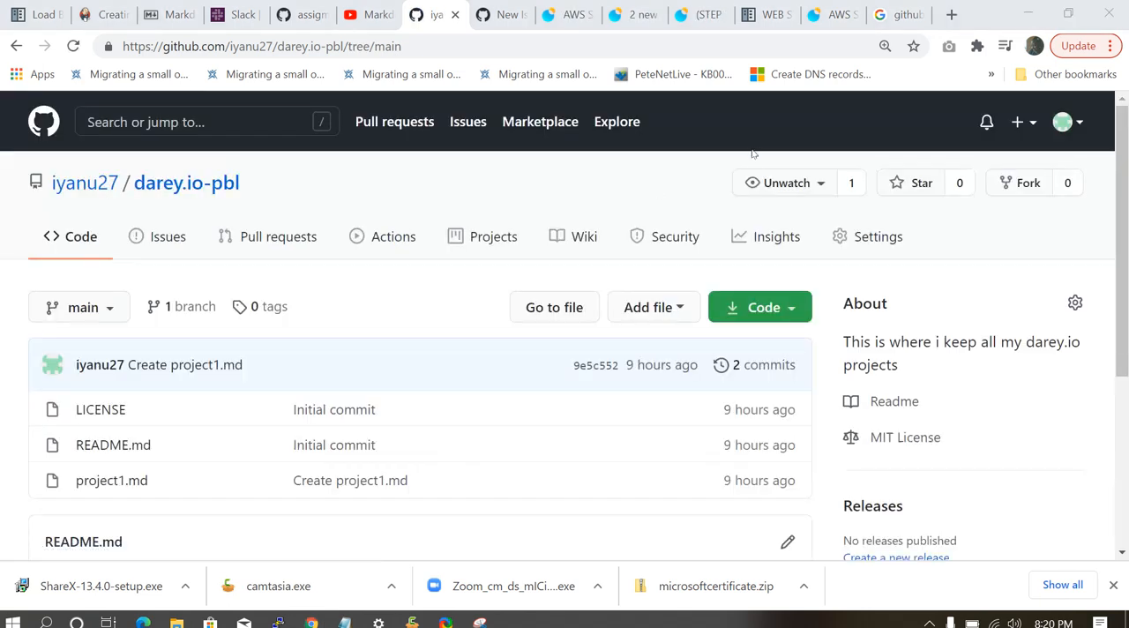
{"action": "mouse_move", "coordinate": [752, 228]}
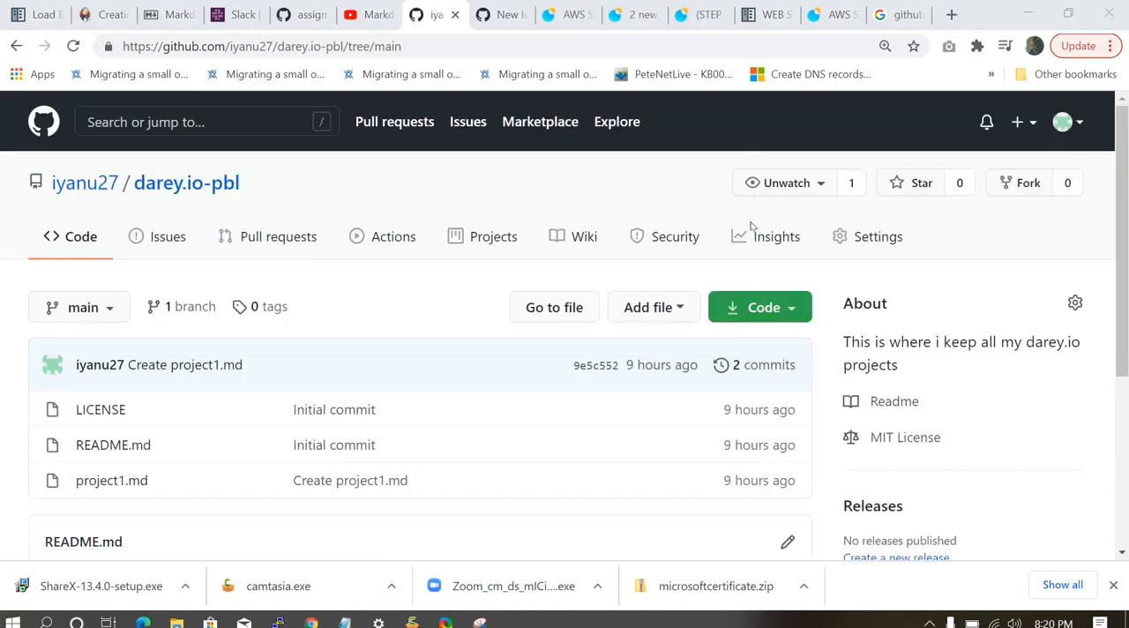
Open the newly committed, empty project1.md from the repository file list
{"action": "scroll", "scroll_direction": "down", "scroll_amount": 3}
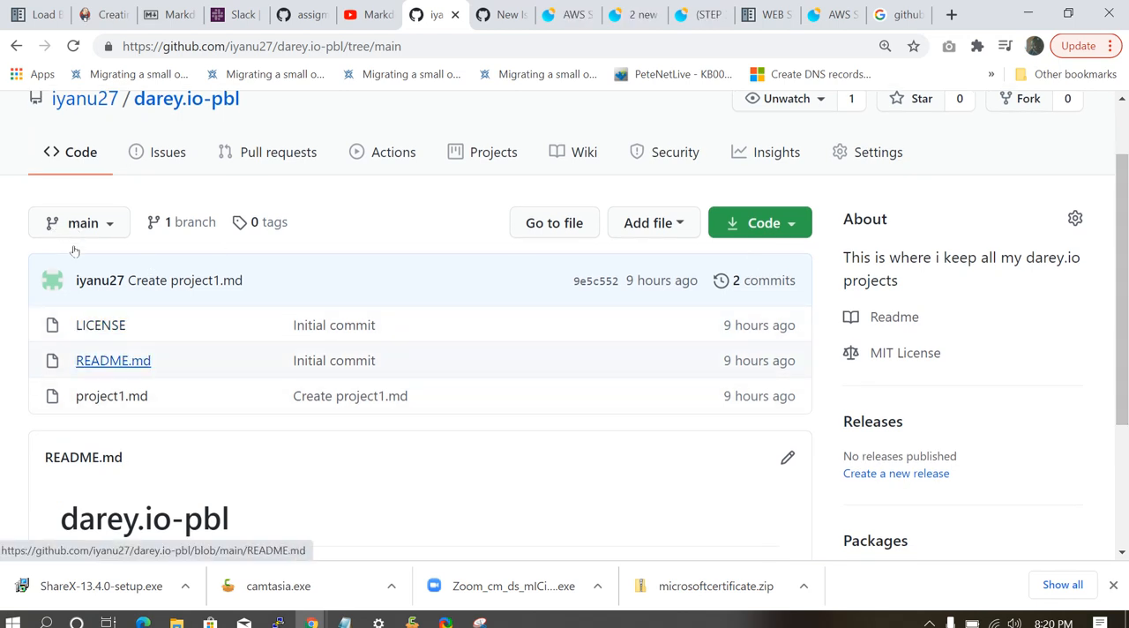
{"action": "mouse_move", "coordinate": [111, 395]}
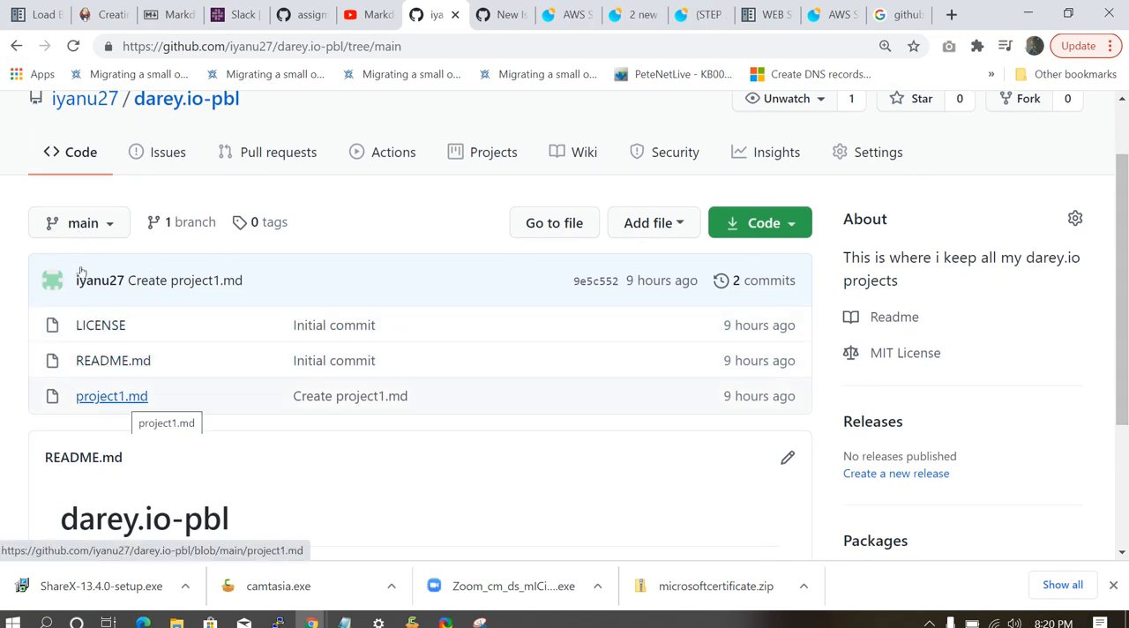
{"action": "mouse_move", "coordinate": [751, 215]}
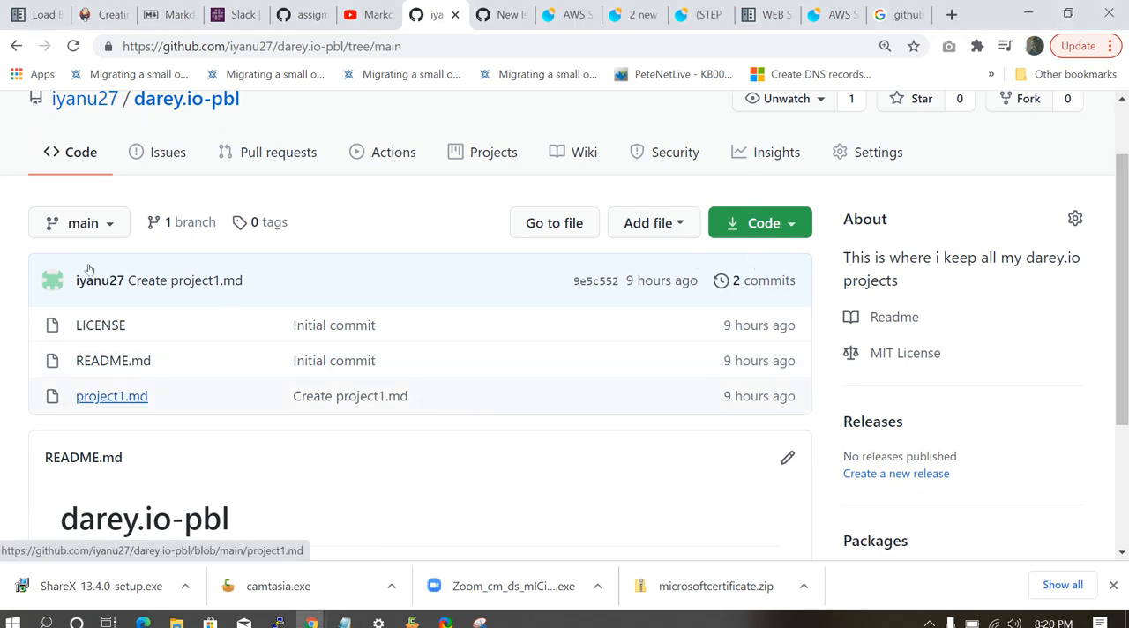
{"action": "left_click", "coordinate": [111, 395]}
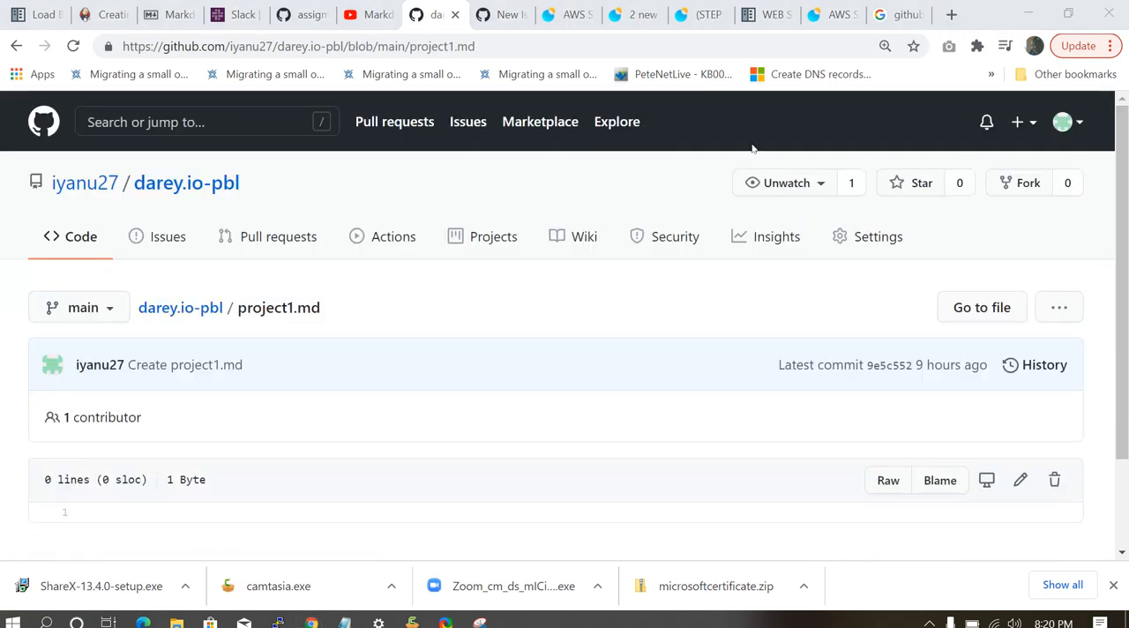
{"action": "scroll", "scroll_direction": "down", "scroll_amount": 3}
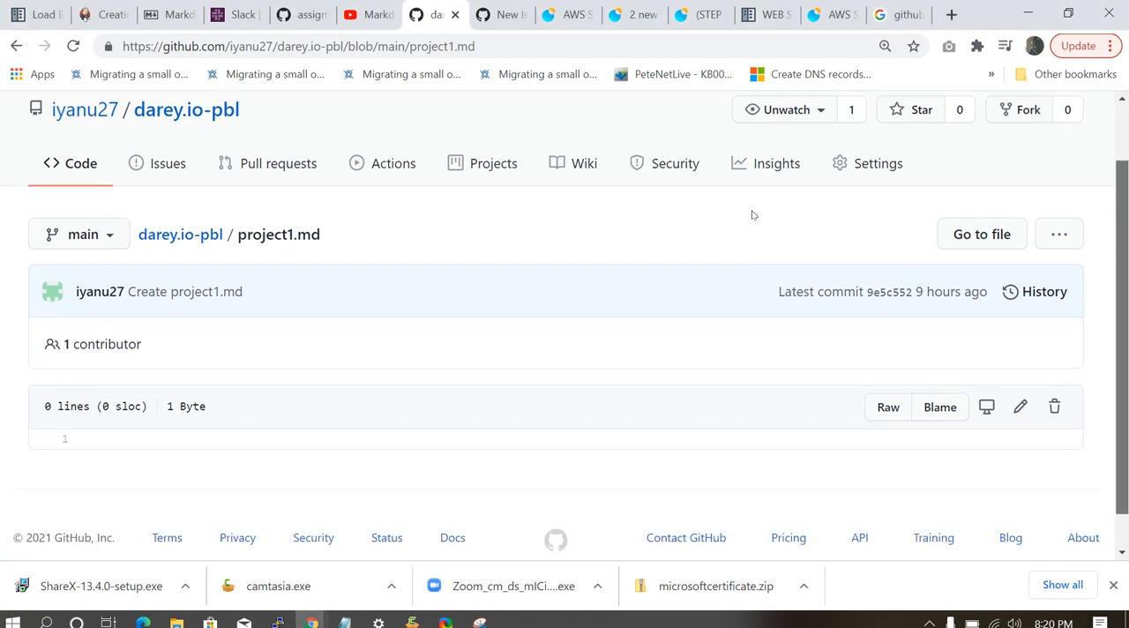
{"action": "scroll", "scroll_direction": "down", "scroll_amount": 3}
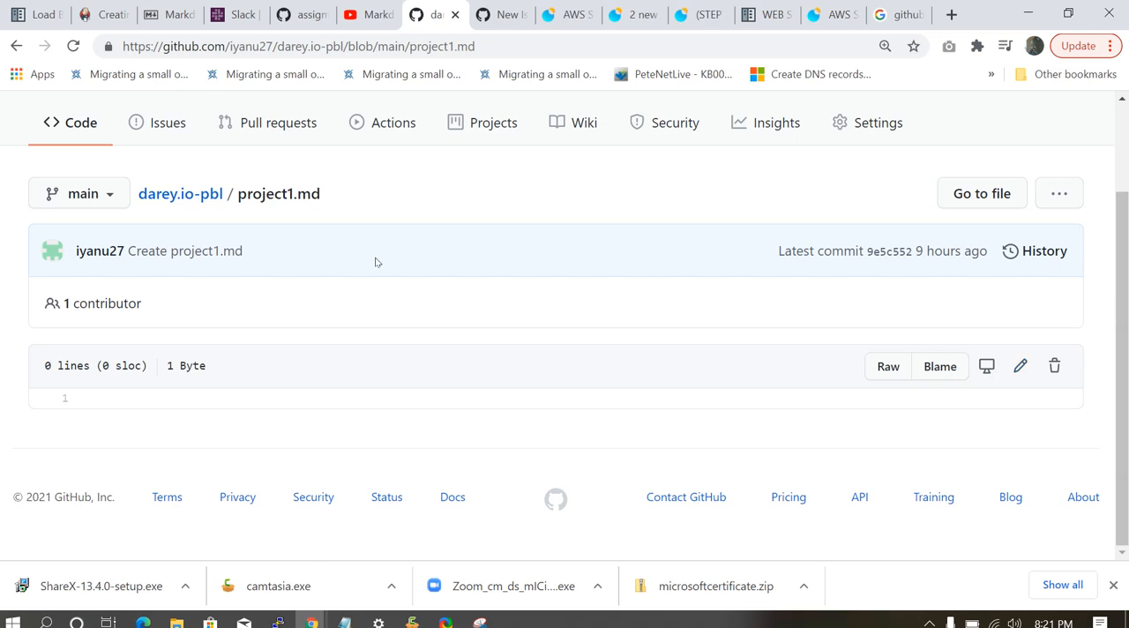
{"action": "mouse_move", "coordinate": [210, 147]}
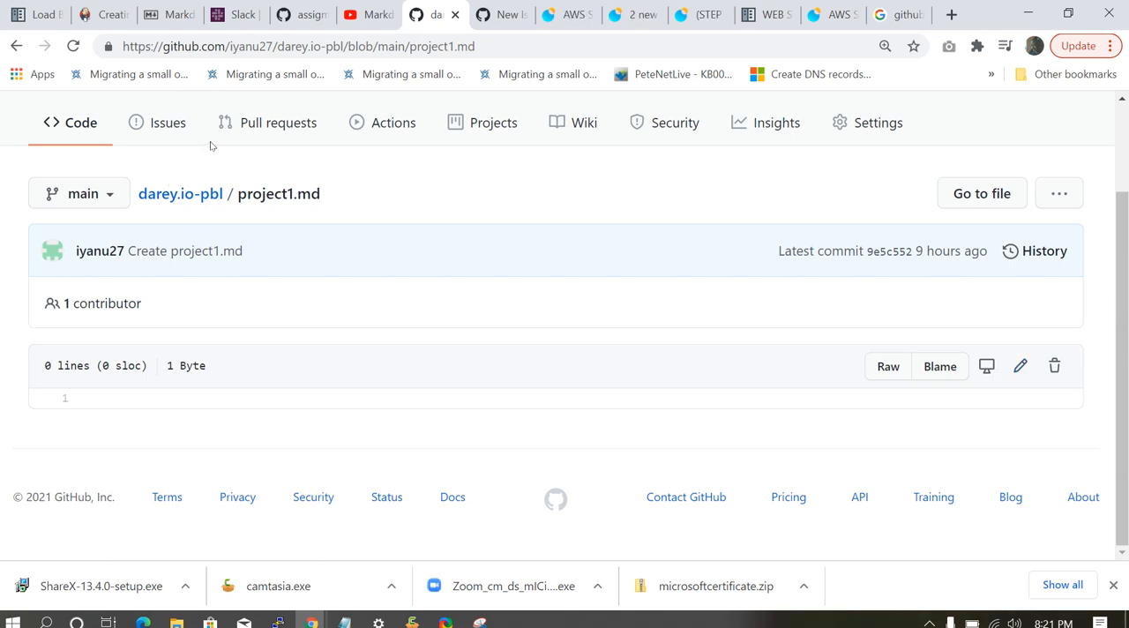
{"action": "mouse_move", "coordinate": [674, 263]}
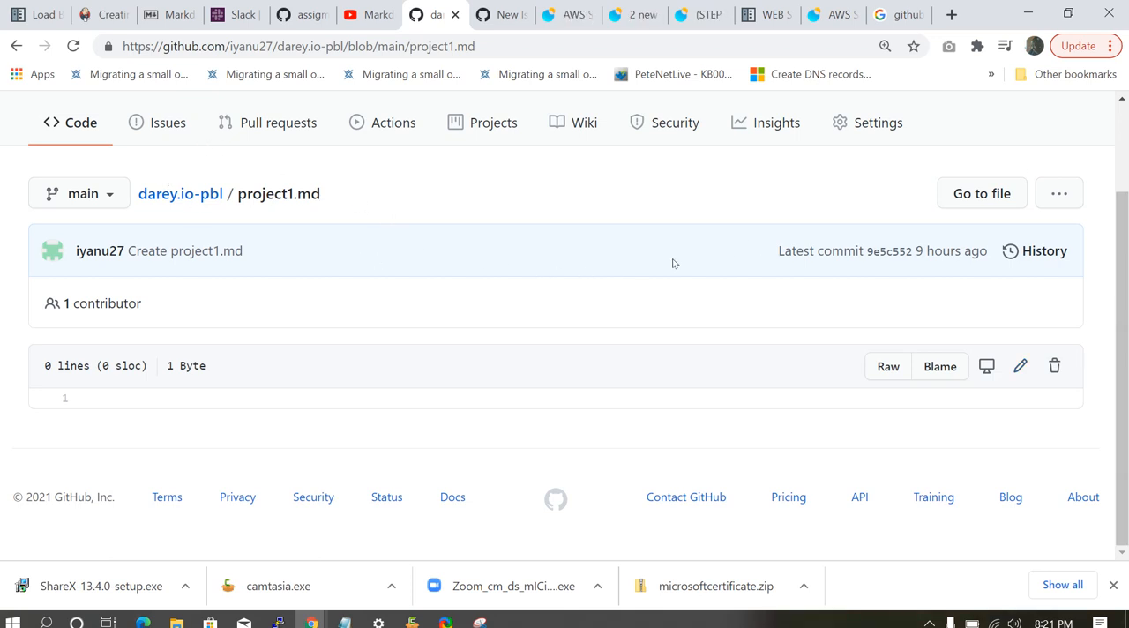
{"action": "mouse_move", "coordinate": [1020, 365]}
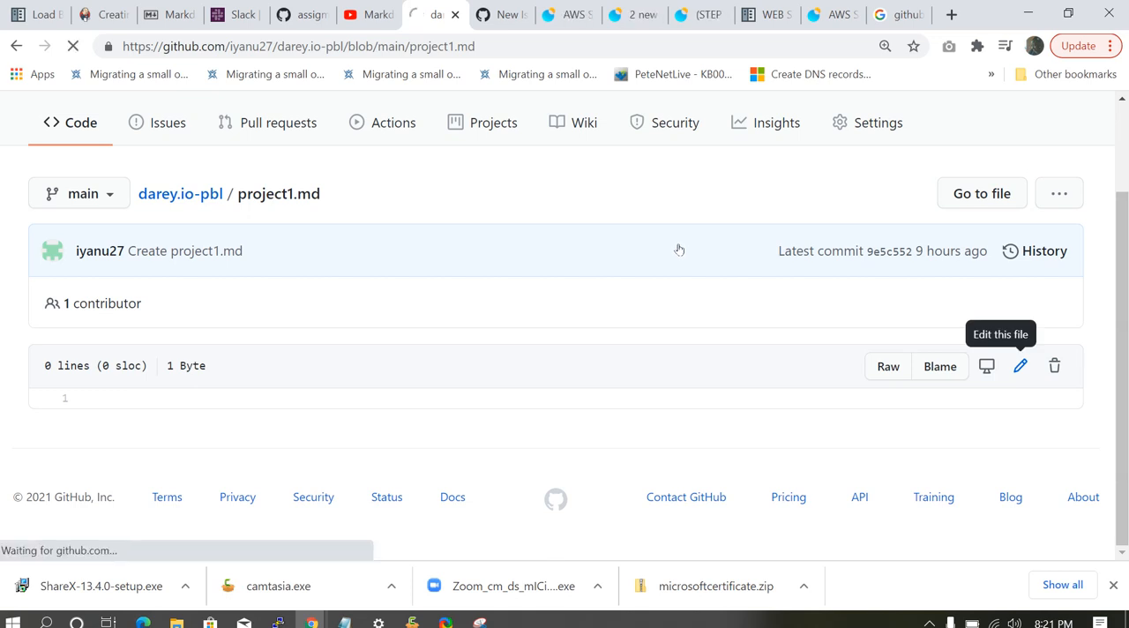
Enter edit mode for project1.md and return to the Project 1 LAMP stack documentation page
{"action": "left_click", "coordinate": [1020, 365]}
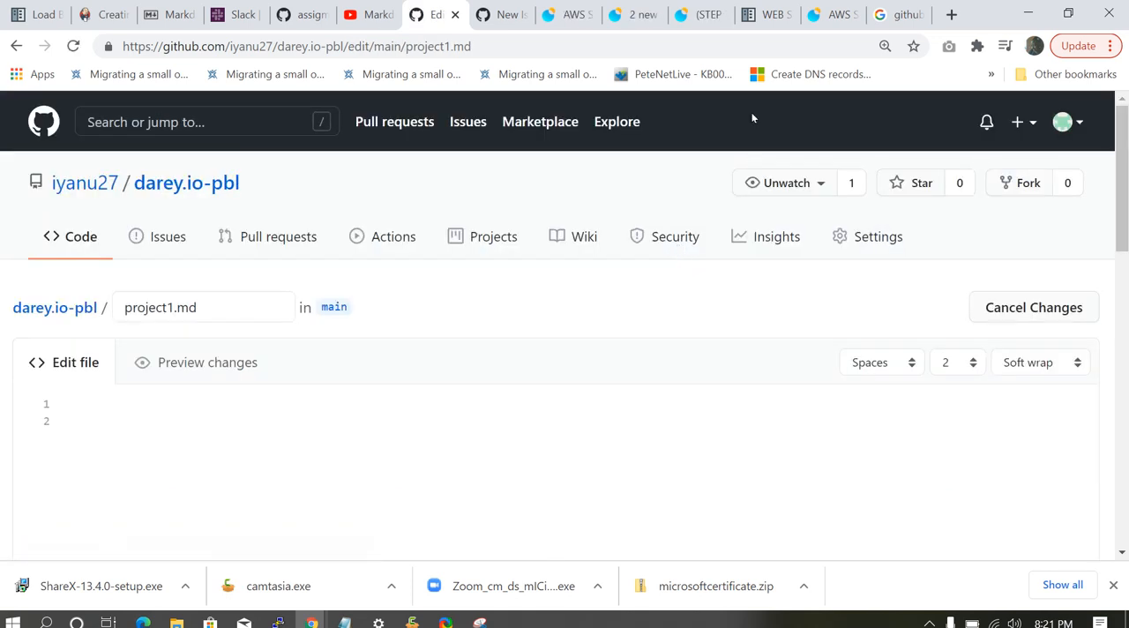
{"action": "scroll", "scroll_direction": "down", "scroll_amount": 3}
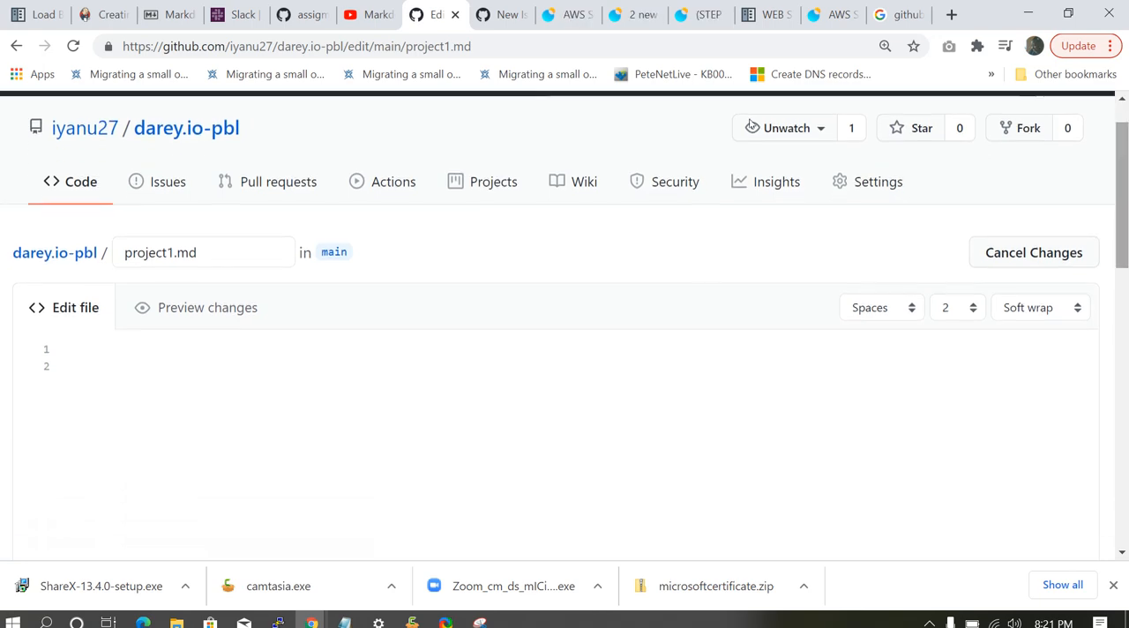
{"action": "left_click", "coordinate": [775, 15]}
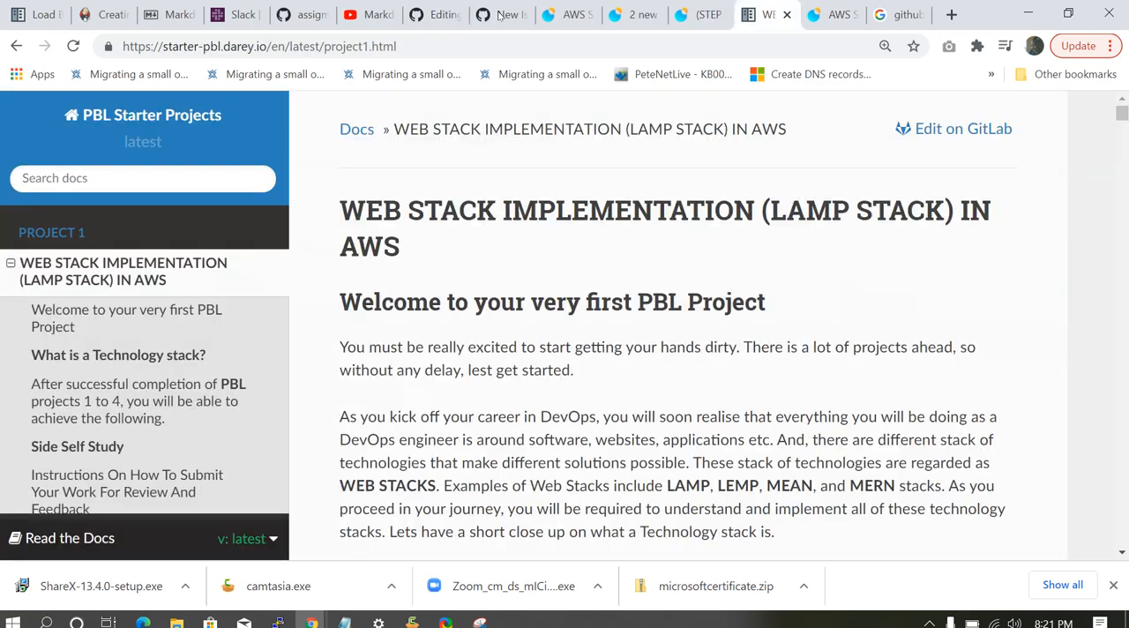
{"action": "mouse_move", "coordinate": [413, 247]}
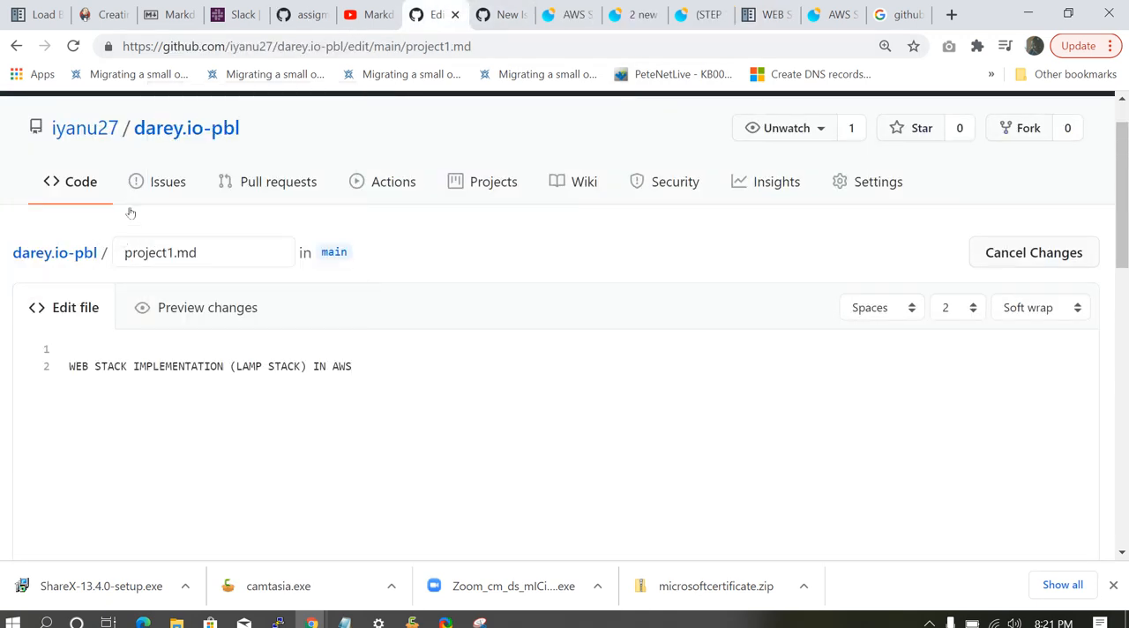
Make the title 'WEB STACK IMPLEMENTATION (LAMP STACK) IN AWS' a '##' heading, previewing each heading level
{"action": "left_click", "coordinate": [208, 307]}
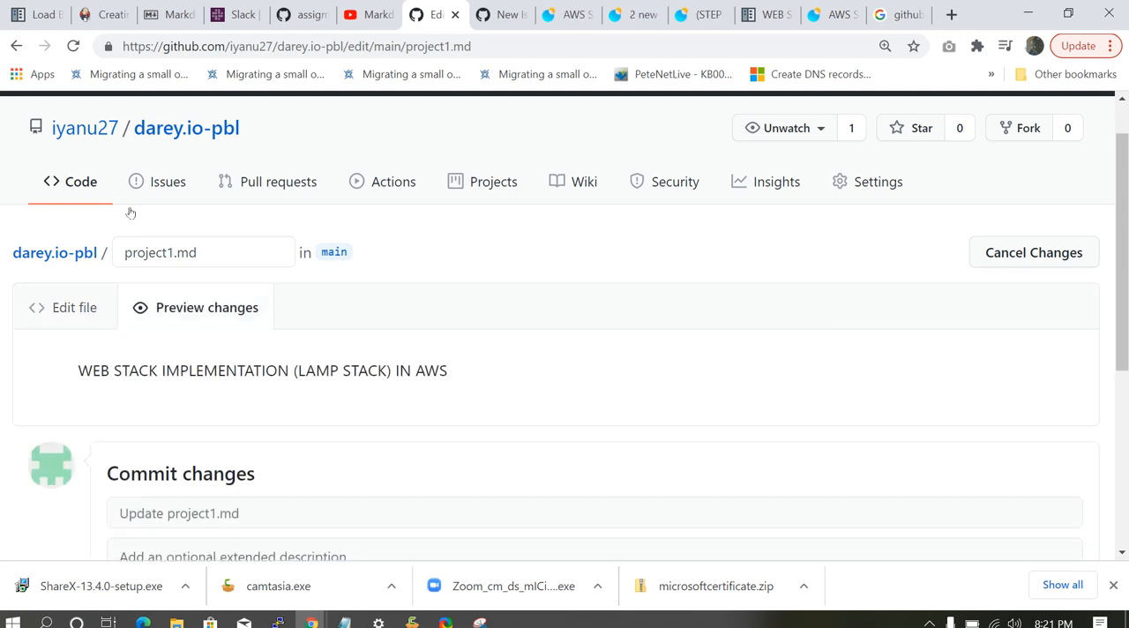
{"action": "left_click", "coordinate": [74, 307]}
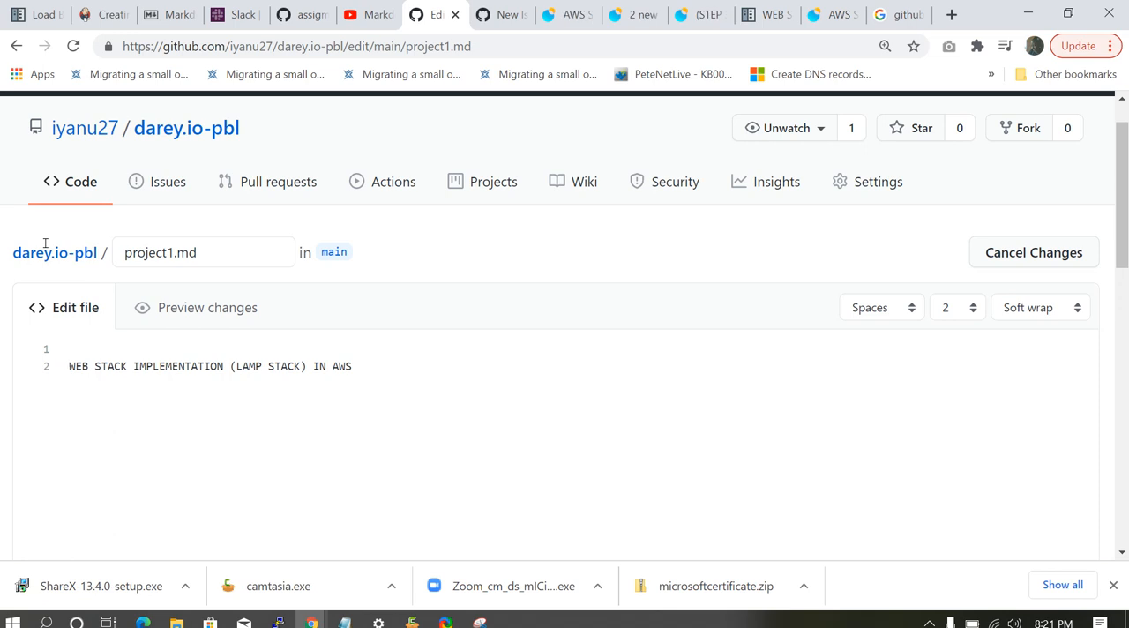
{"action": "type", "text": "@"}
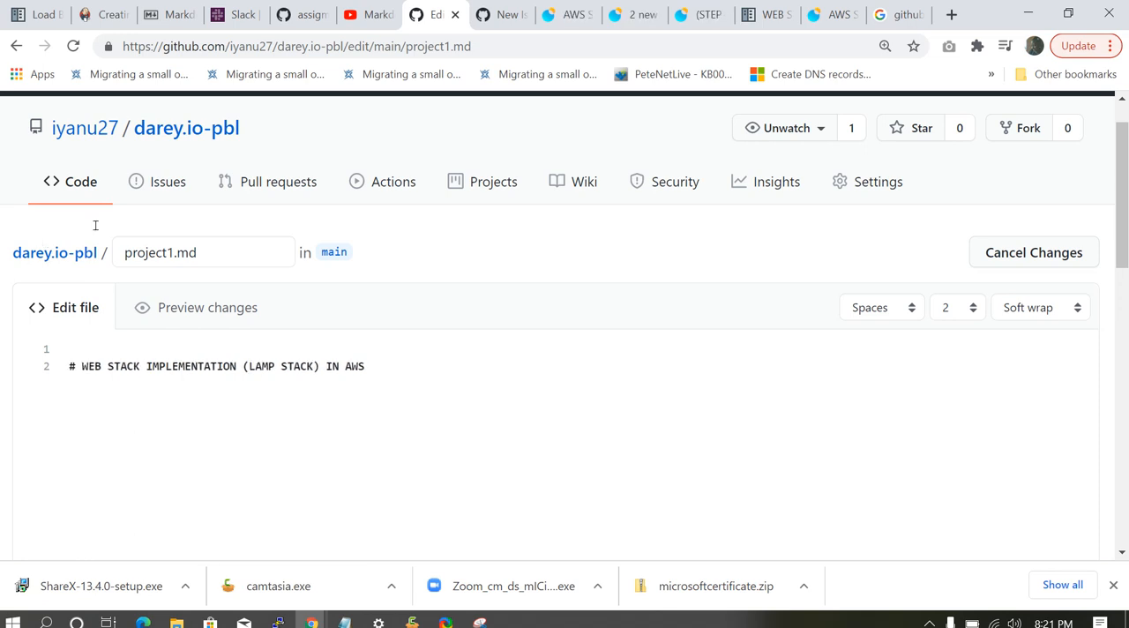
{"action": "left_click", "coordinate": [206, 307]}
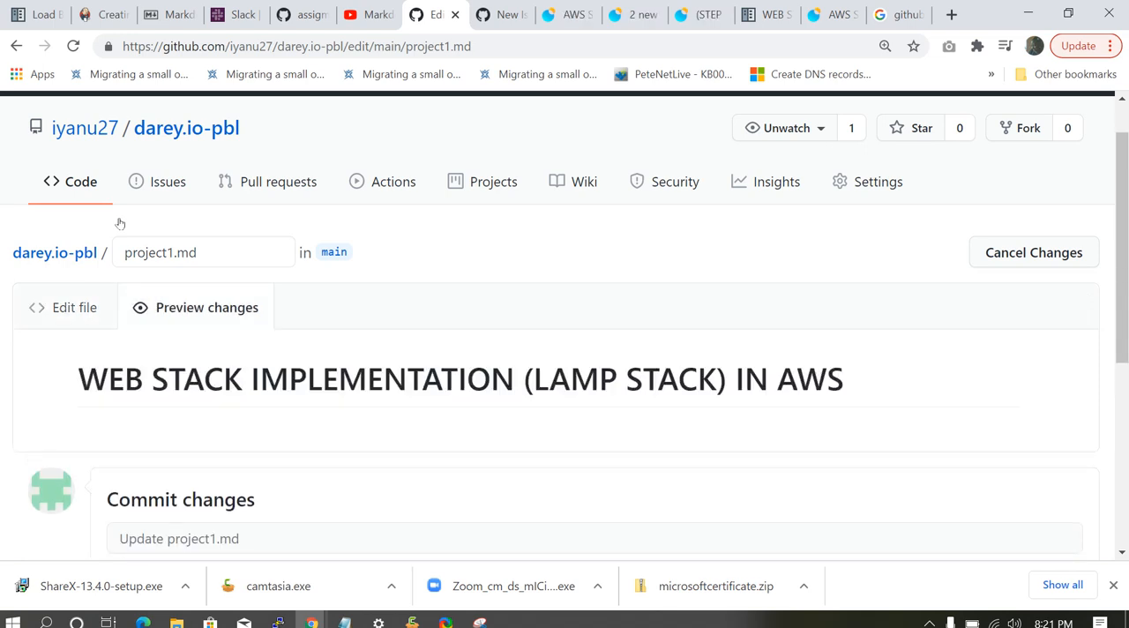
{"action": "left_click", "coordinate": [75, 307]}
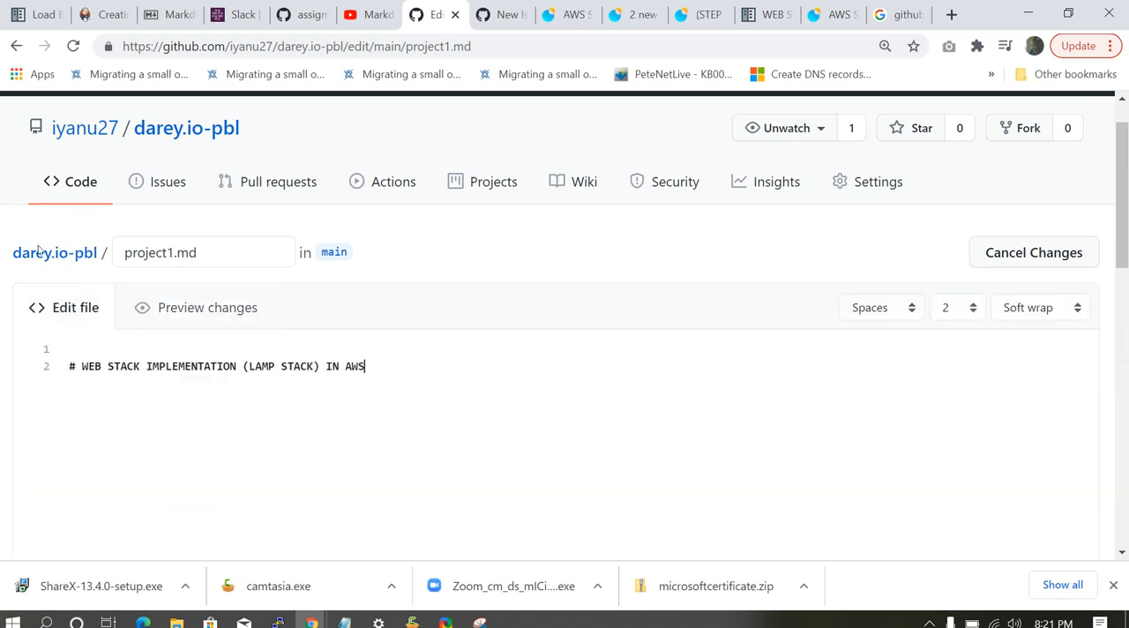
{"action": "type", "text": "##"}
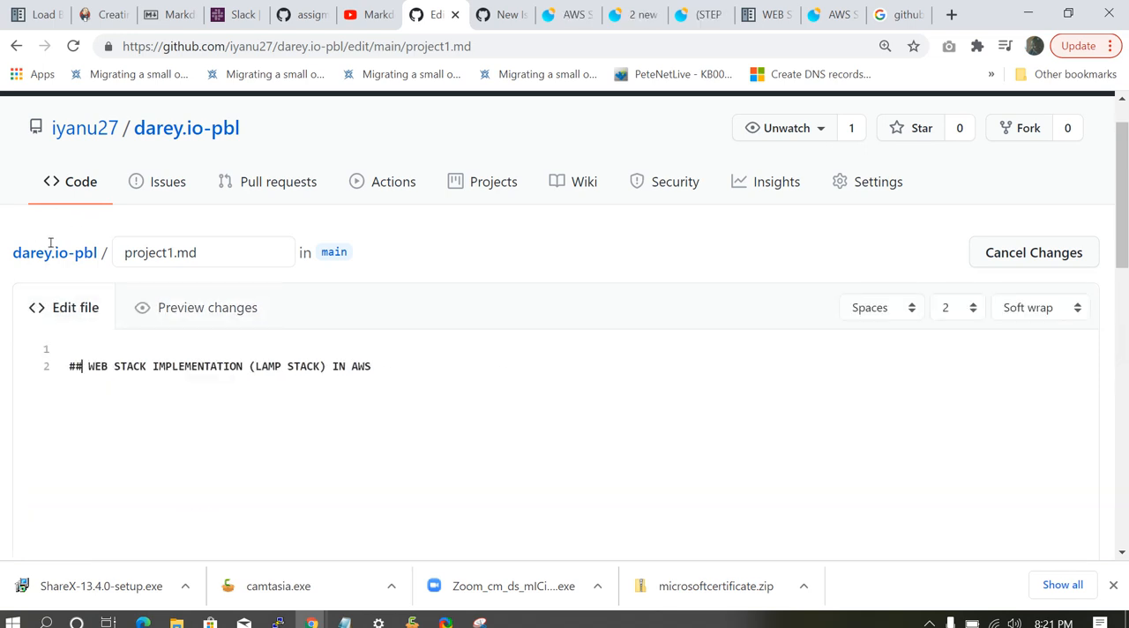
{"action": "left_click", "coordinate": [209, 307]}
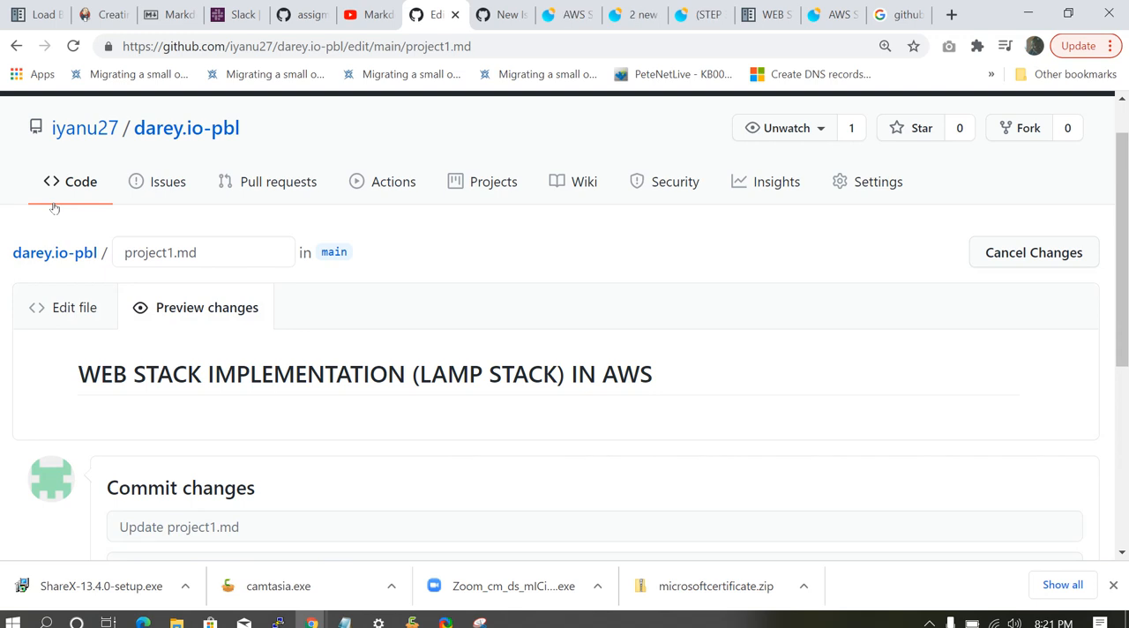
{"action": "left_click", "coordinate": [62, 307]}
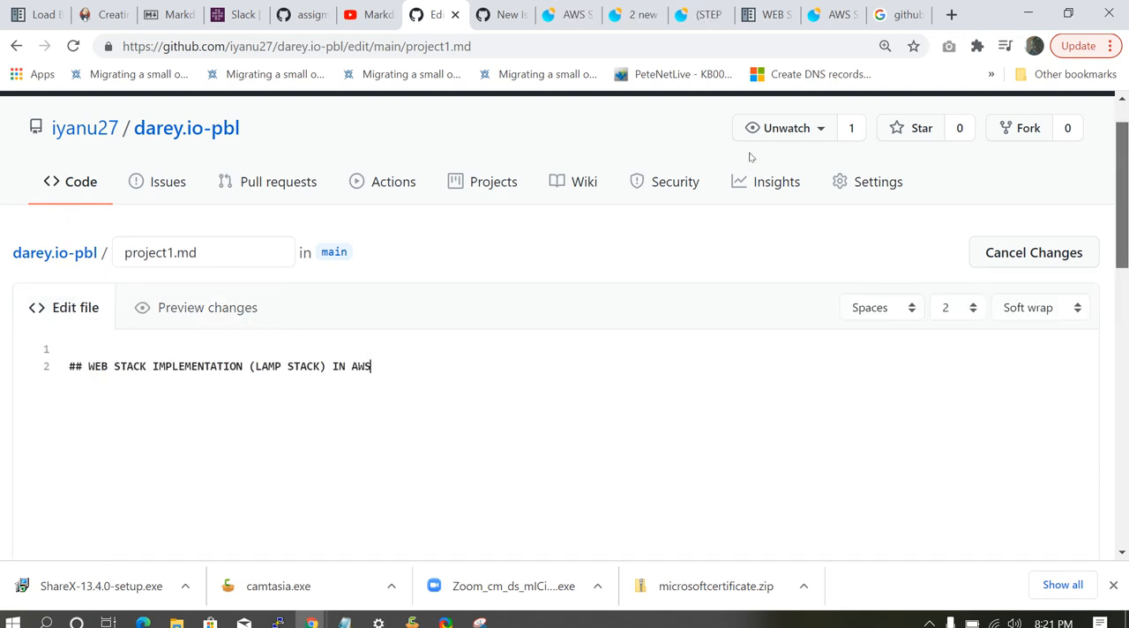
{"action": "scroll", "scroll_direction": "down", "scroll_amount": 3}
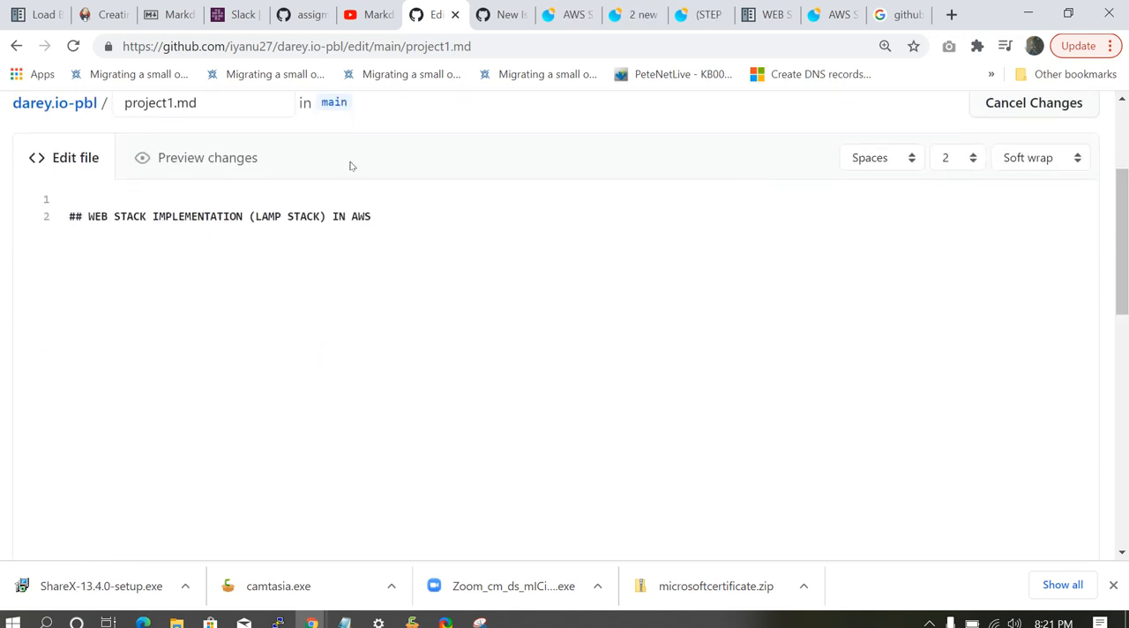
Copy the technology stack definition paragraph from the project documentation page
{"action": "key", "text": "Enter"}
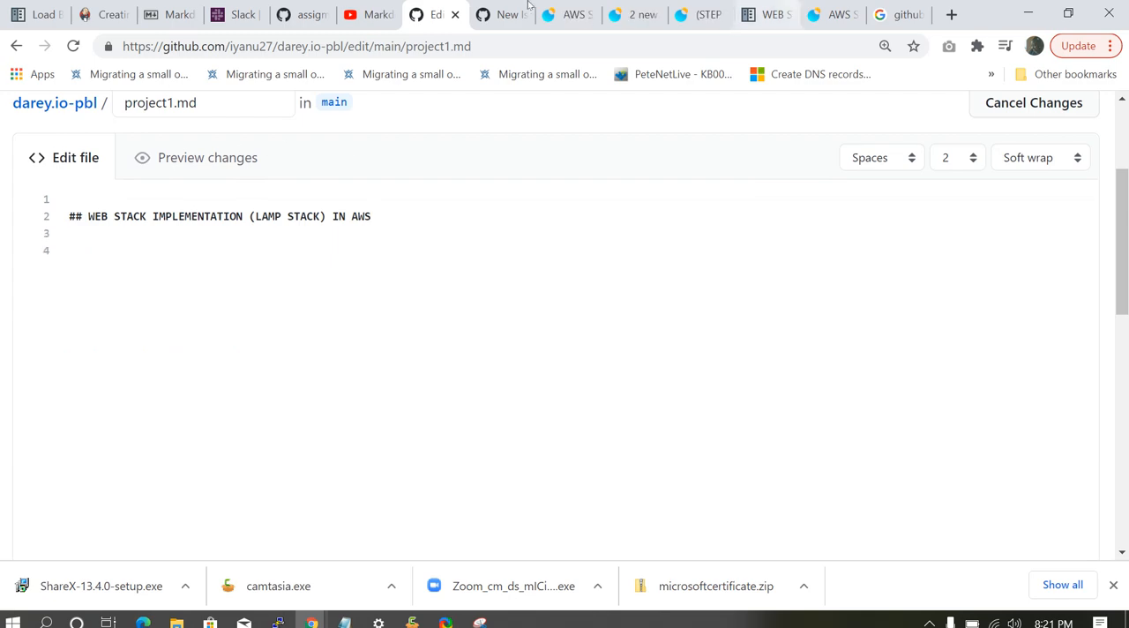
{"action": "left_click", "coordinate": [765, 14]}
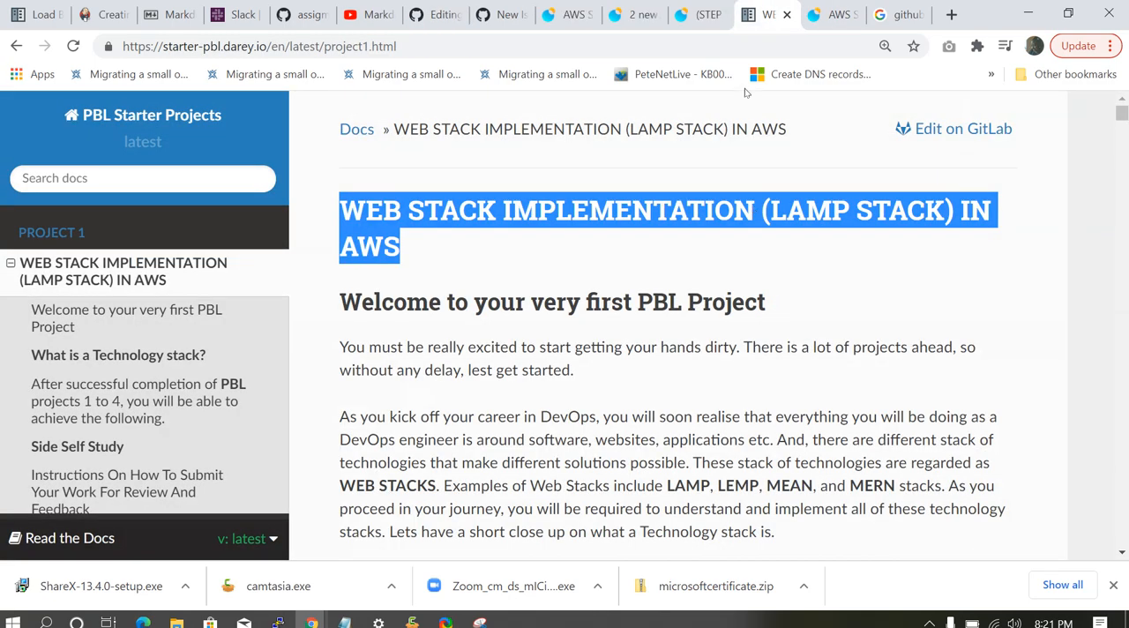
{"action": "scroll", "scroll_direction": "down", "scroll_amount": 3}
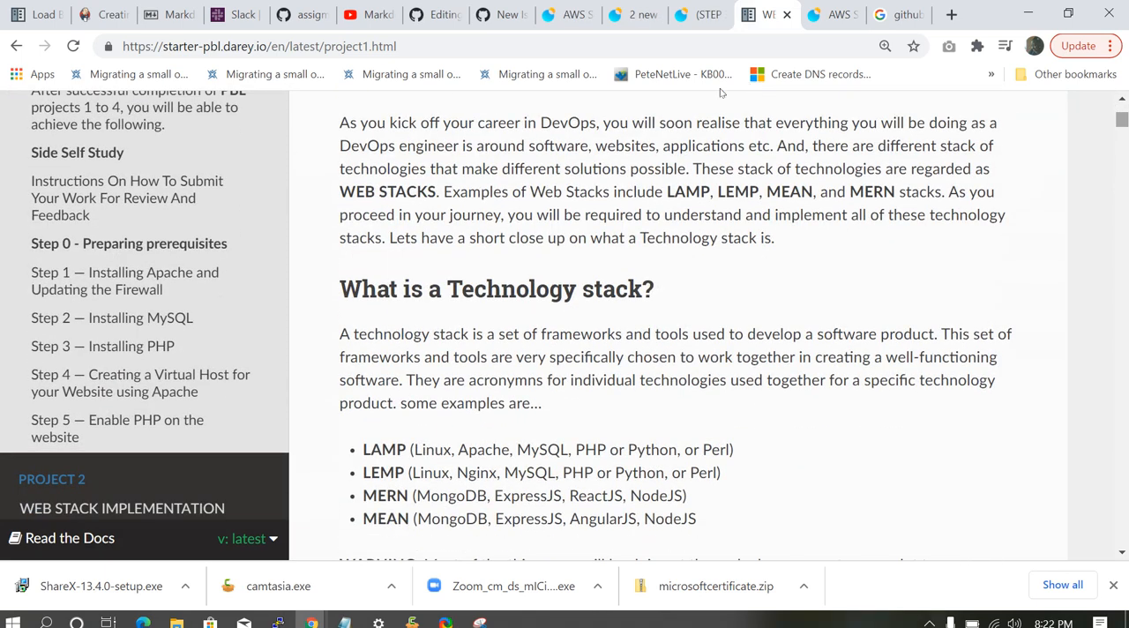
{"action": "mouse_move", "coordinate": [230, 220]}
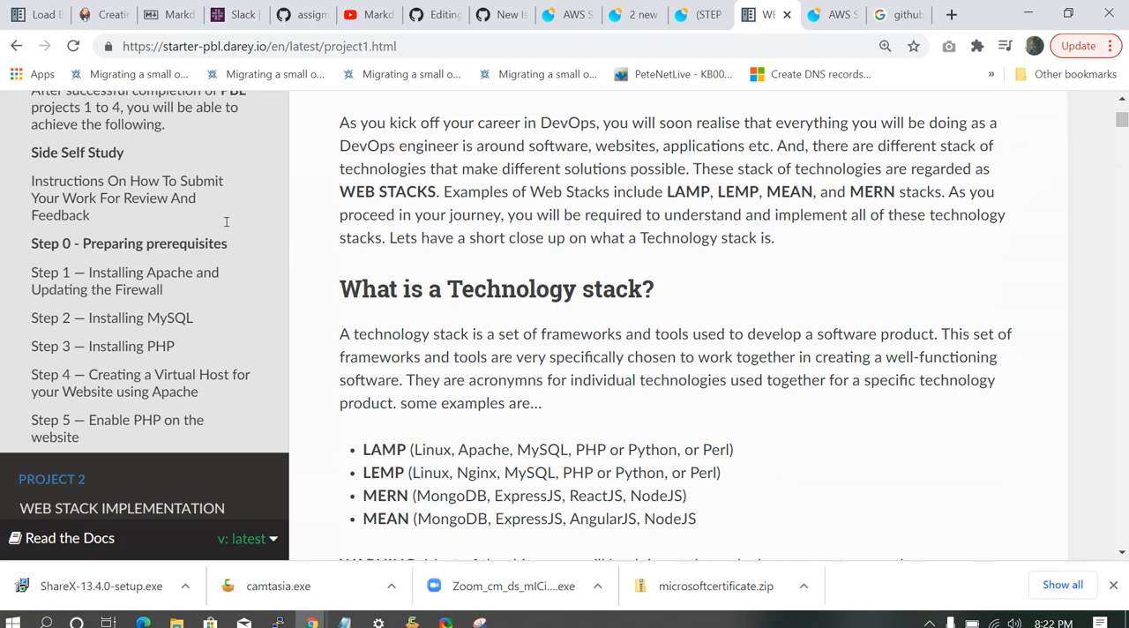
{"action": "left_click_drag", "start_coordinate": [339, 333], "coordinate": [542, 404]}
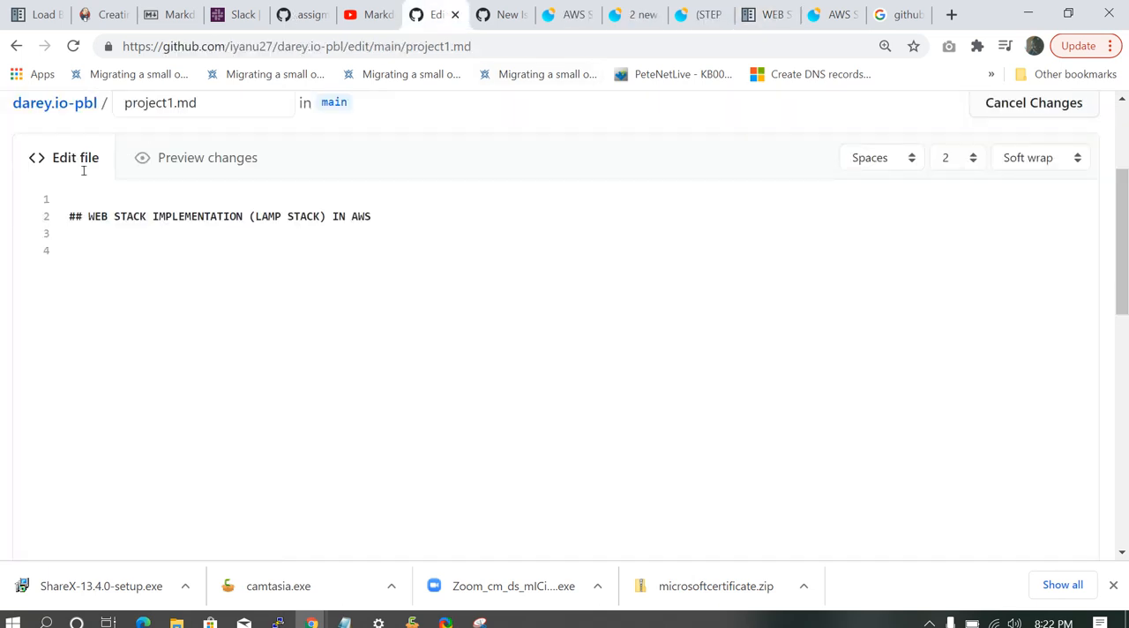
Paste the paragraph 'A technology stack is a set of frameworks and tools...' on line 4 and preview it
{"action": "left_click", "coordinate": [72, 250]}
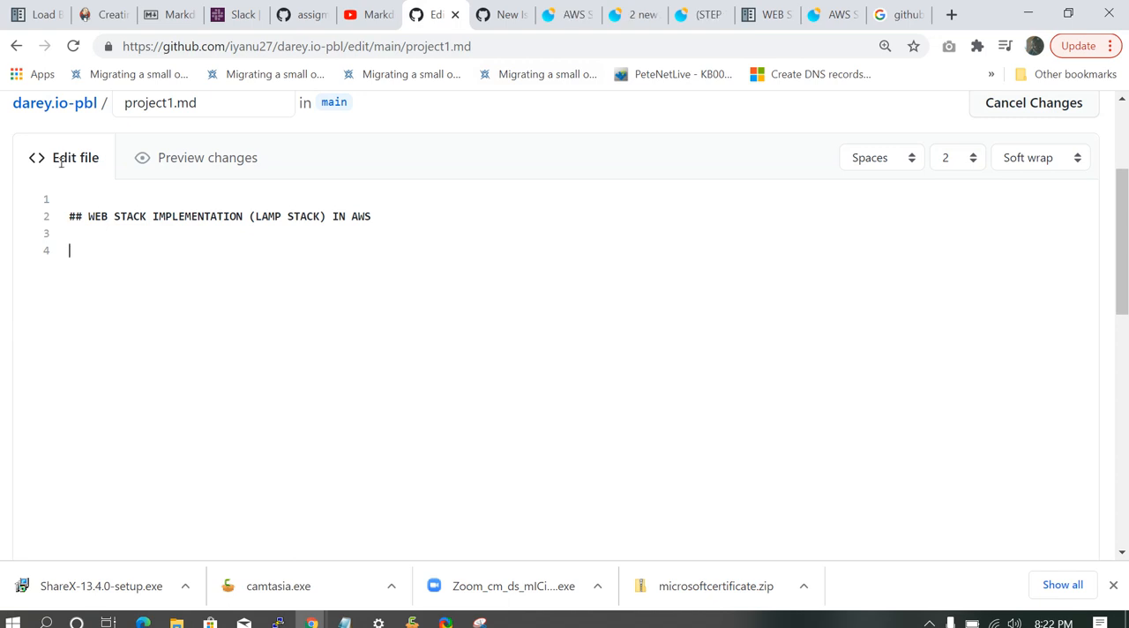
{"action": "type", "text": "A technology stack is a set of frameworks and tools used to develop a software product. This set of frameworks and tools are very specifically chosen to work together in creating a well-functioning software. They are acronymns for individual technologies used together for a specific technology product. some examples are…"}
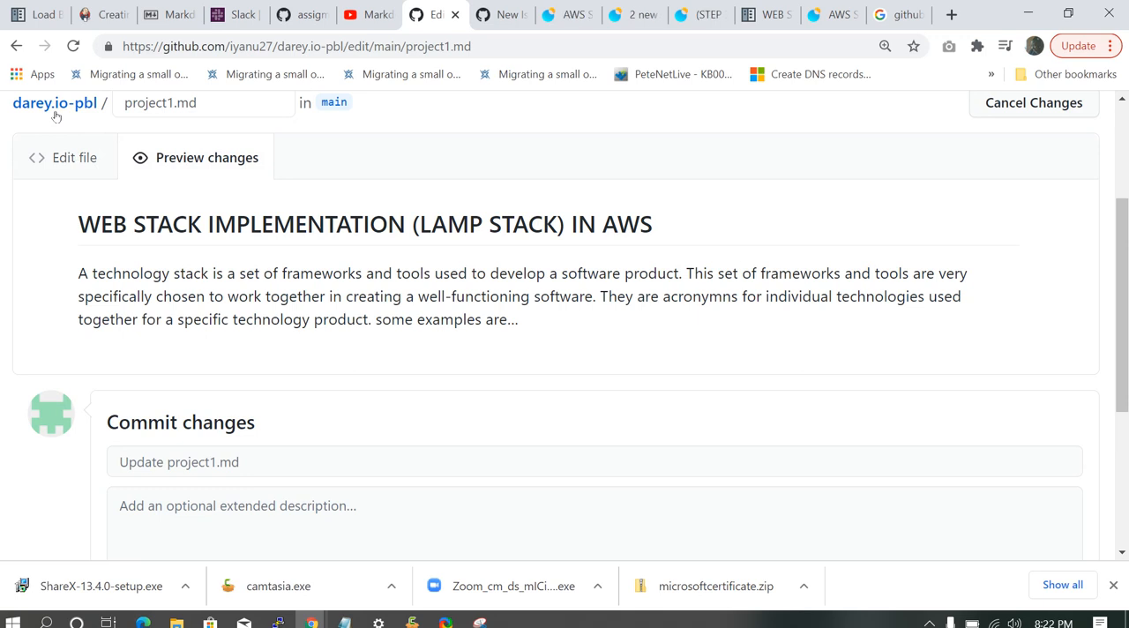
{"action": "left_click", "coordinate": [61, 157]}
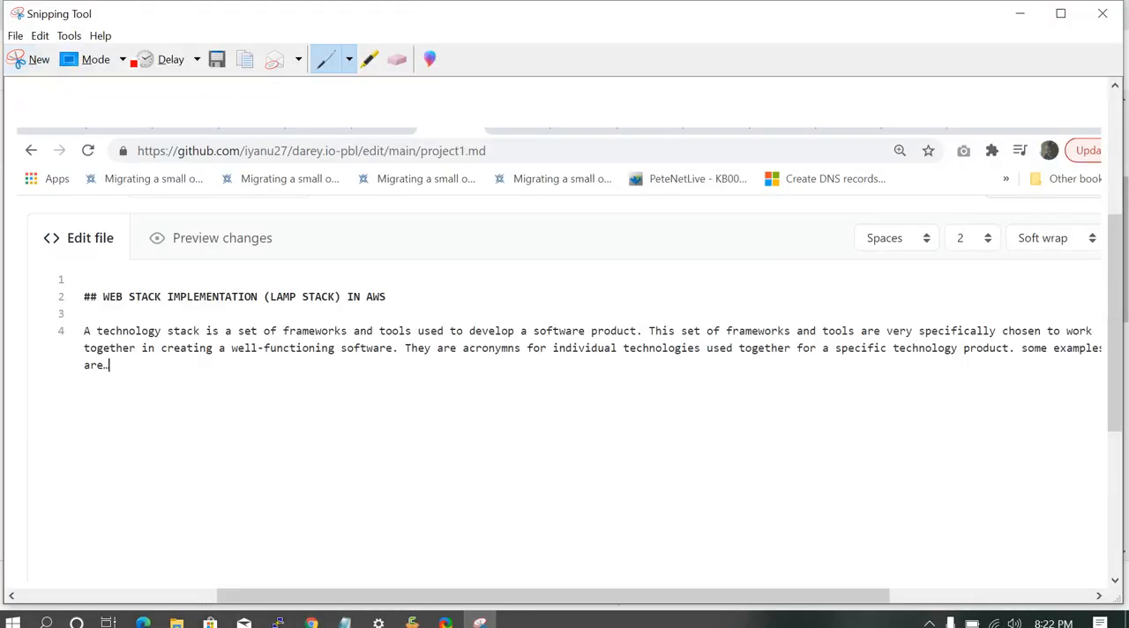
Save the snip of the editor via Save As with the file name 'test'
{"action": "left_click", "coordinate": [14, 35]}
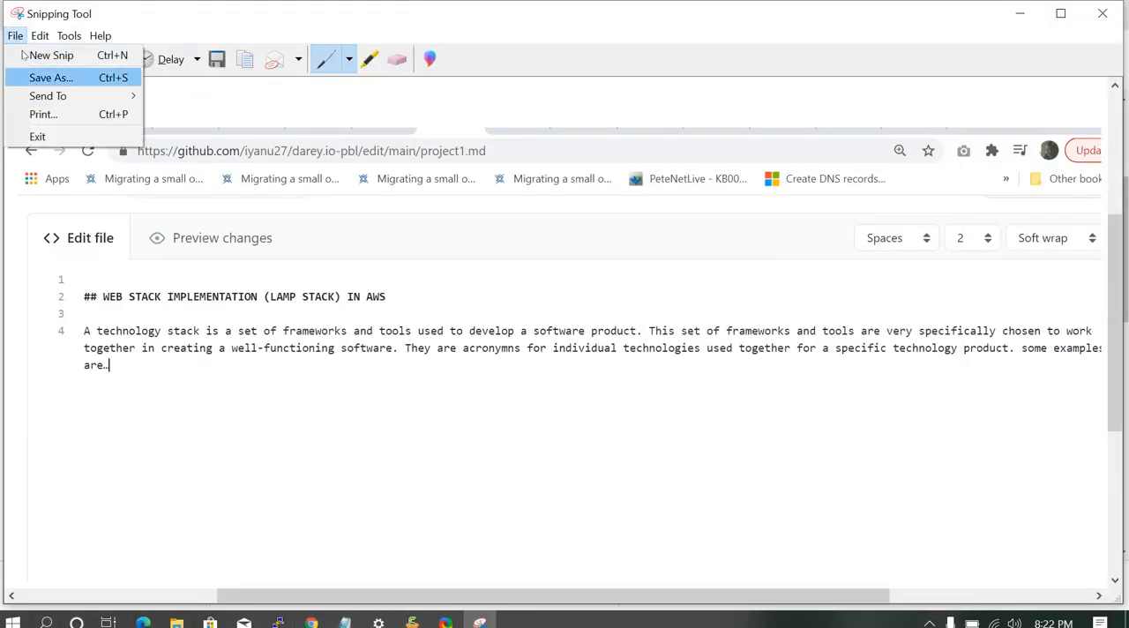
{"action": "left_click", "coordinate": [50, 78]}
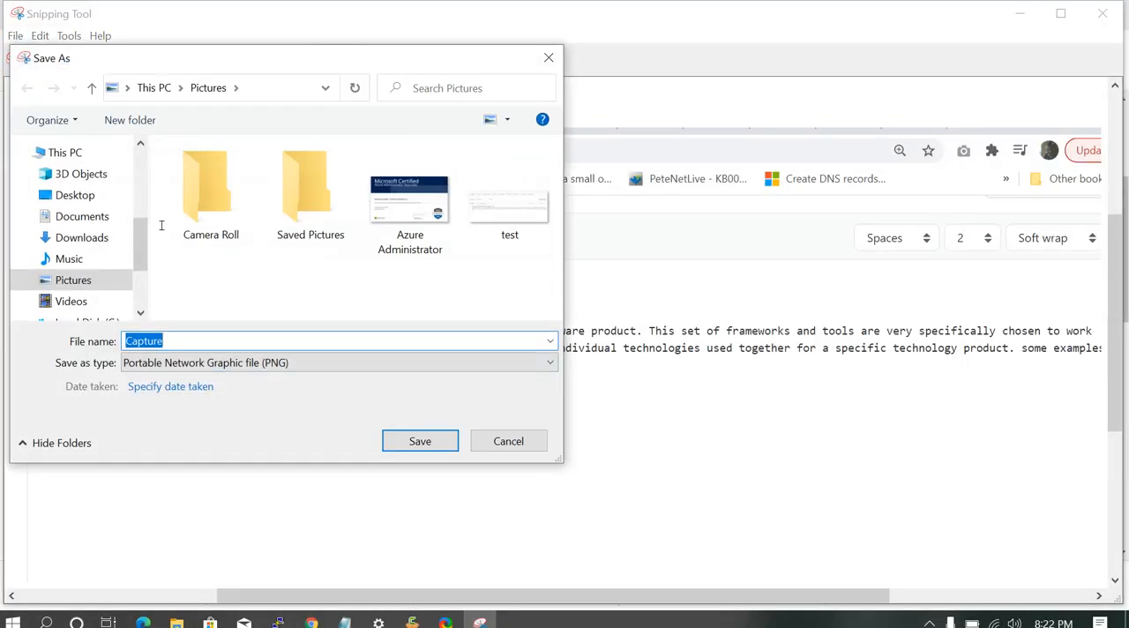
{"action": "type", "text": "test"}
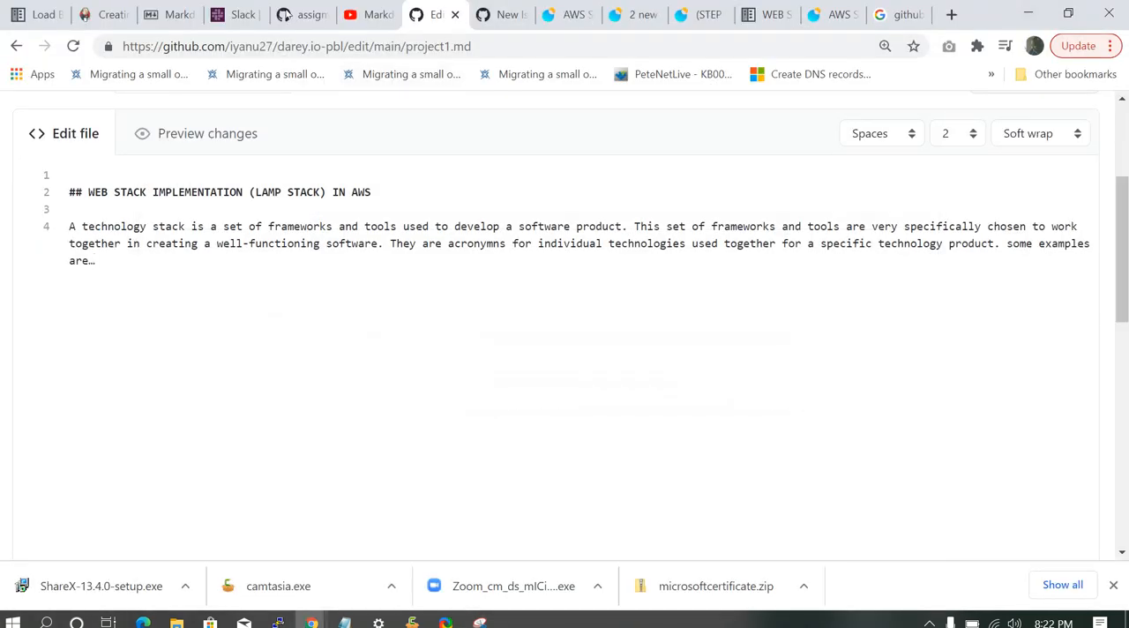
Start a new issue in a new tab, upload the screenshot and copy its generated embed code
{"action": "right_click", "coordinate": [427, 15]}
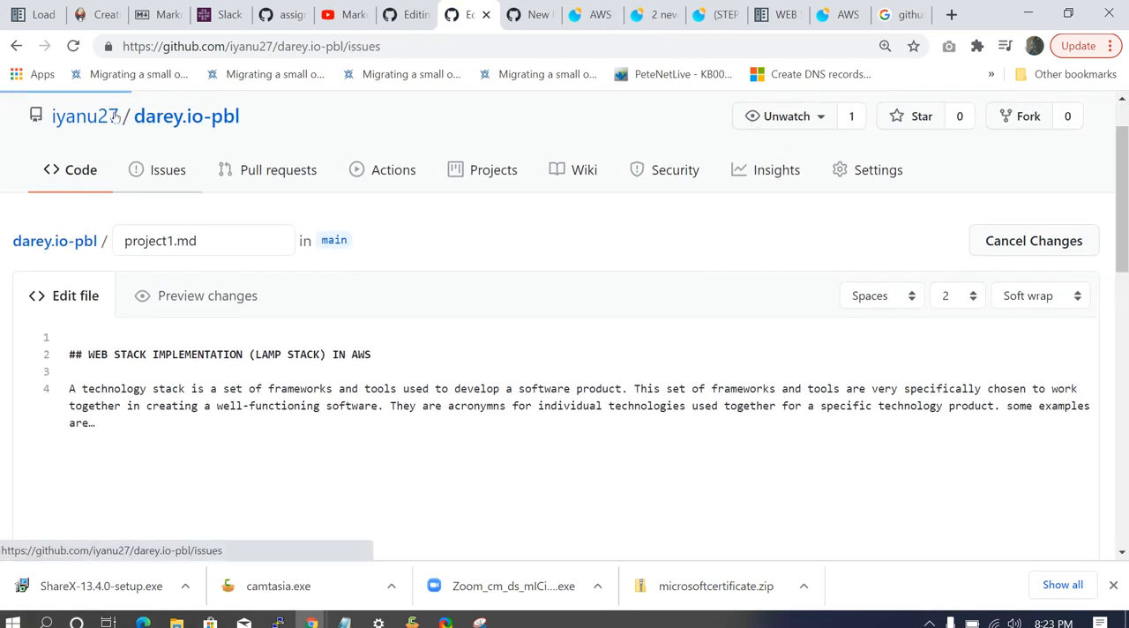
{"action": "left_click", "coordinate": [166, 169]}
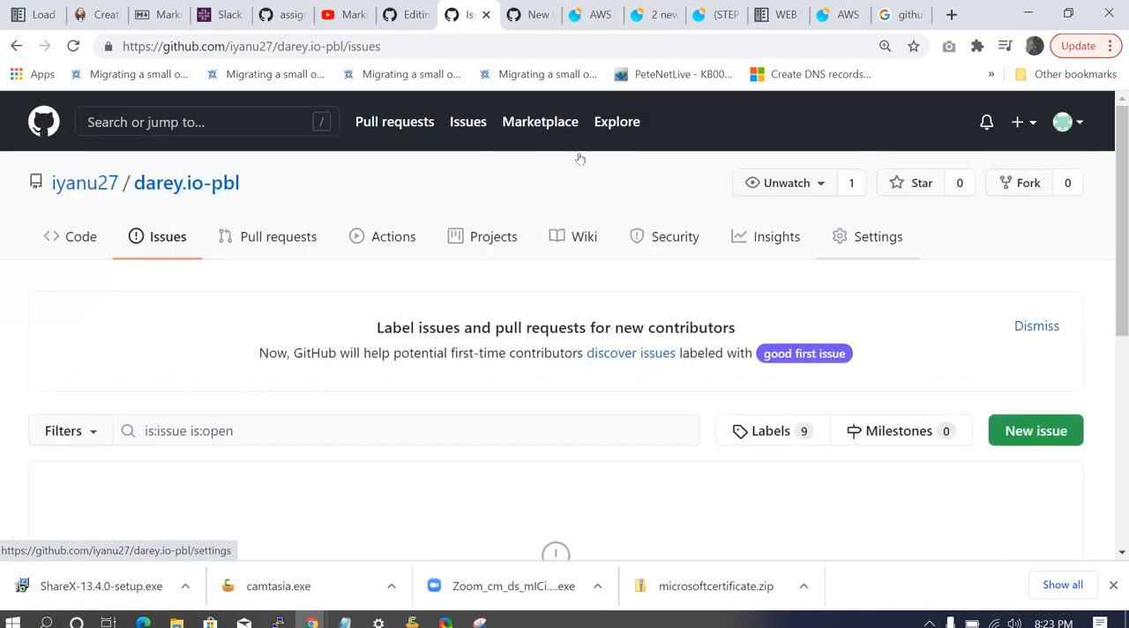
{"action": "scroll", "scroll_direction": "down", "scroll_amount": 3}
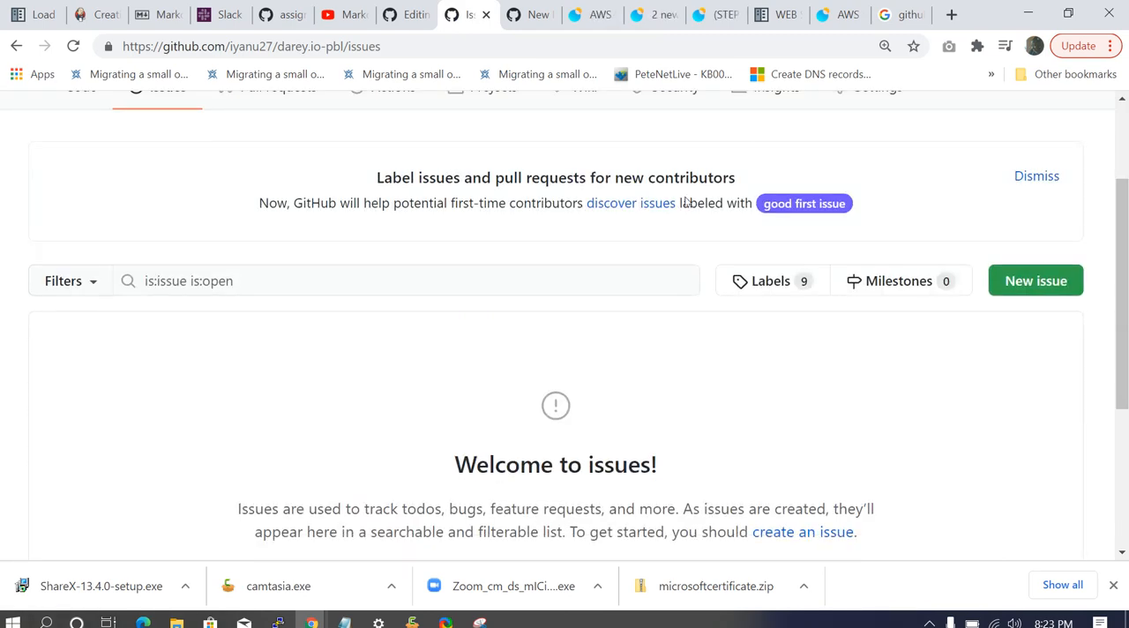
{"action": "left_click", "coordinate": [1034, 279]}
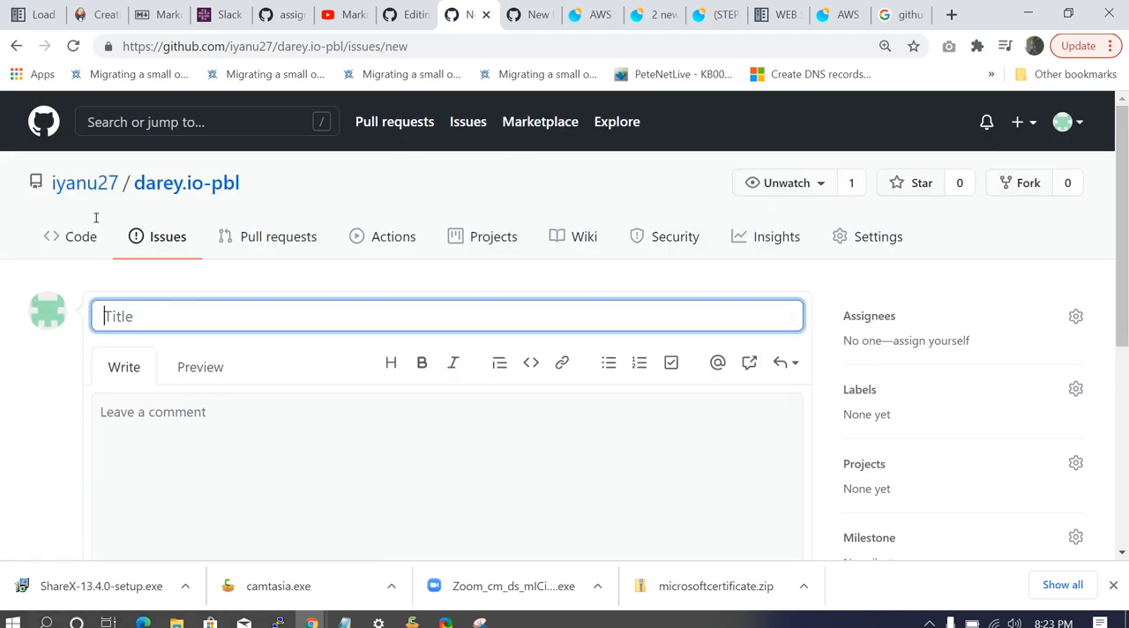
{"action": "mouse_move", "coordinate": [752, 141]}
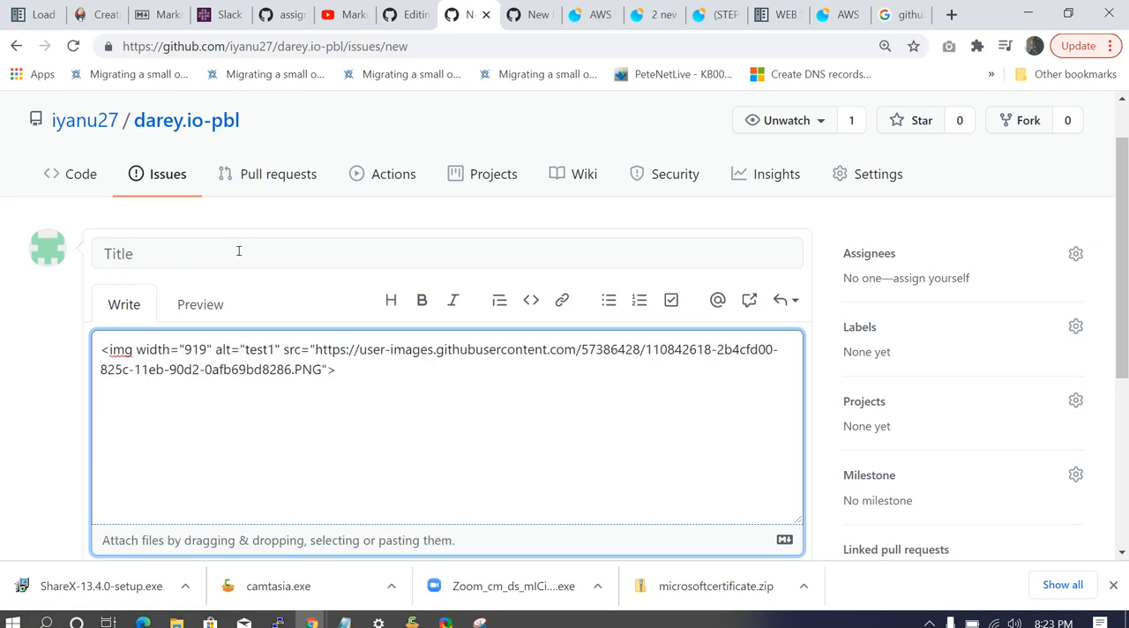
{"action": "key", "text": "ctrl+a"}
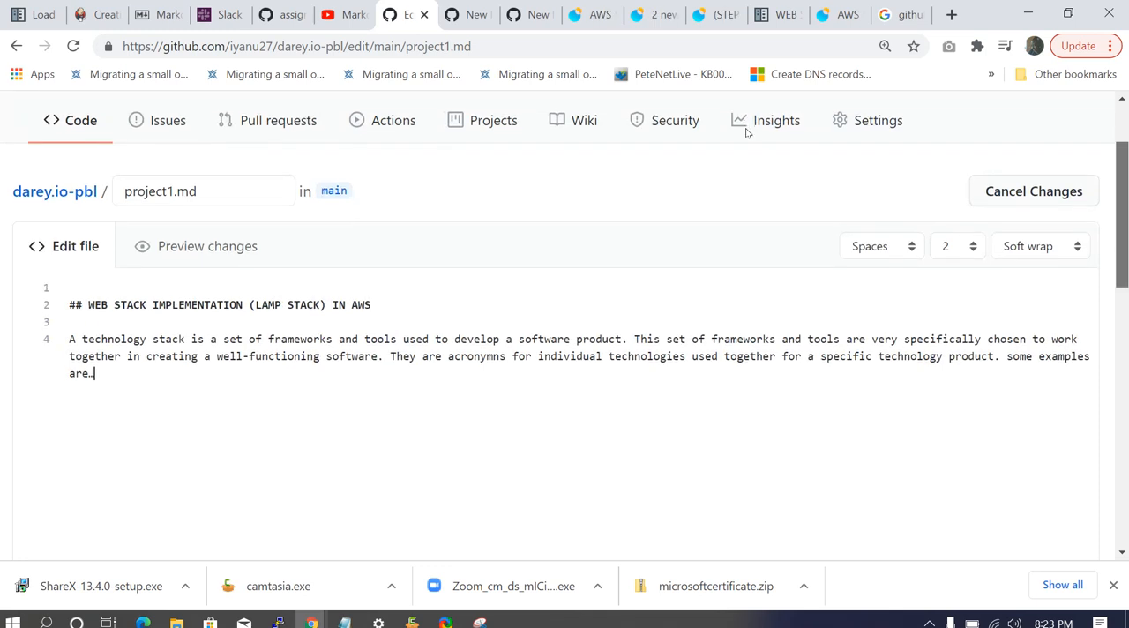
Paste the <img width="919" alt="test1" src=...> embed tag on line 5 and preview it
{"action": "scroll", "scroll_direction": "down", "scroll_amount": 3}
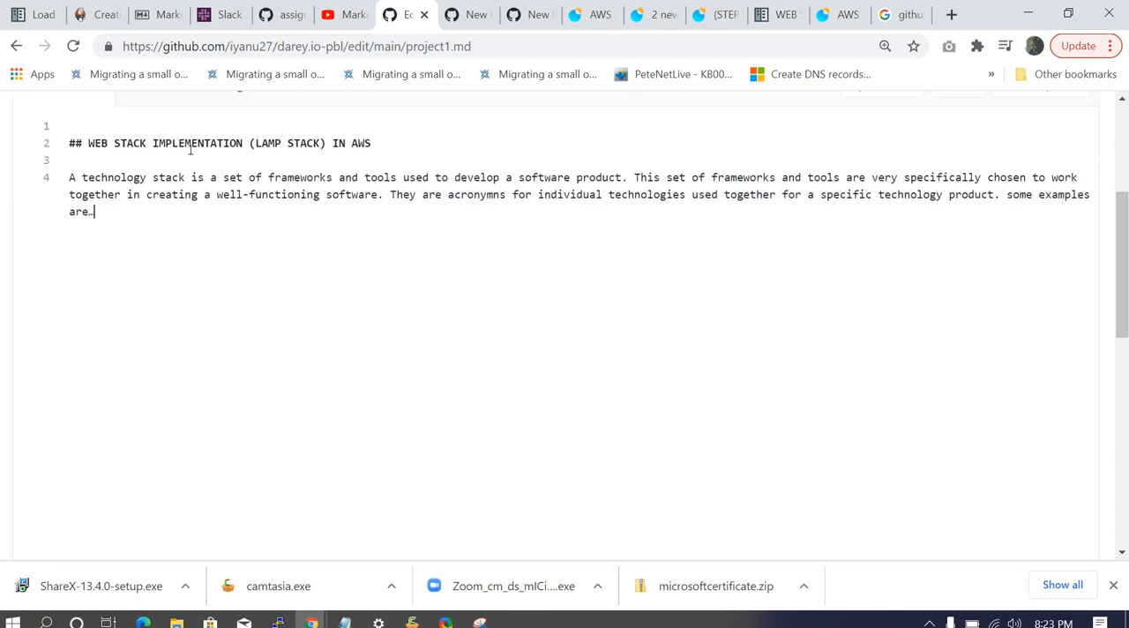
{"action": "type", "text": "<img width=\"919\" alt=\"test1\" src=\"https://user-images.githubusercontent.com/57386428/110842618-2b4cfd00-825c-11eb-90d2-0afb69bd8286.PNG\">"}
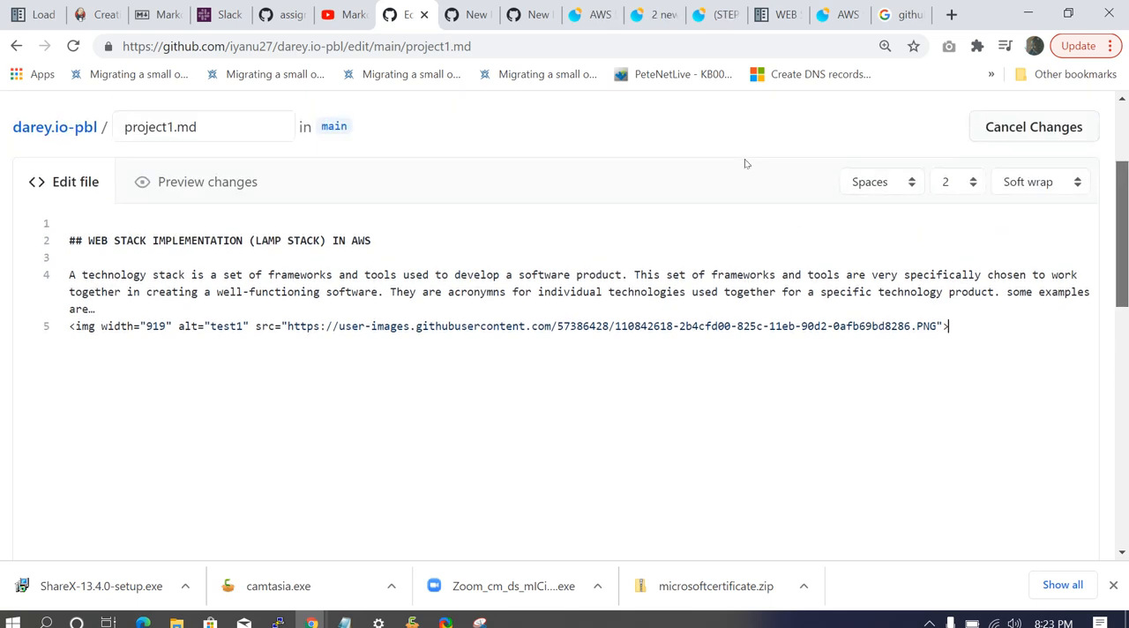
{"action": "left_click", "coordinate": [208, 182]}
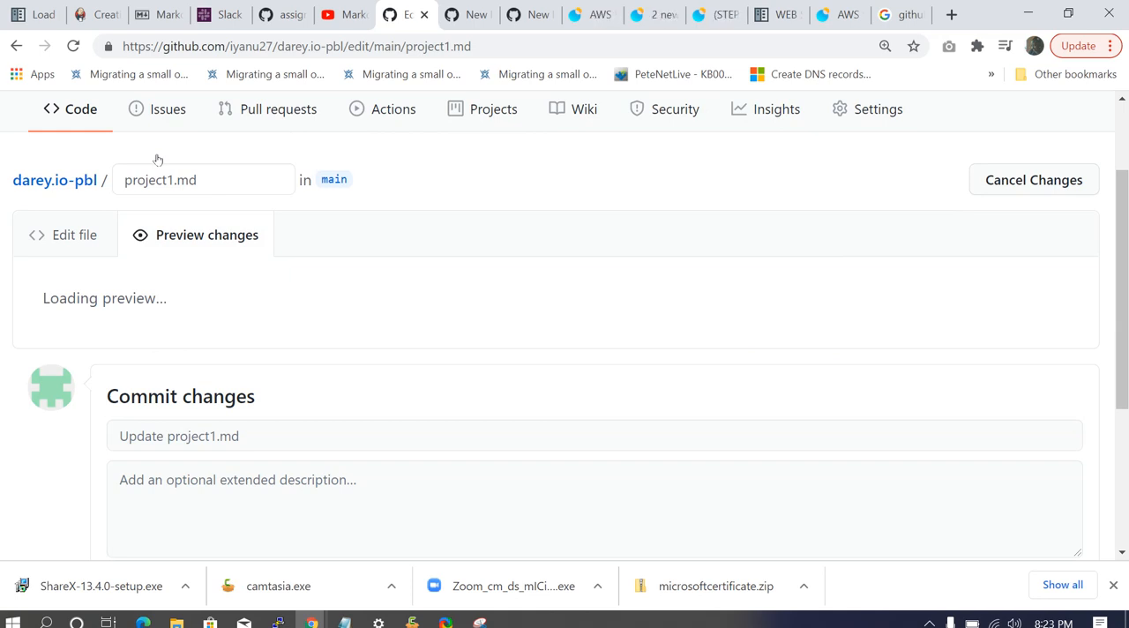
Toggle between Edit file and Preview changes until the screenshot renders below the paragraph
{"action": "left_click", "coordinate": [64, 234]}
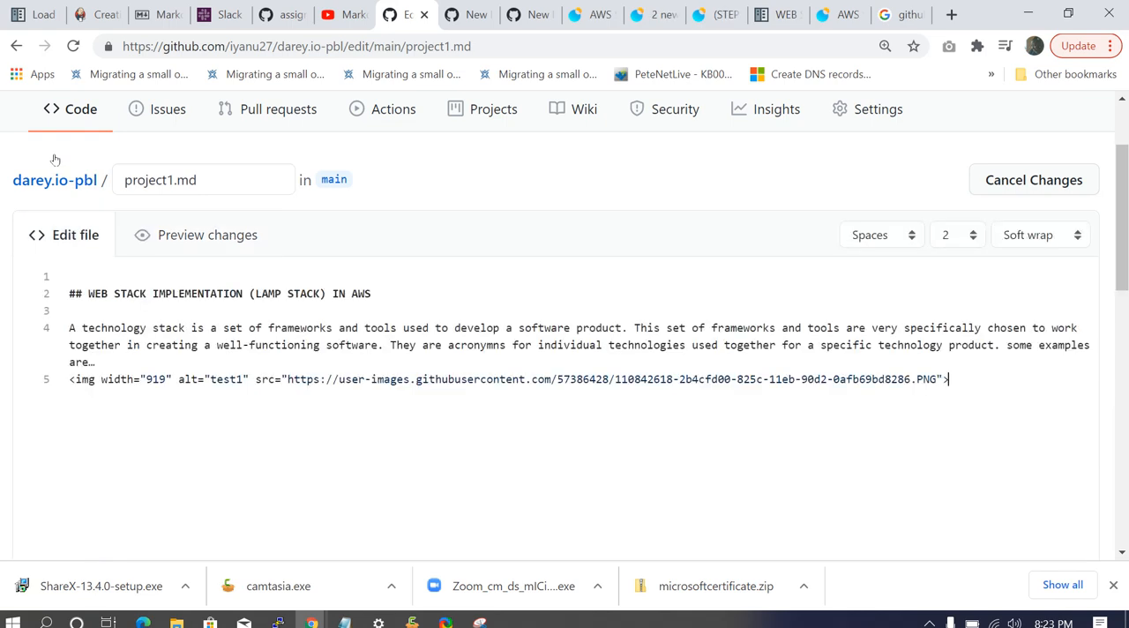
{"action": "left_click", "coordinate": [206, 235]}
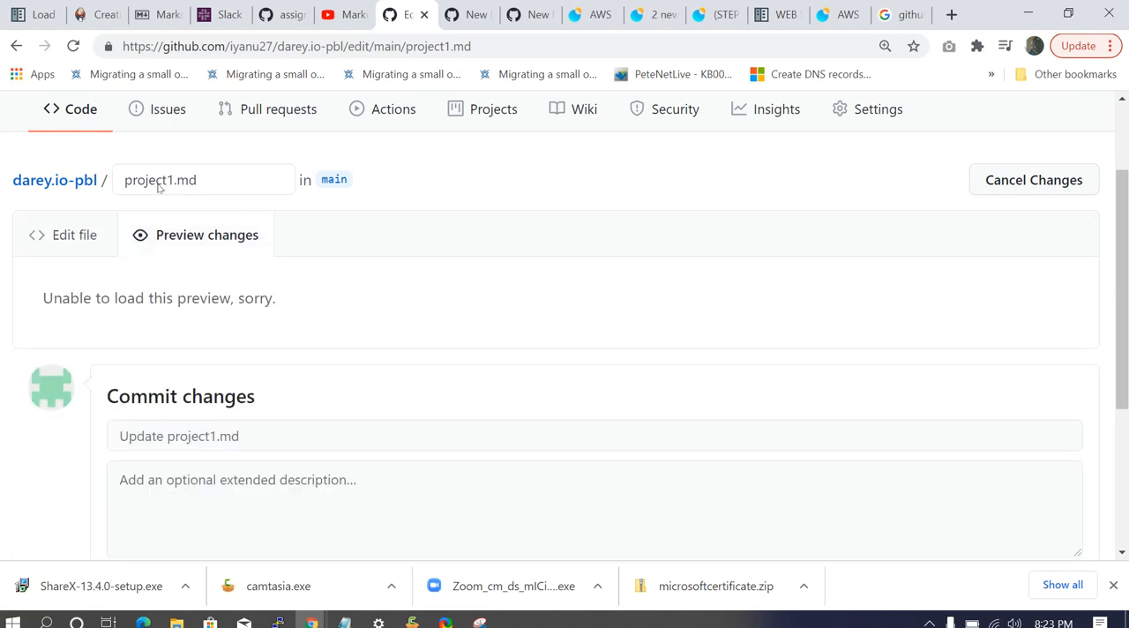
{"action": "left_click", "coordinate": [64, 235]}
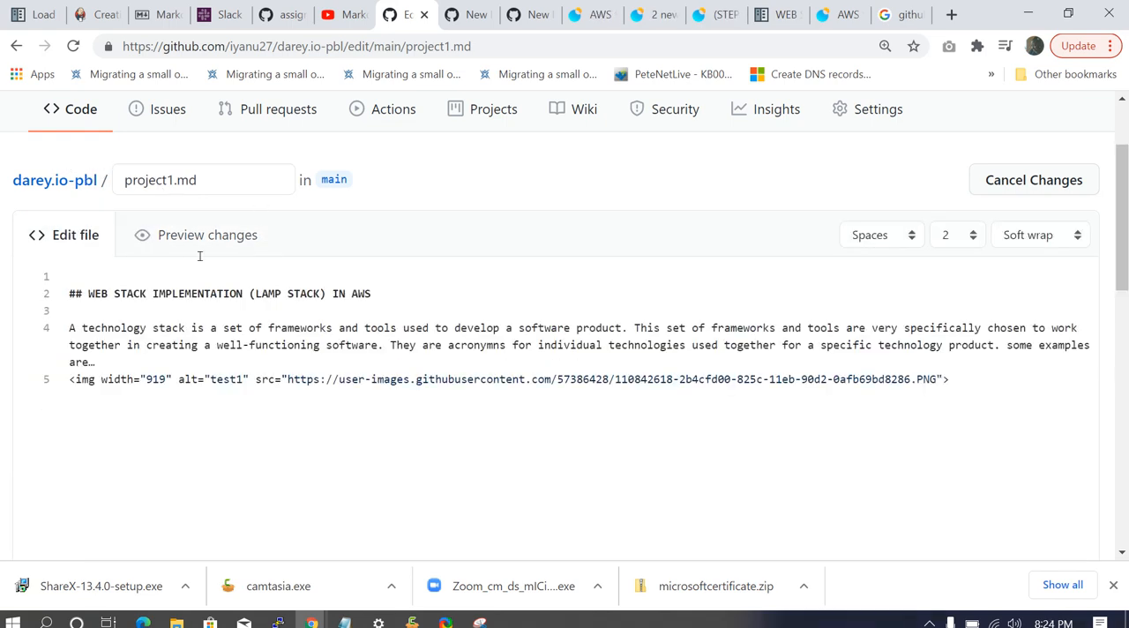
{"action": "left_click", "coordinate": [206, 234]}
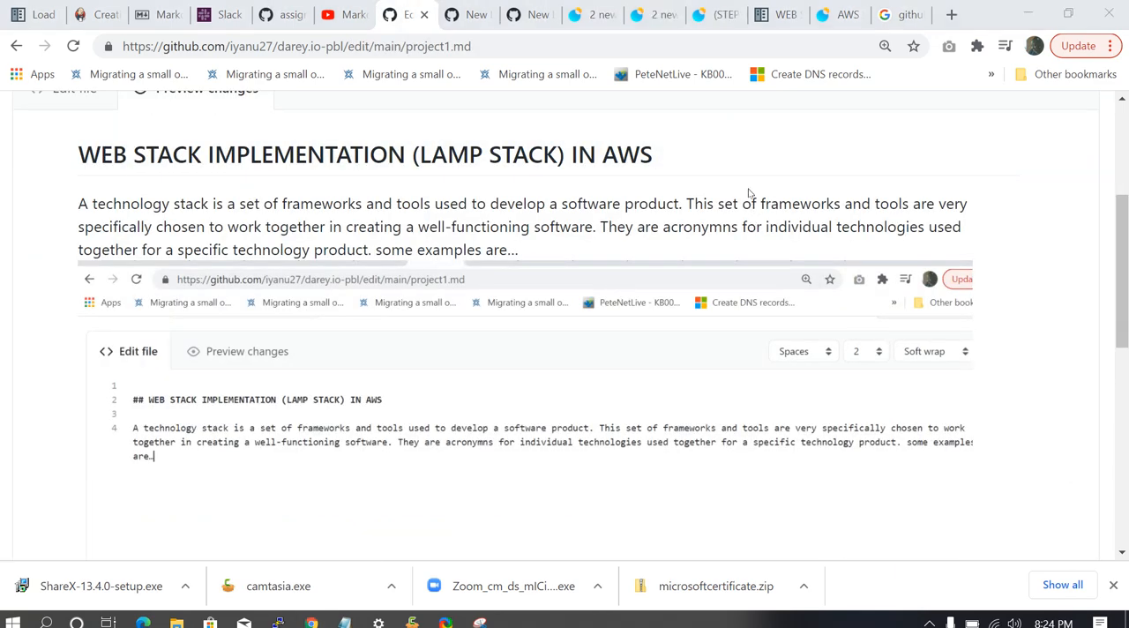
Commit project1.md with the message 'i added images to my file'
{"action": "scroll", "scroll_direction": "down", "scroll_amount": 3}
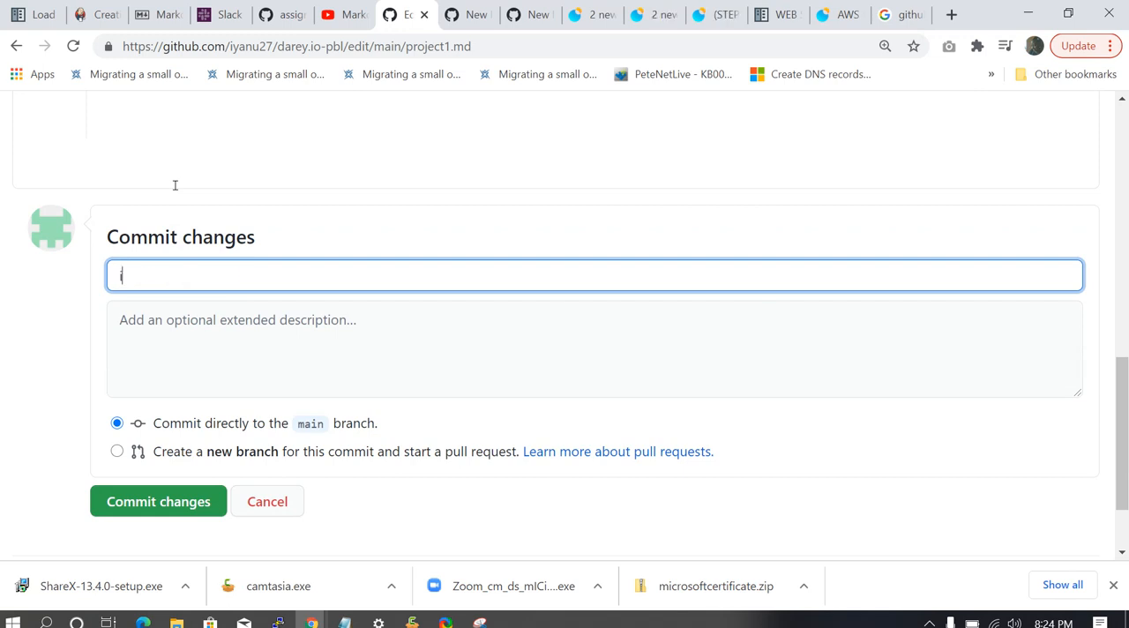
{"action": "type", "text": "i added"}
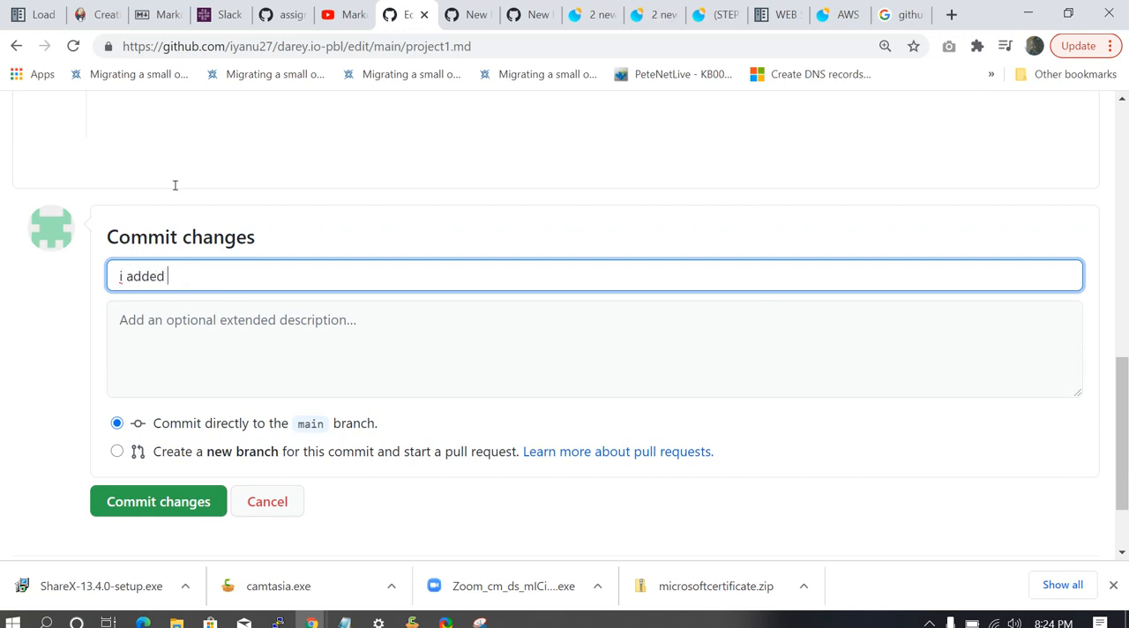
{"action": "type", "text": "images to"}
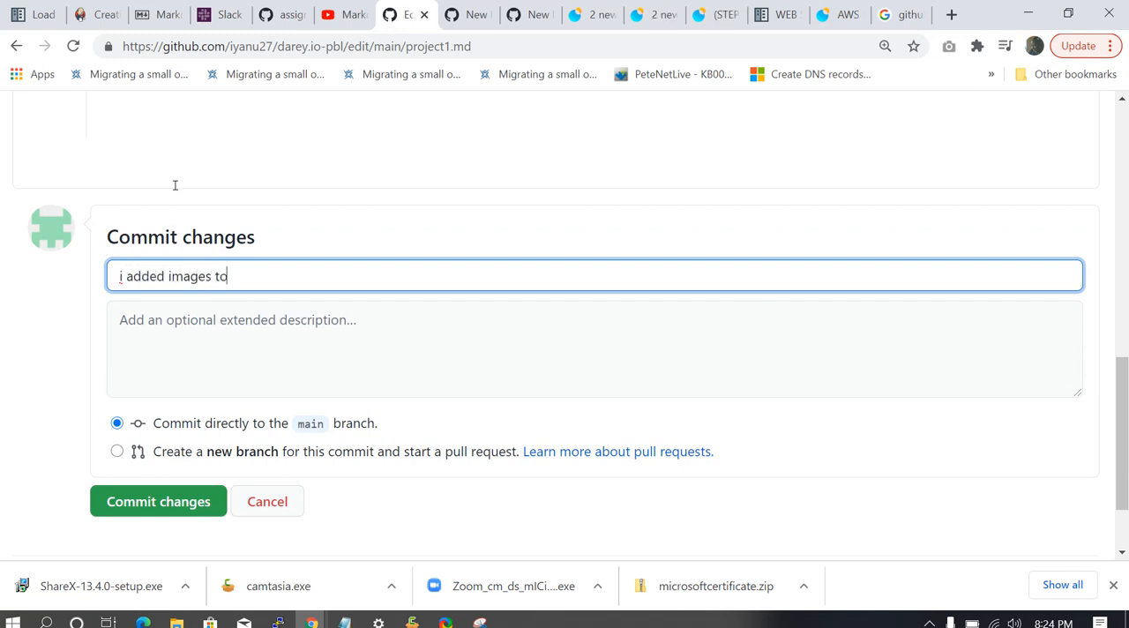
{"action": "type", "text": "my fil"}
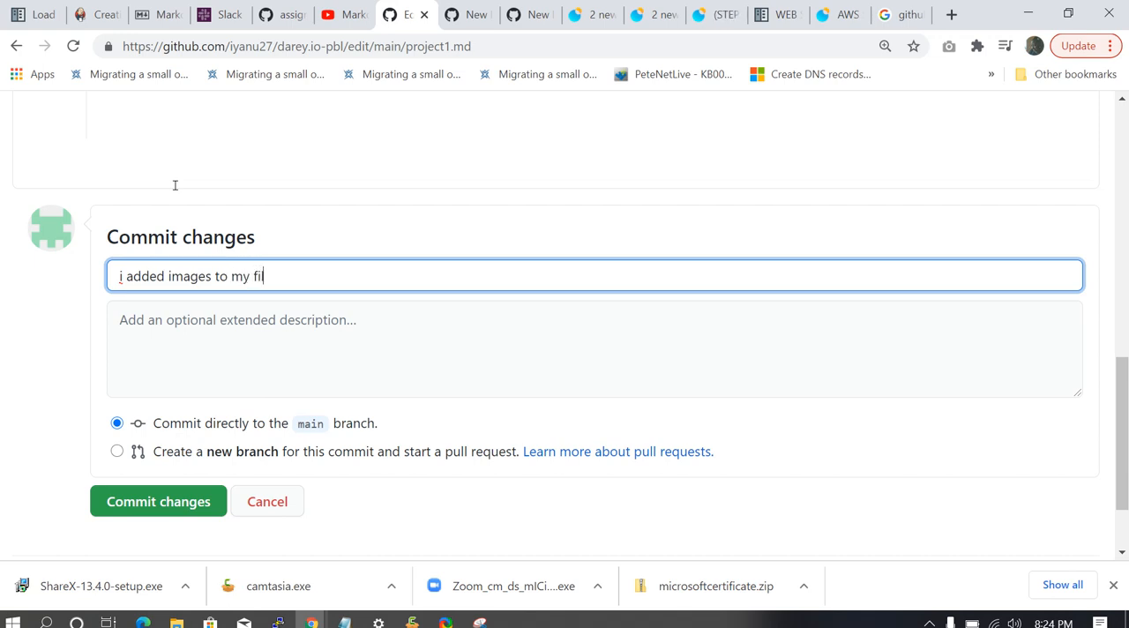
{"action": "left_click", "coordinate": [158, 501]}
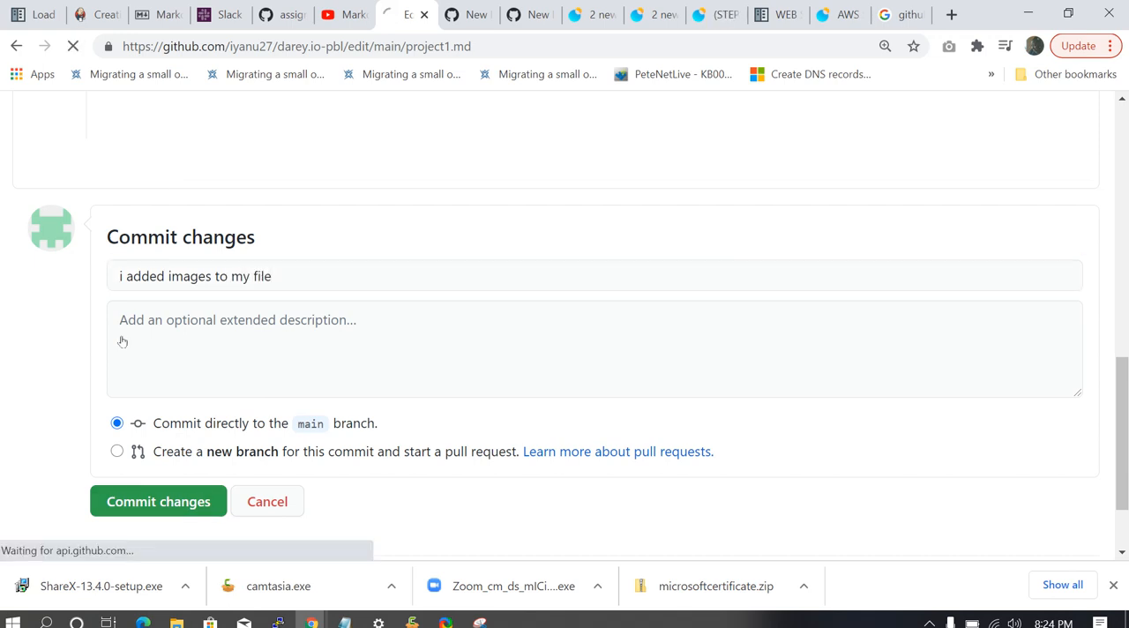
{"action": "left_click", "coordinate": [158, 501]}
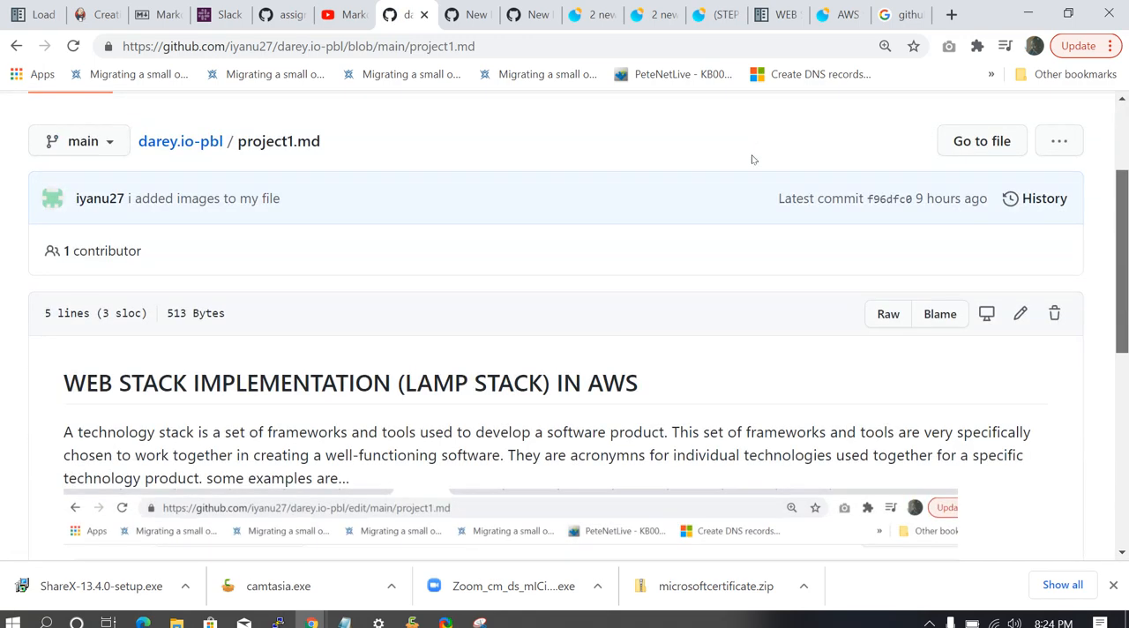
Scroll through the committed file showing the heading, paragraph and screenshot
{"action": "scroll", "scroll_direction": "down", "scroll_amount": 3}
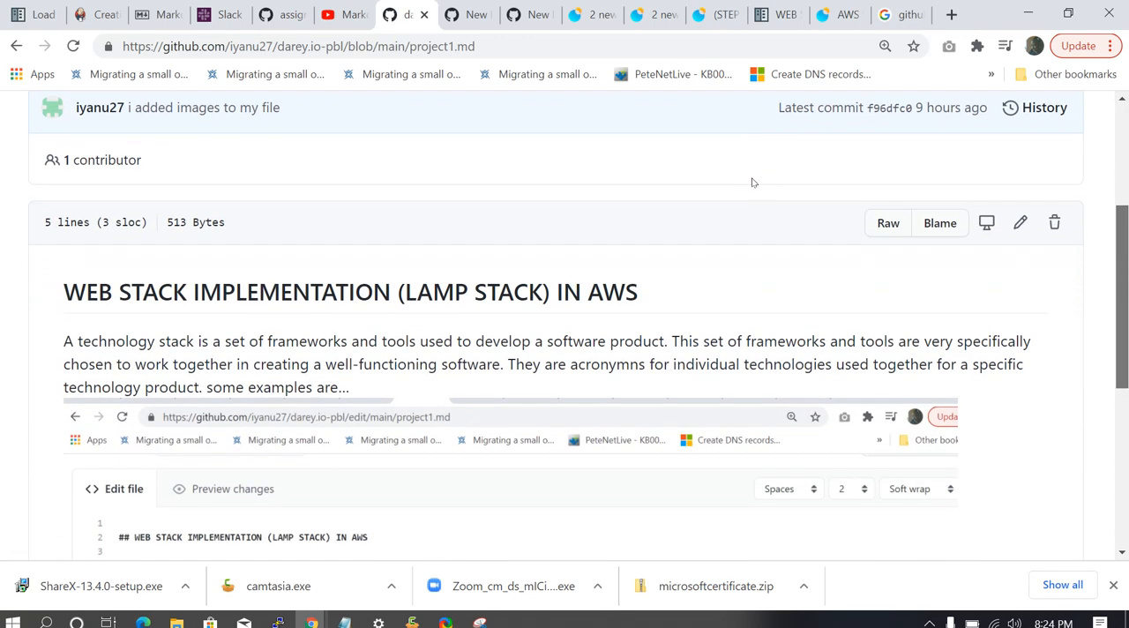
{"action": "scroll", "scroll_direction": "up", "scroll_amount": 3}
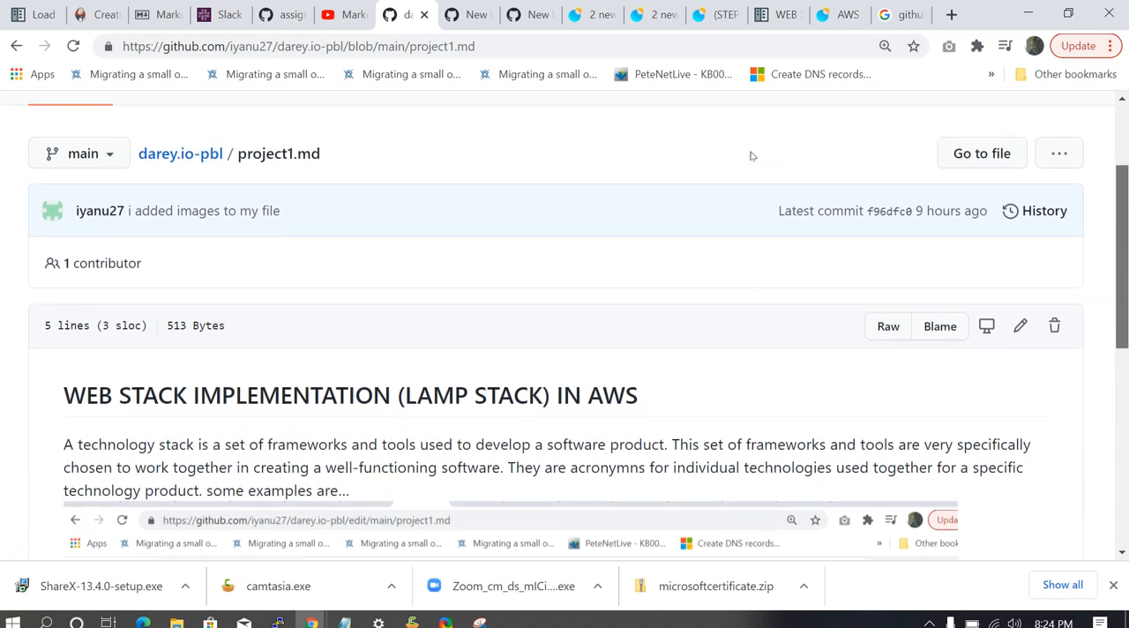
{"action": "scroll", "scroll_direction": "down", "scroll_amount": 3}
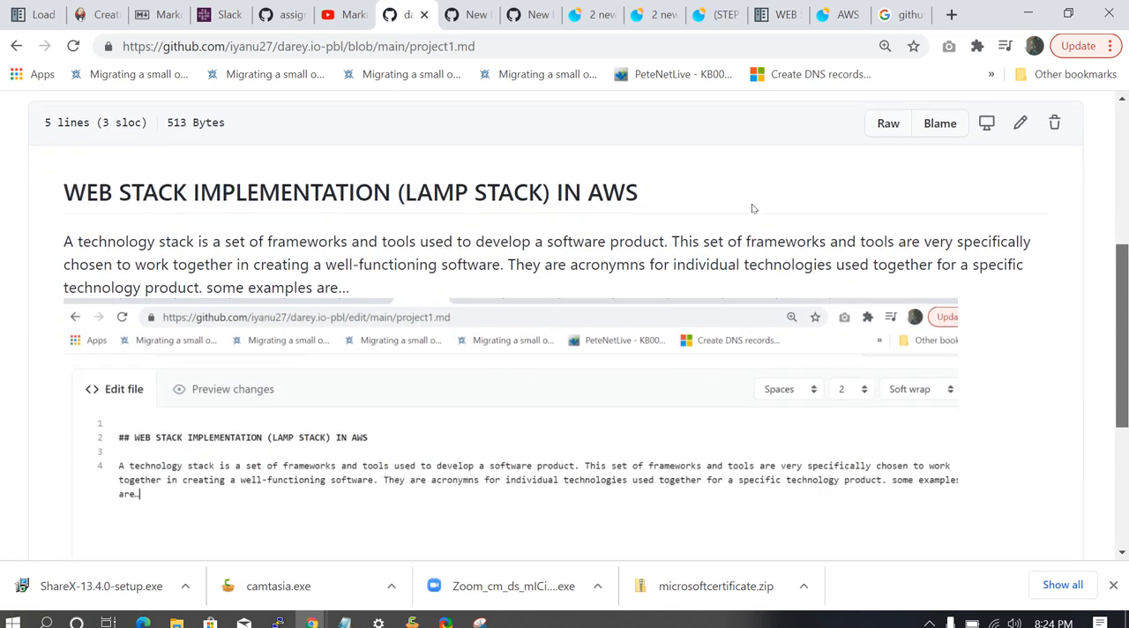
{"action": "scroll", "scroll_direction": "down", "scroll_amount": 3}
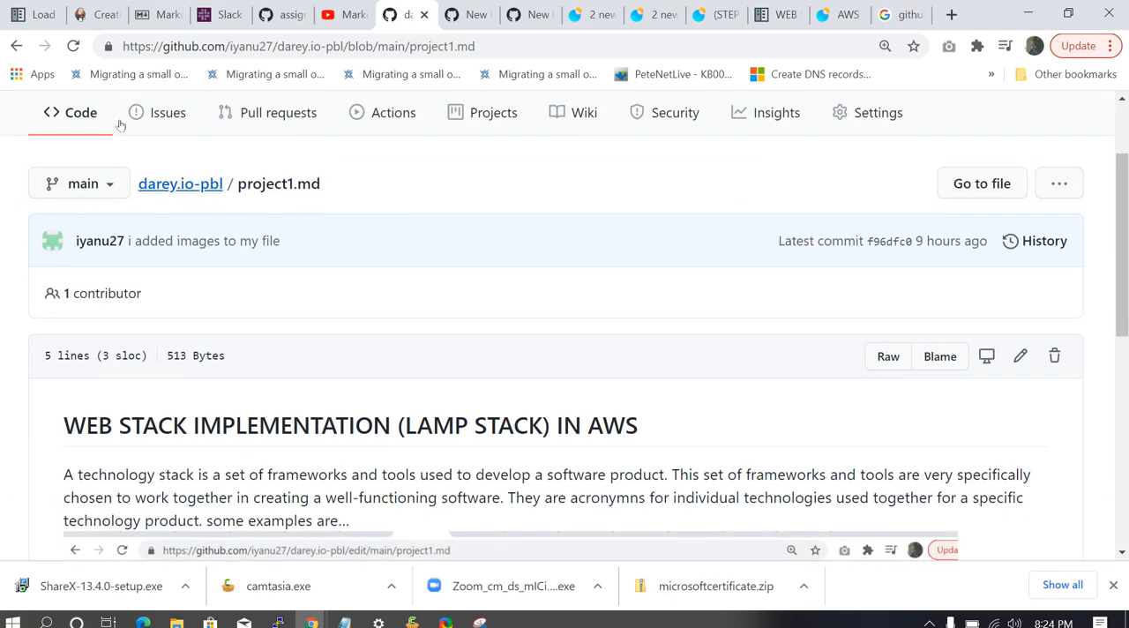
Return to the darey.io-pbl Code overview and copy the link address of project1.md
{"action": "left_click", "coordinate": [180, 183]}
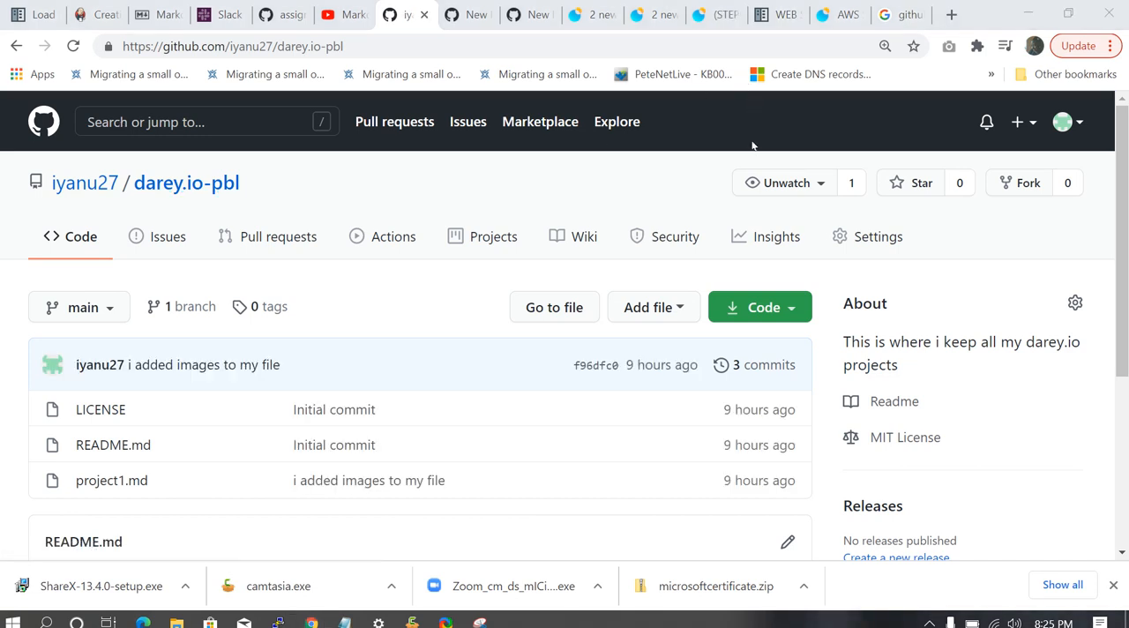
{"action": "scroll", "scroll_direction": "down", "scroll_amount": 3}
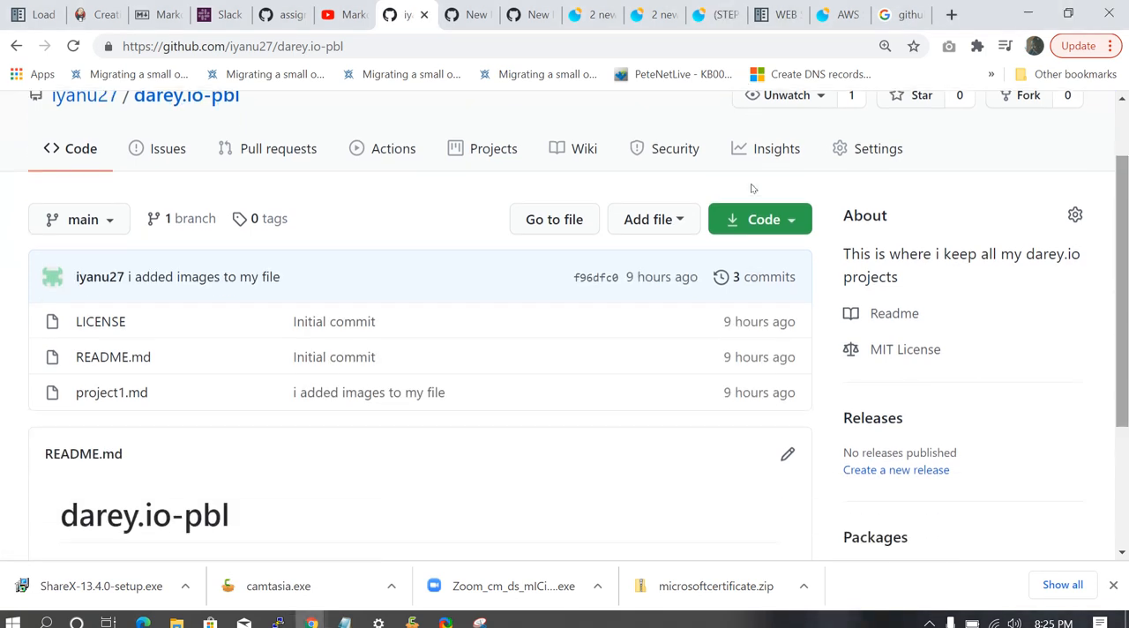
{"action": "mouse_move", "coordinate": [111, 392]}
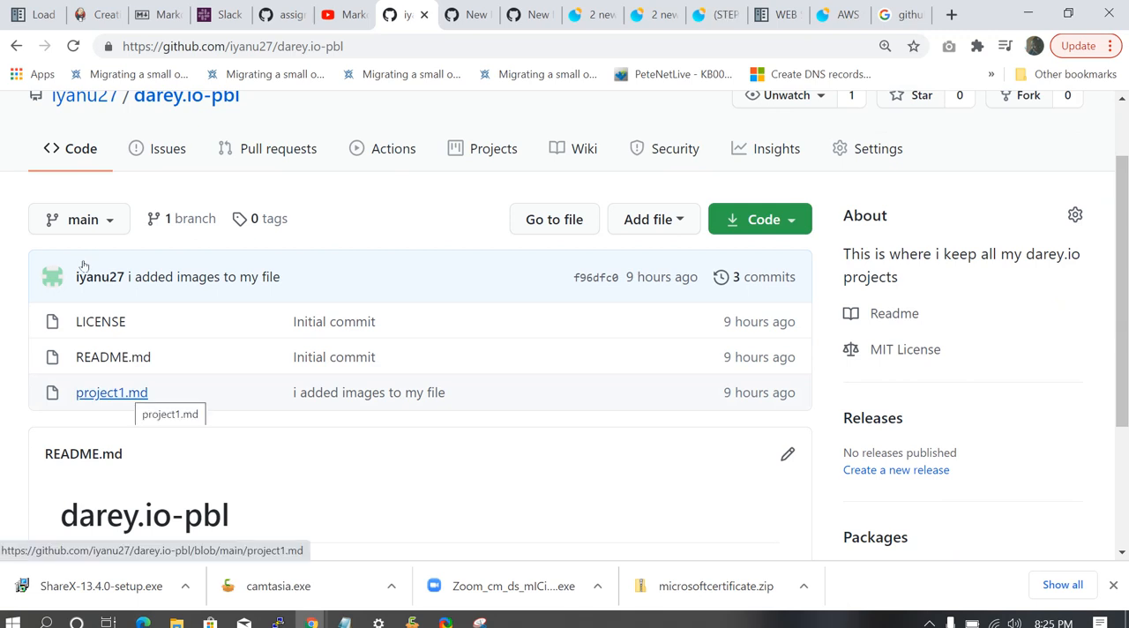
{"action": "right_click", "coordinate": [111, 392]}
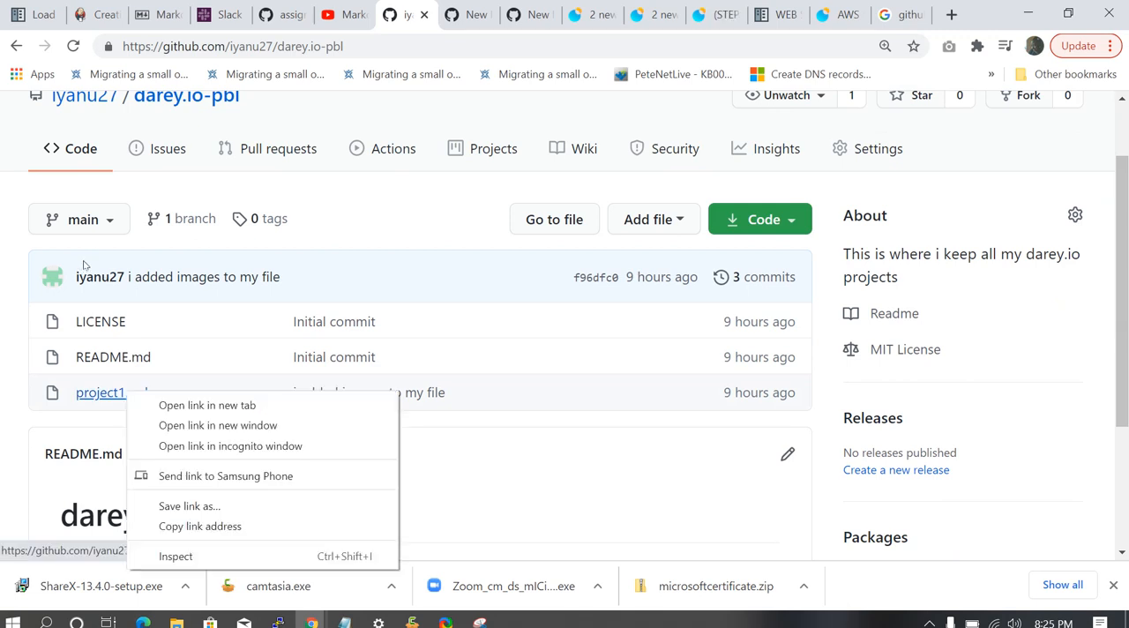
{"action": "mouse_move", "coordinate": [199, 525]}
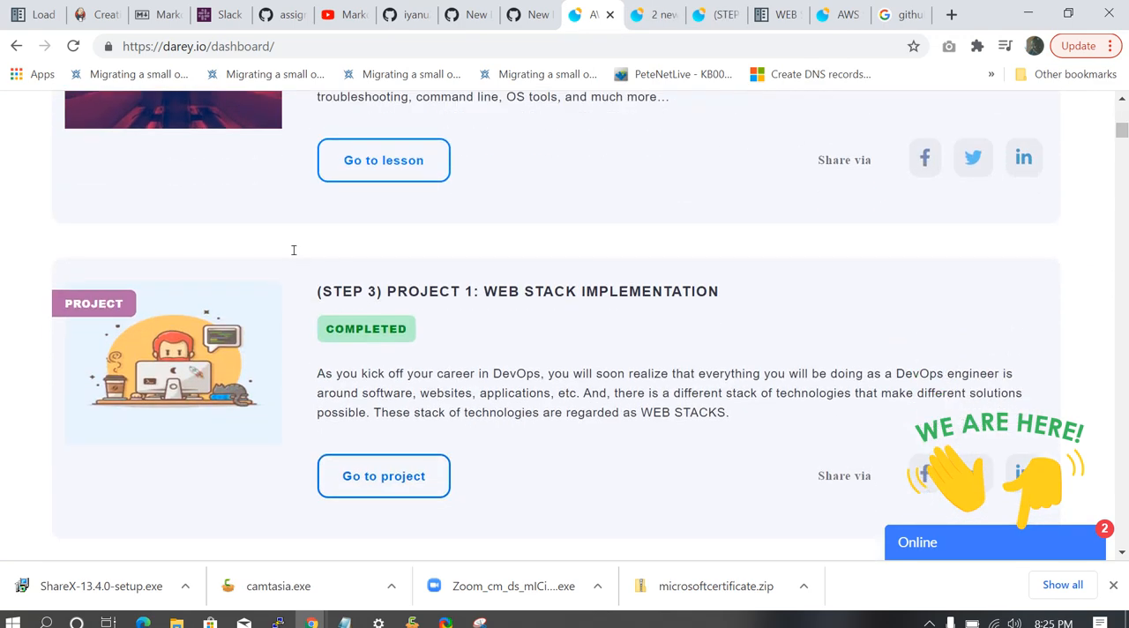
Open the Web Stack Implementation project's submission form and select PROJECT 1 with the project1.md link
{"action": "left_click", "coordinate": [384, 476]}
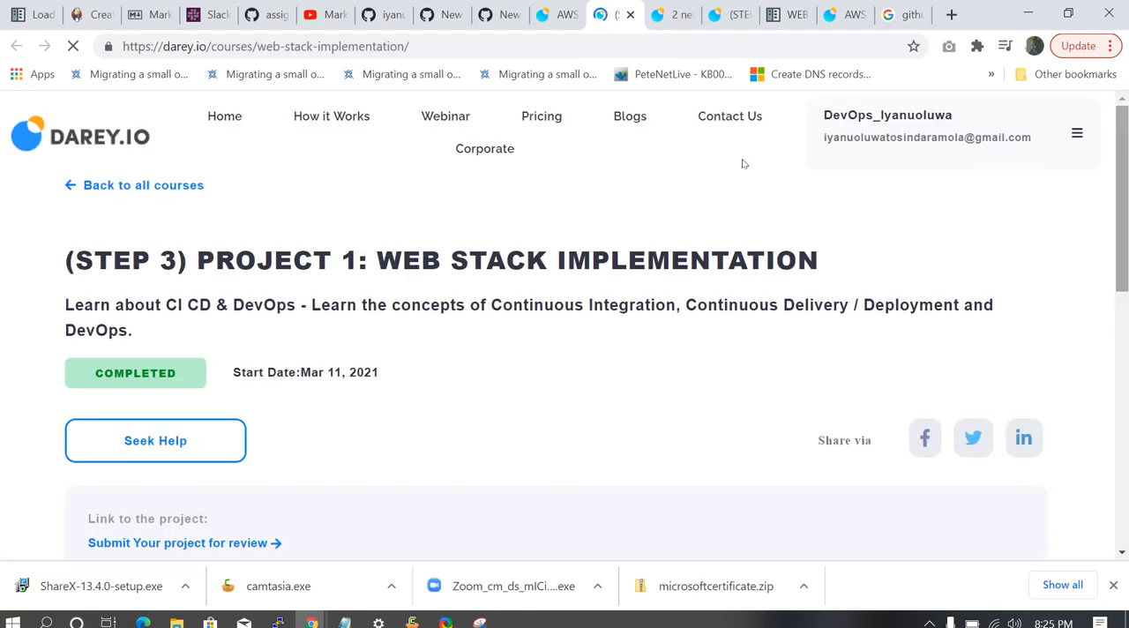
{"action": "scroll", "scroll_direction": "down", "scroll_amount": 3}
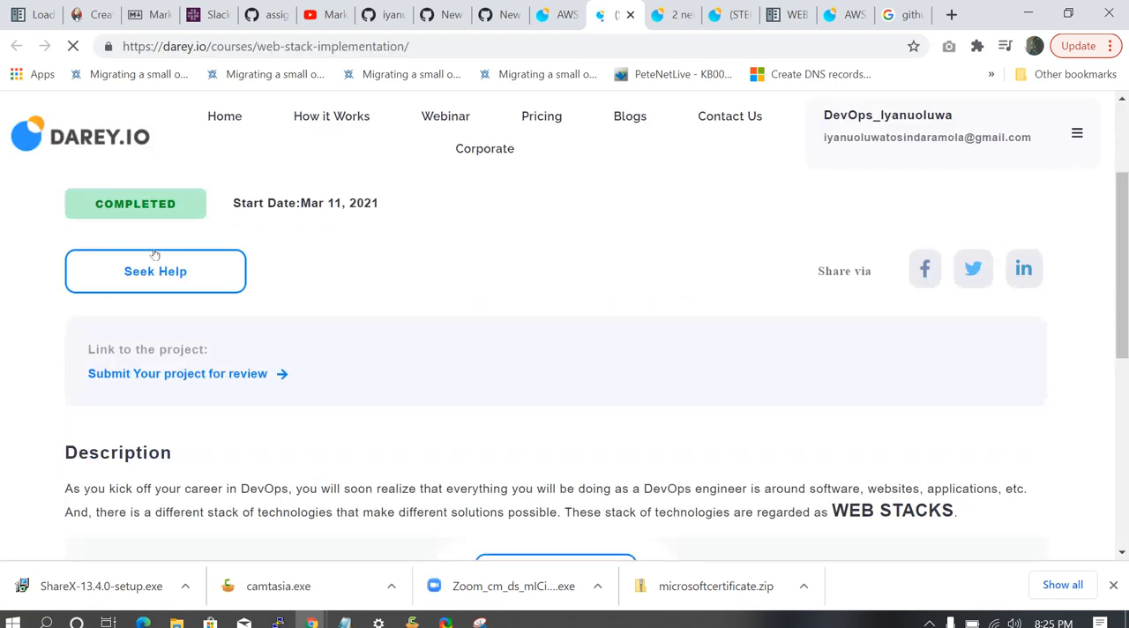
{"action": "left_click", "coordinate": [547, 348]}
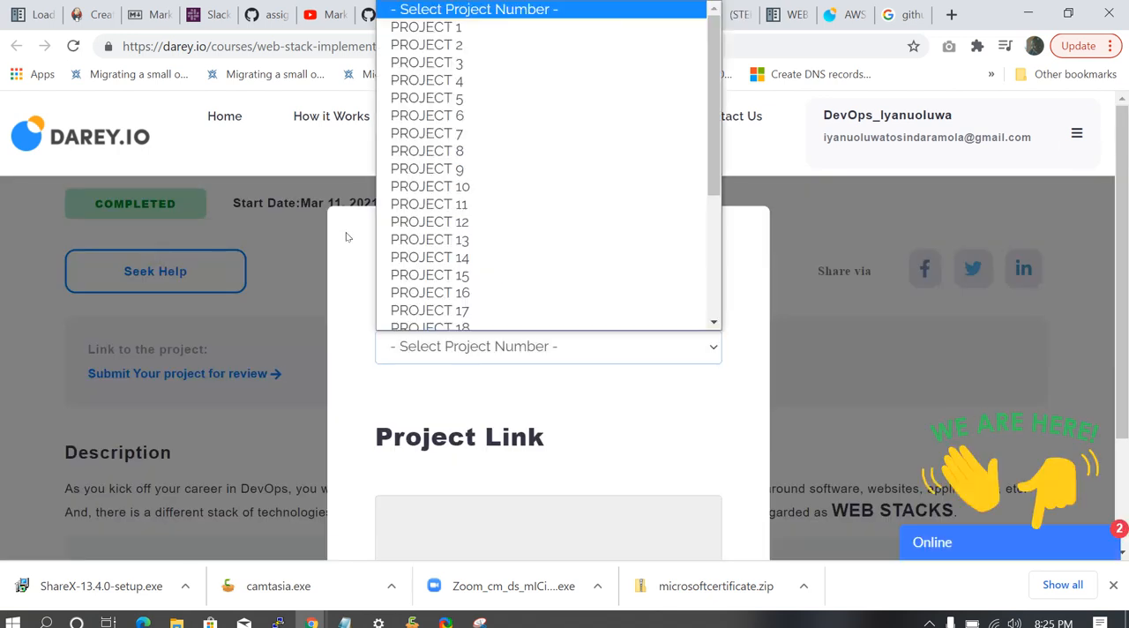
{"action": "left_click", "coordinate": [420, 26]}
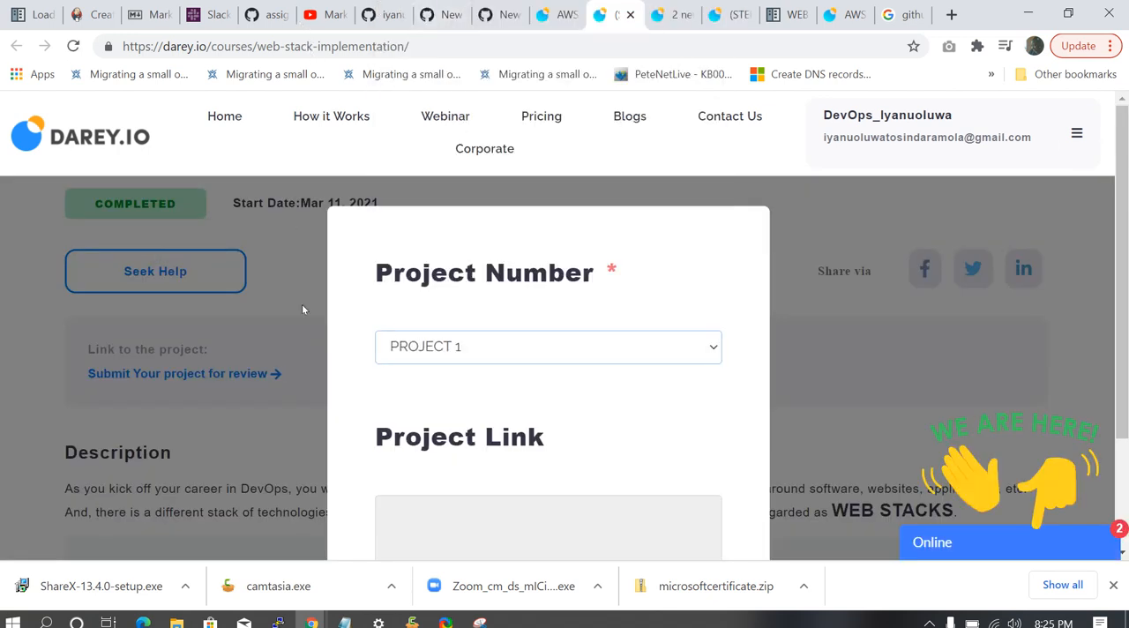
{"action": "mouse_move", "coordinate": [751, 263]}
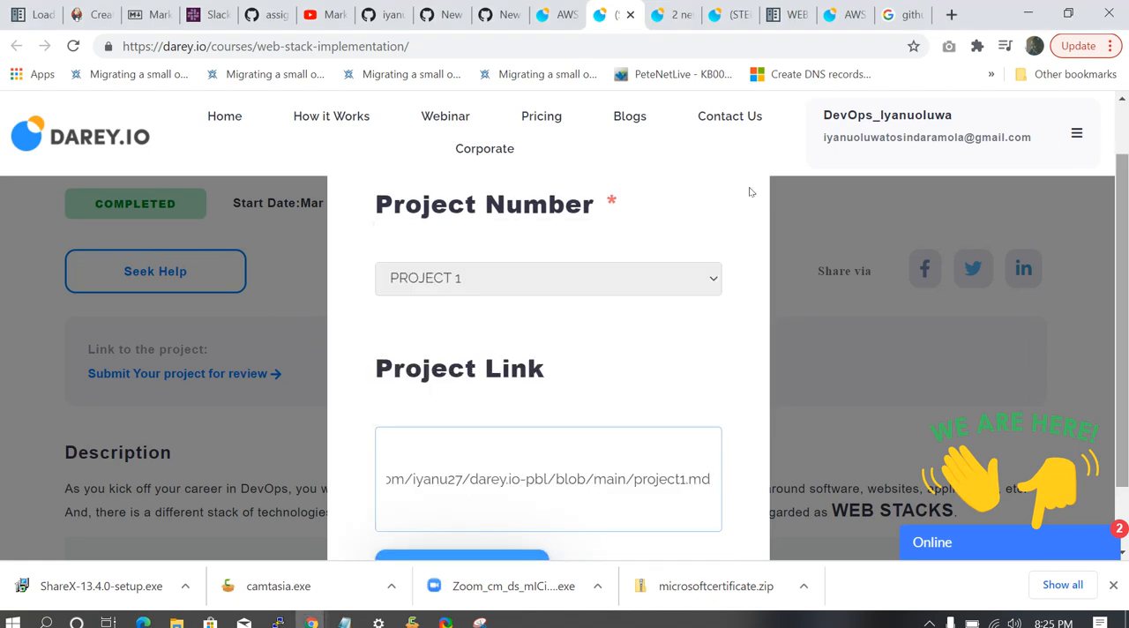
{"action": "scroll", "scroll_direction": "down", "scroll_amount": 3}
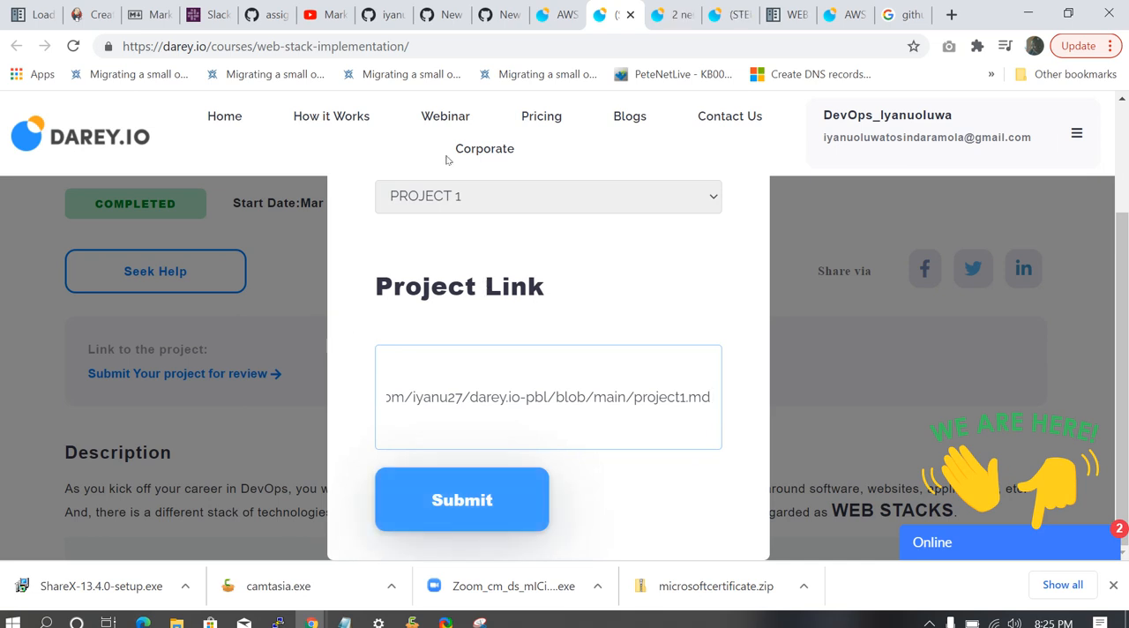
{"action": "mouse_move", "coordinate": [182, 411]}
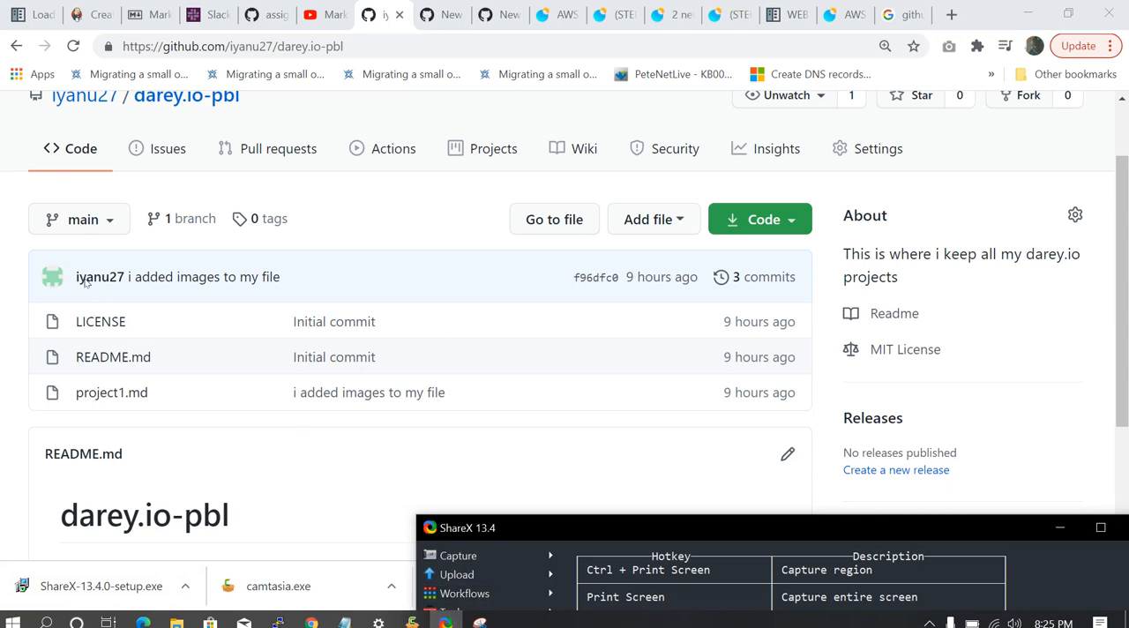
Copy the link address of project1.md from the repository file list again
{"action": "right_click", "coordinate": [106, 391]}
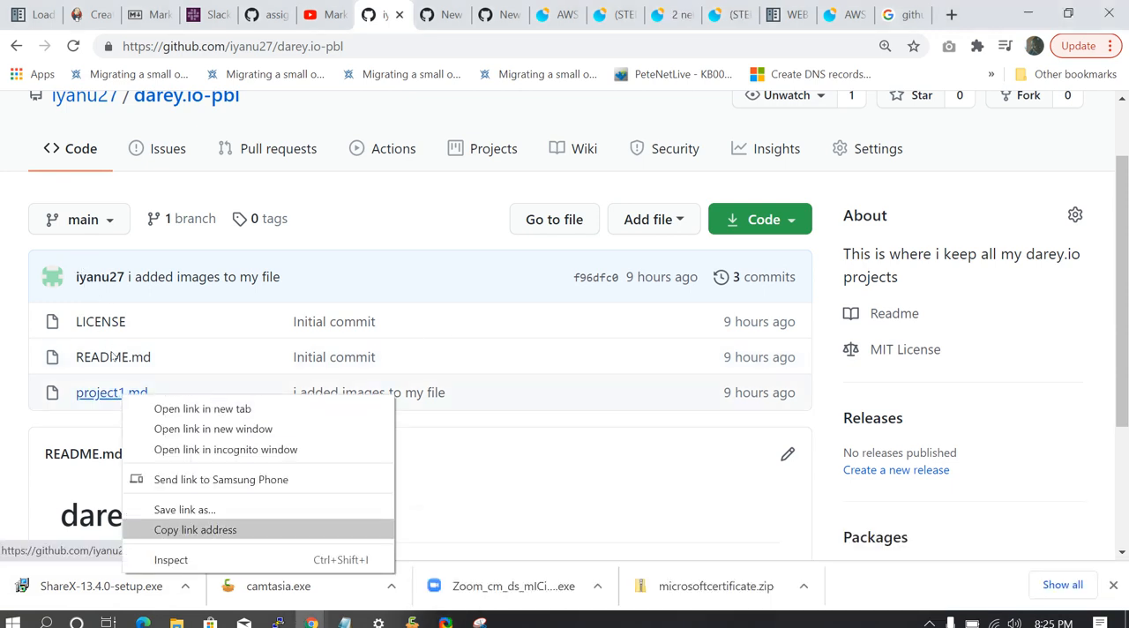